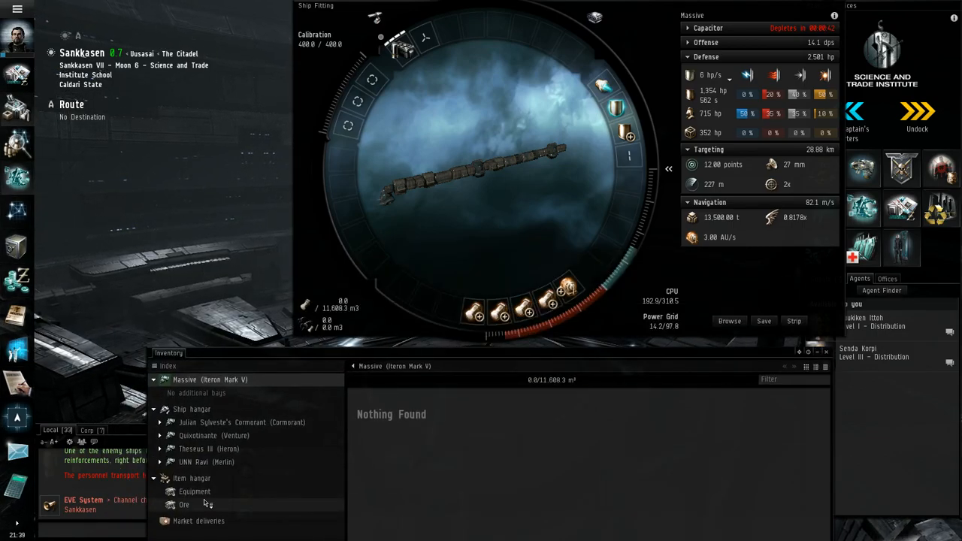
- Bring up the Regional Market to search for Scourge Heavy missiles
left_click(195, 490)
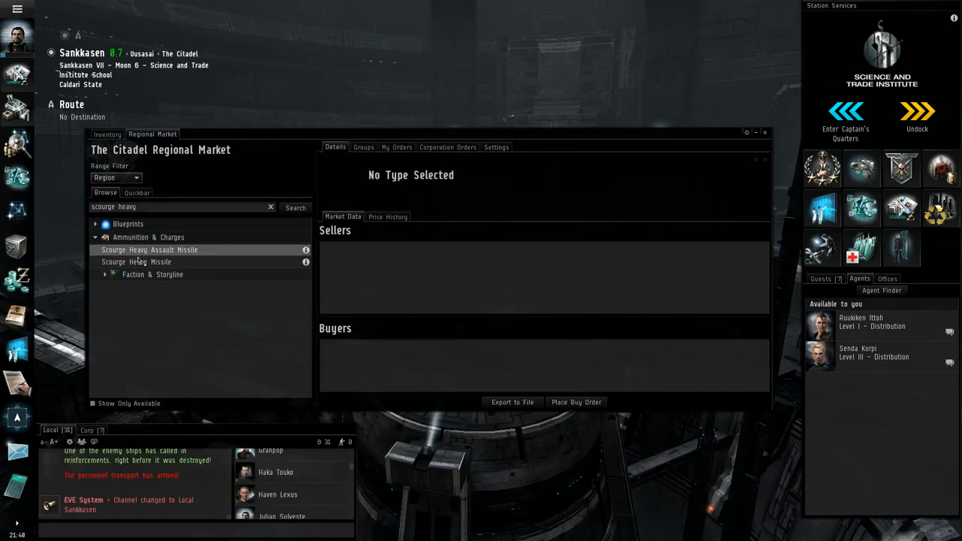
- Select the Suroken IX sell order for Scourge Heavy Missile and set it as destination
left_click(135, 262)
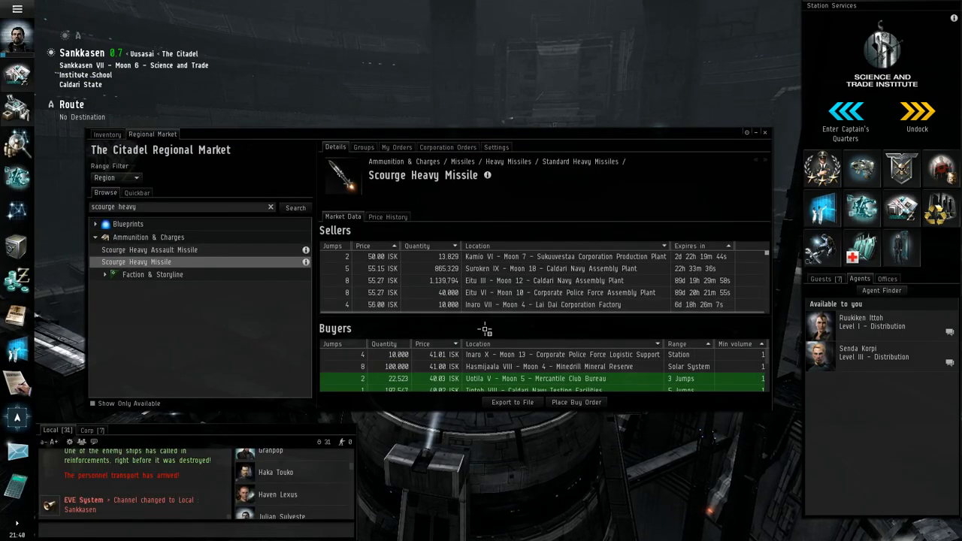
left_click(541, 255)
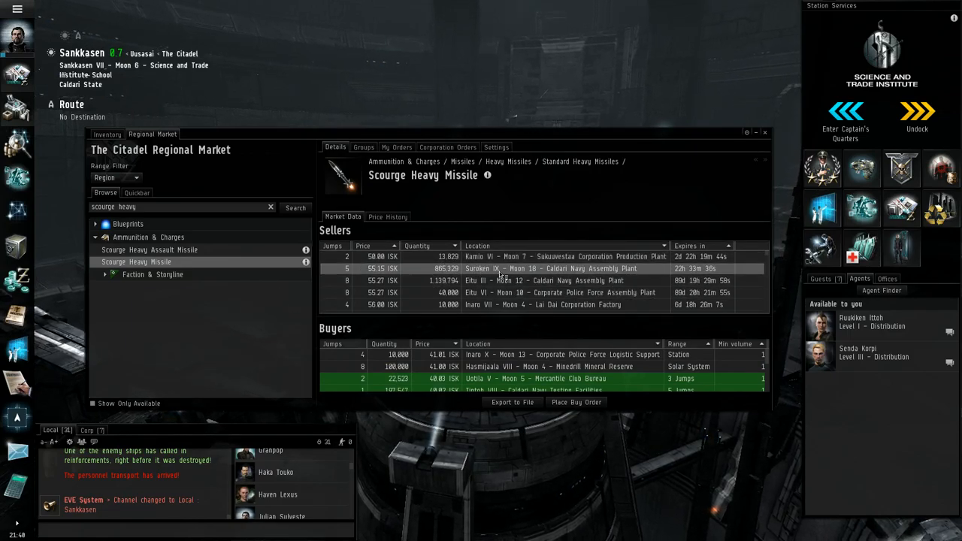
right_click(510, 267)
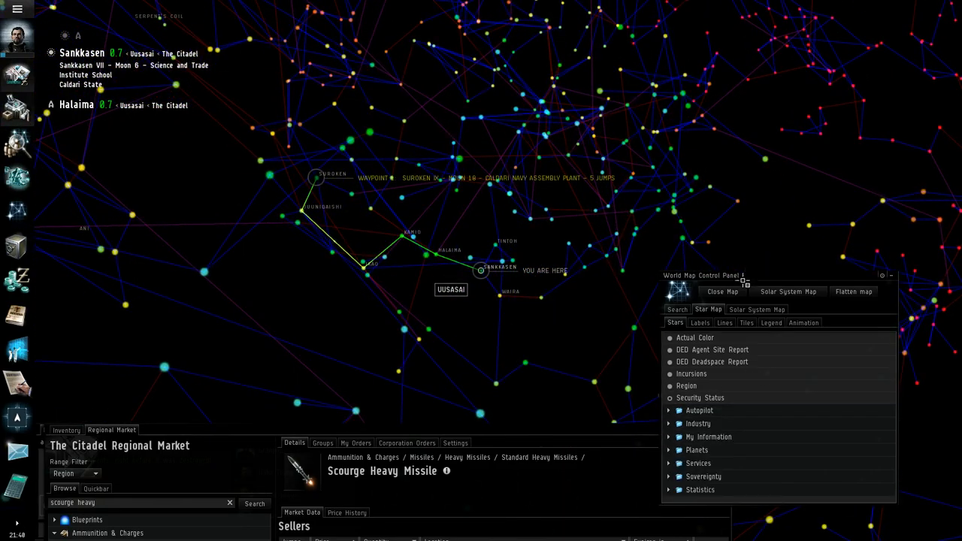
- Search the map panel for 'jita' as a waypoint and view the missile's attributes
left_click(676, 310)
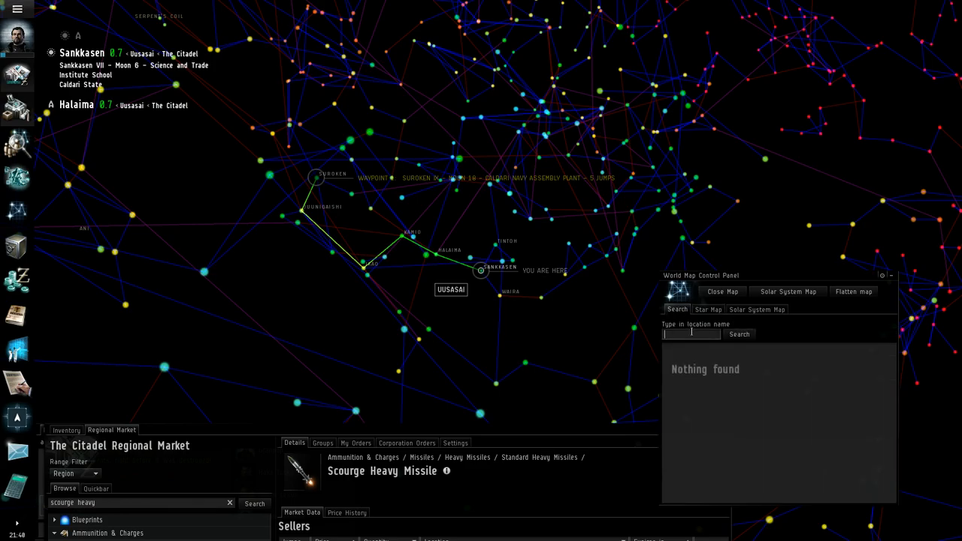
type("jita")
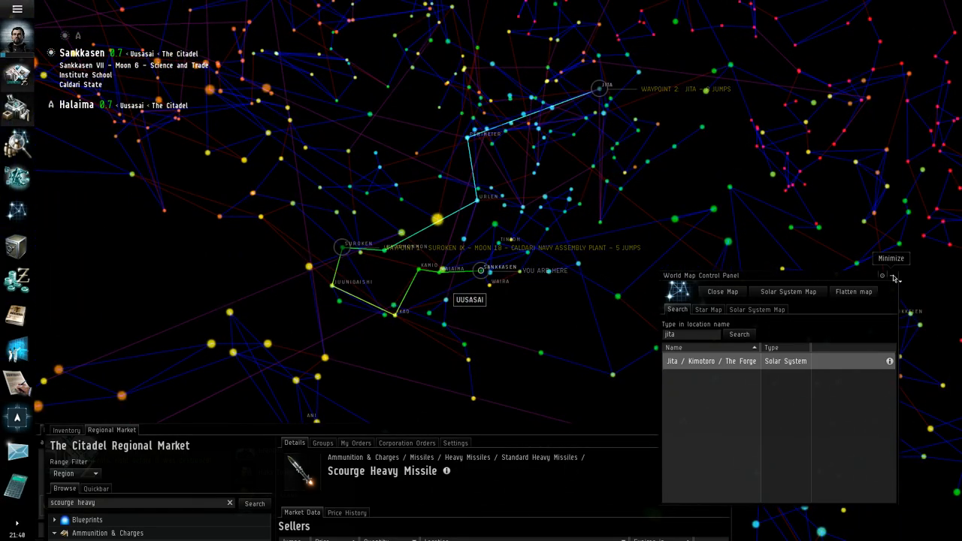
mouse_move(17, 212)
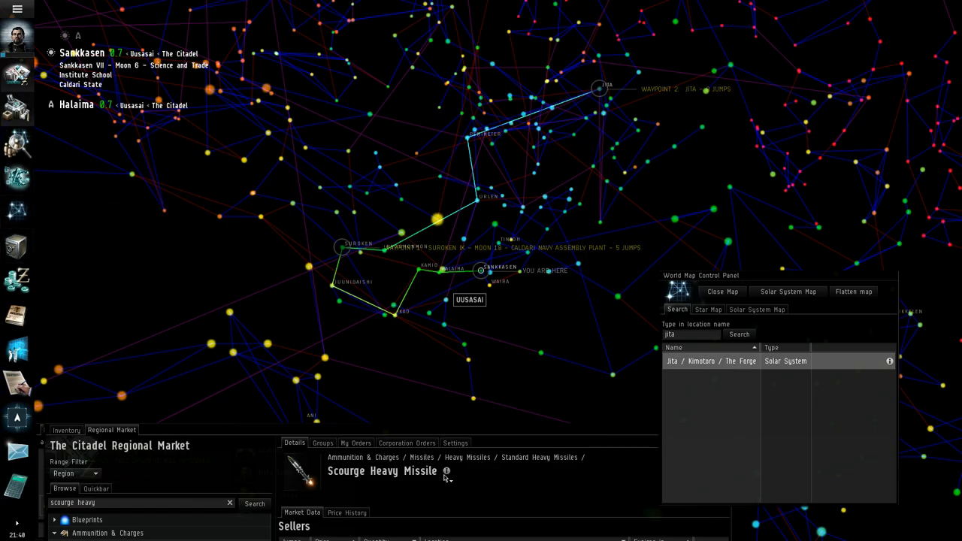
left_click(446, 472)
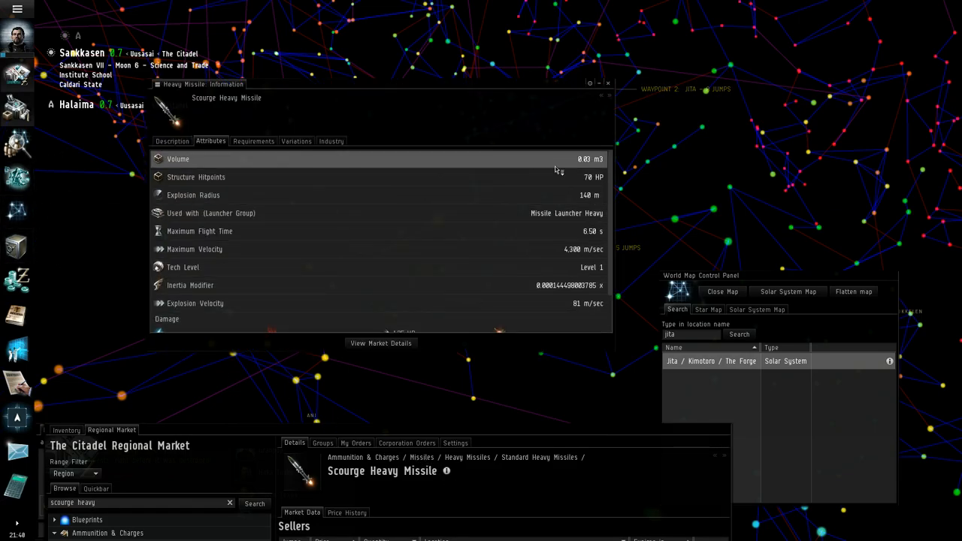
mouse_move(593, 164)
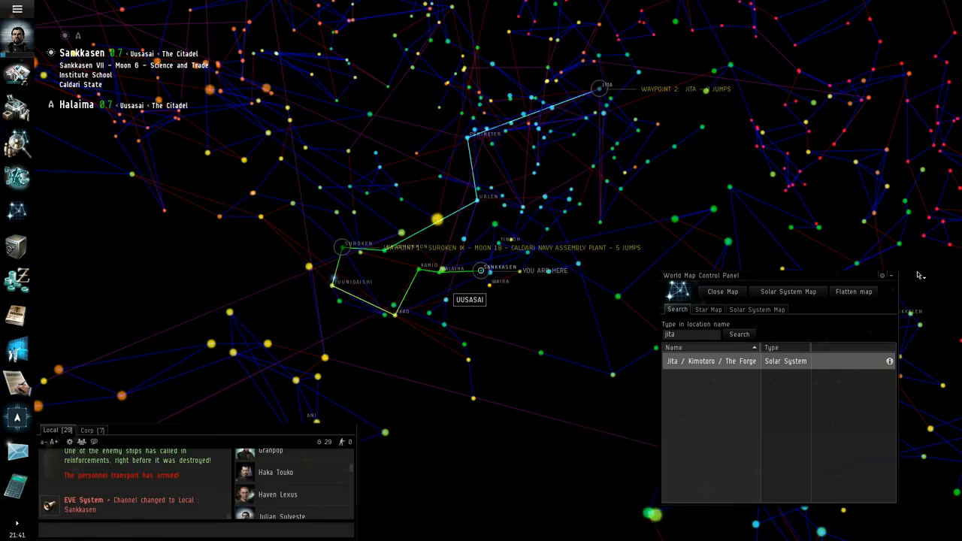
- Close the star map, check the ship's fitting, and return to the Regional Market
left_click(721, 292)
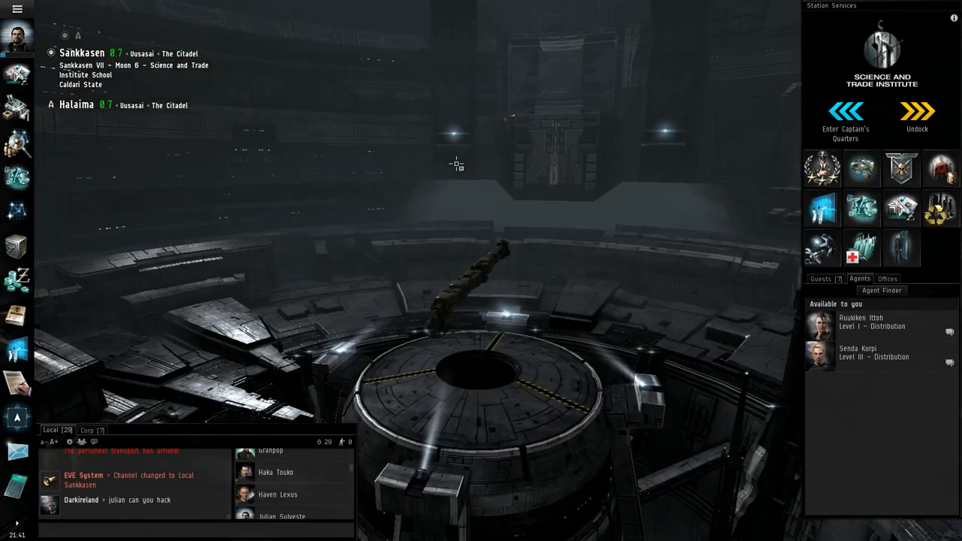
left_click(16, 245)
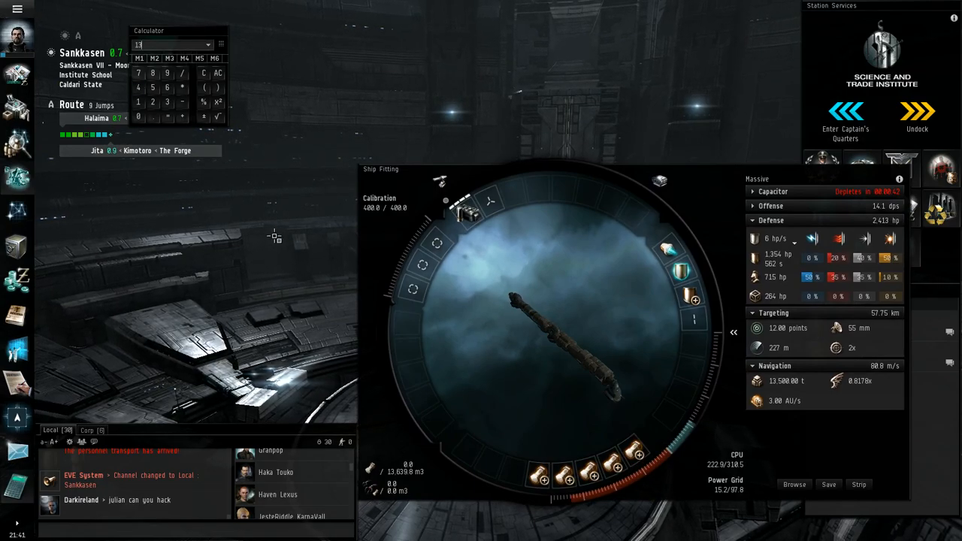
left_click(218, 72)
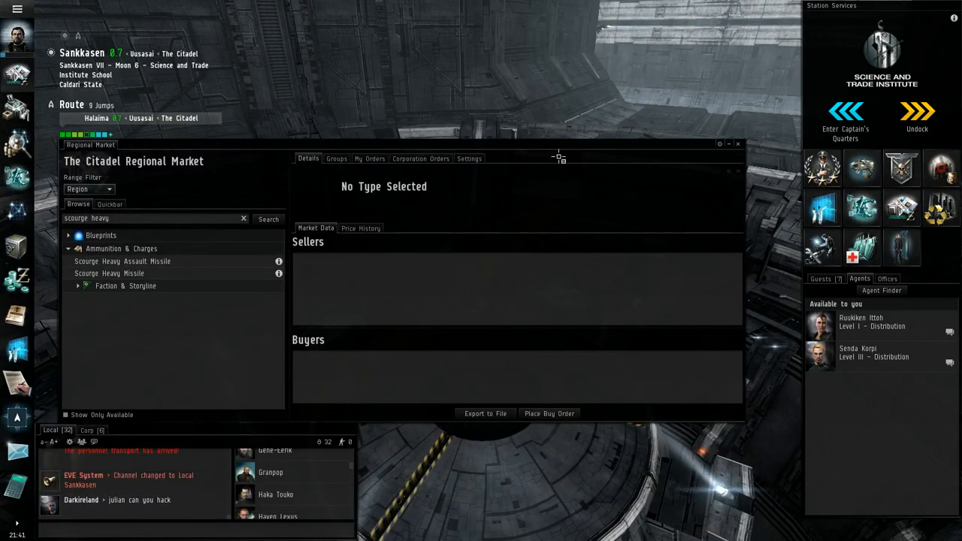
- Start buying Scourge Heavy Missiles from the Suroken IX seller, adjusting the quantity toward 200,000
left_click(108, 274)
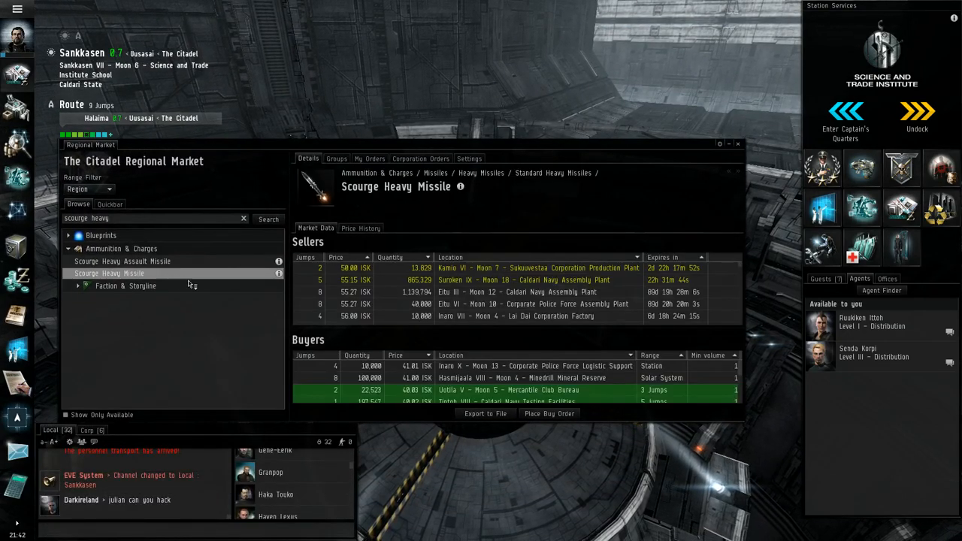
double_click(538, 280)
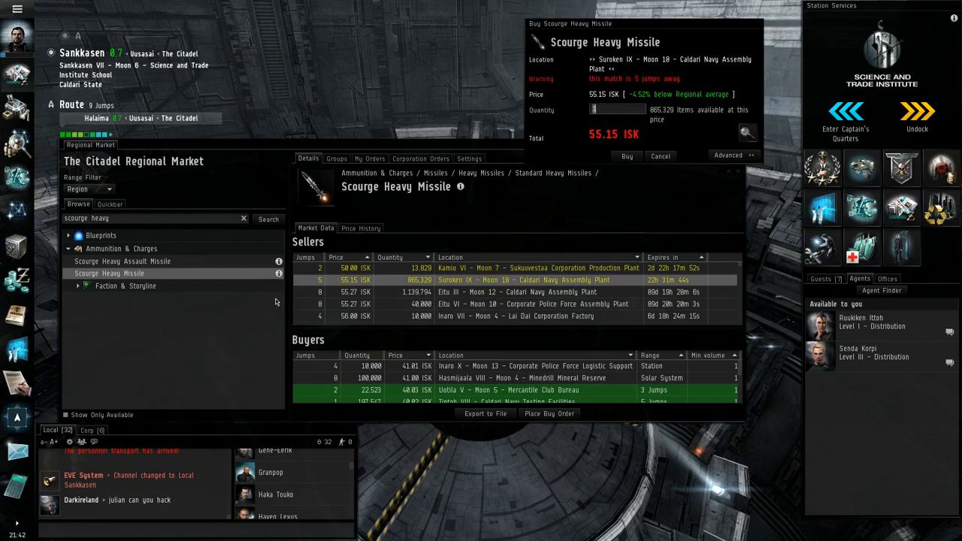
type("45")
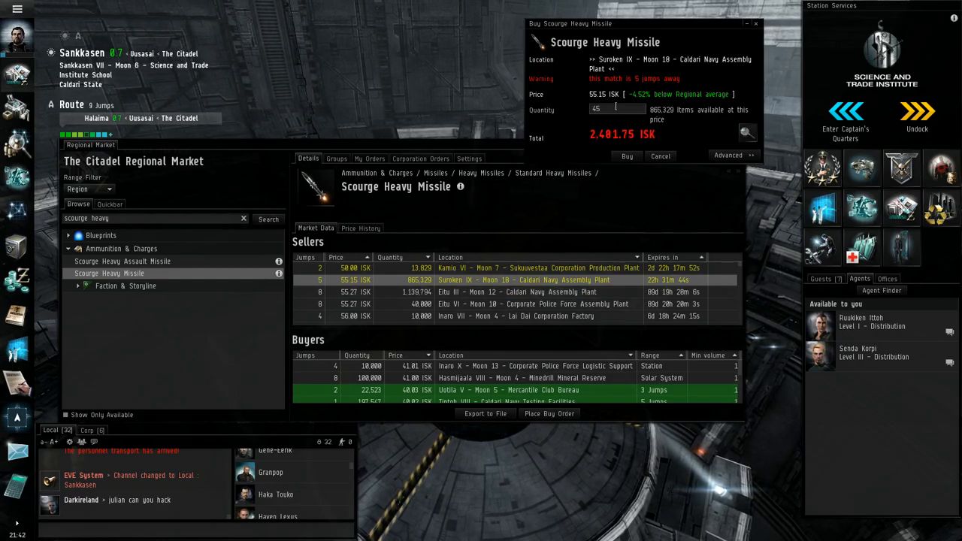
type("450000")
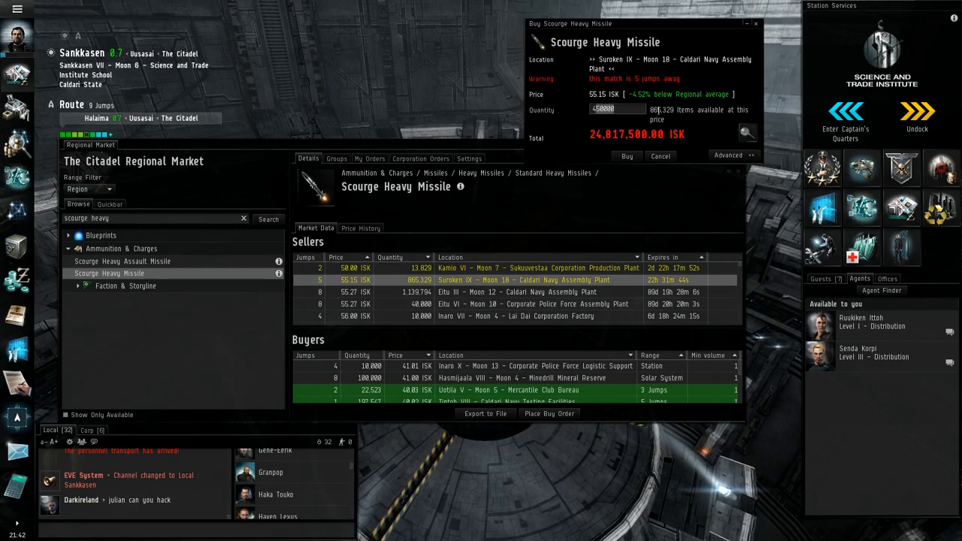
type("400000")
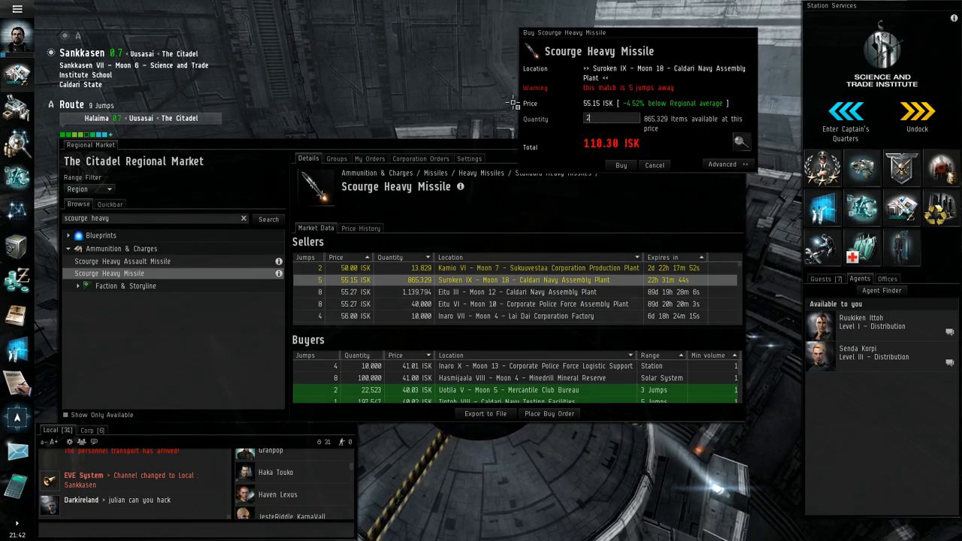
type("200000")
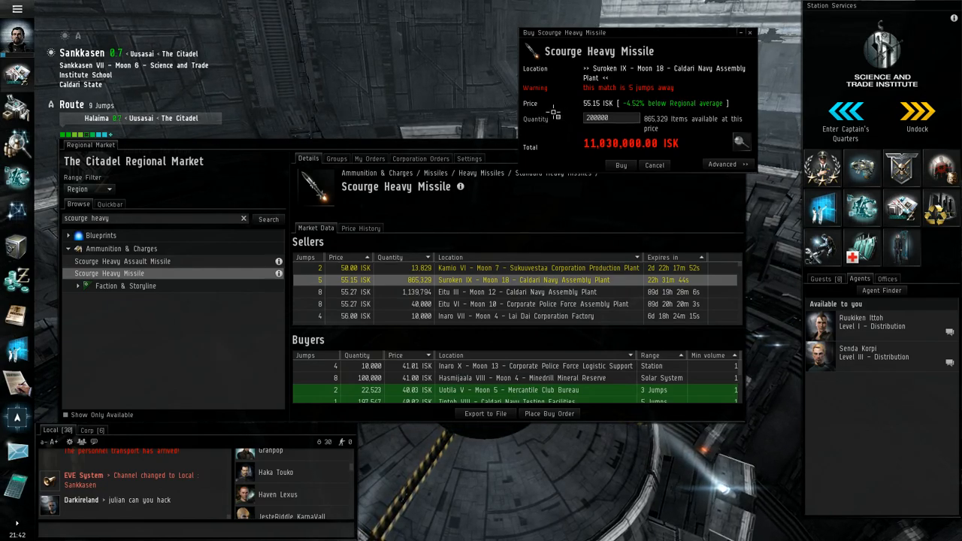
mouse_move(608, 166)
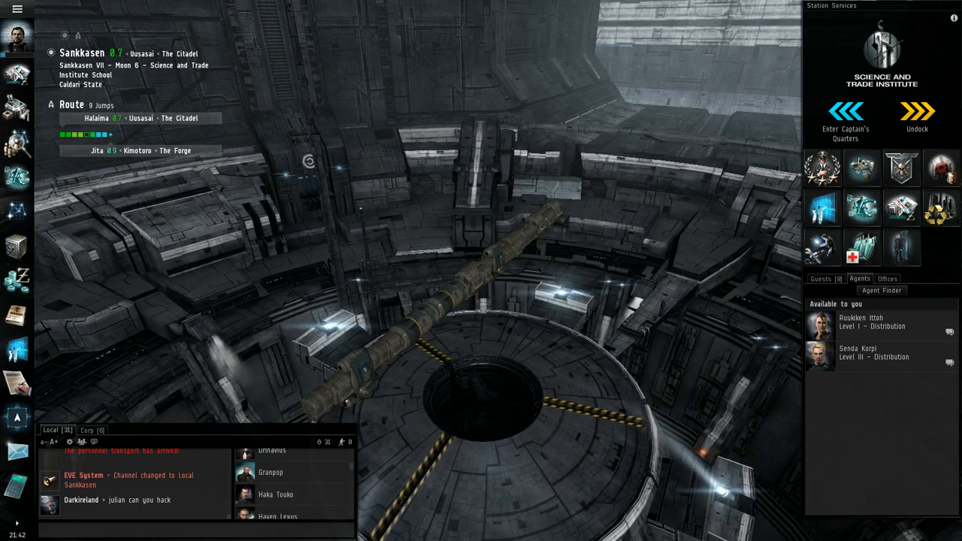
- Undock from the Science and Trade Institute station via Station Services
left_click(917, 117)
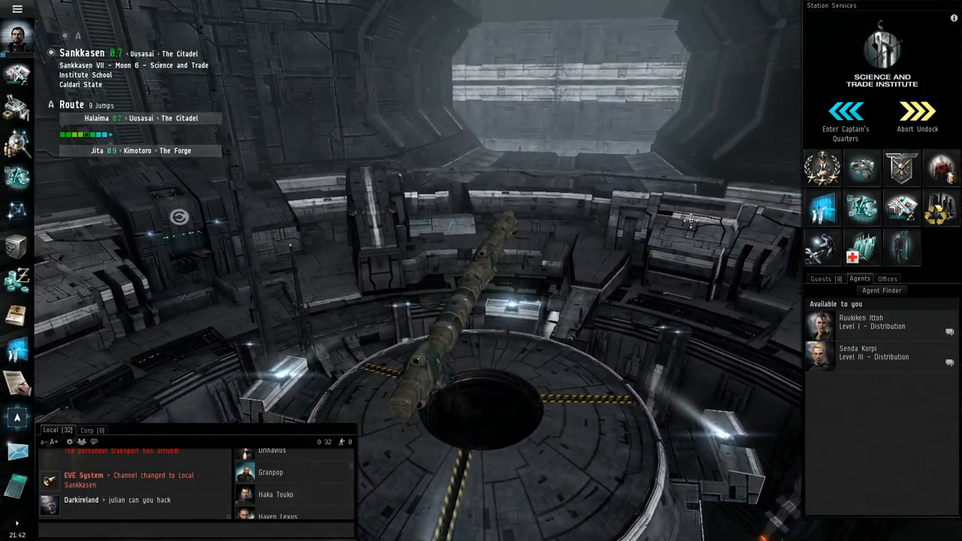
left_click(916, 120)
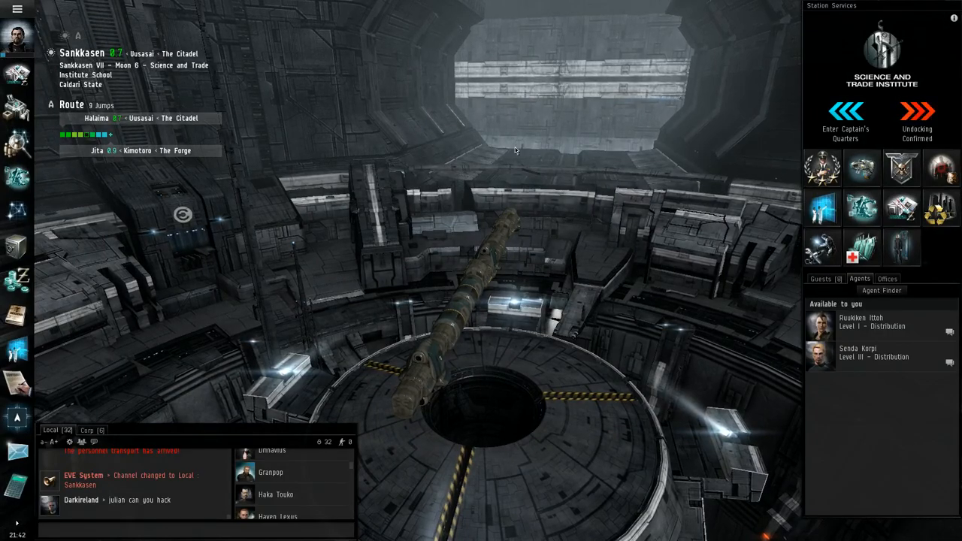
left_click(917, 120)
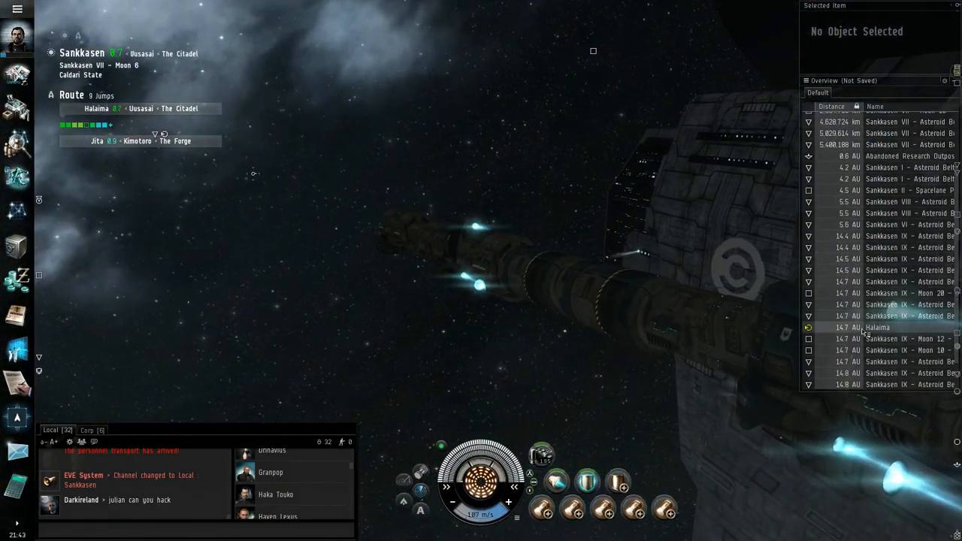
- Set off along the plotted route out of Sankkasen toward Kamio
left_click(877, 327)
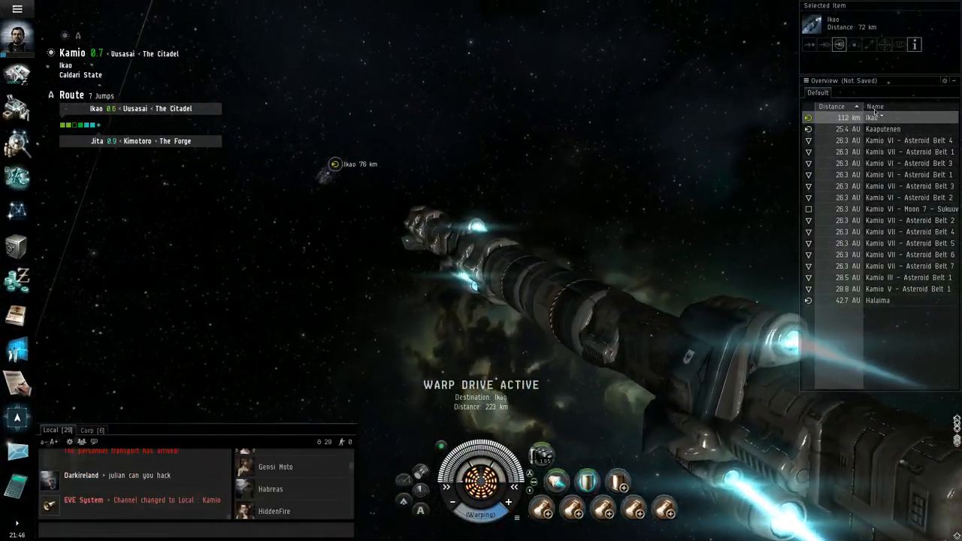
right_click(872, 117)
type("scourge heavy")
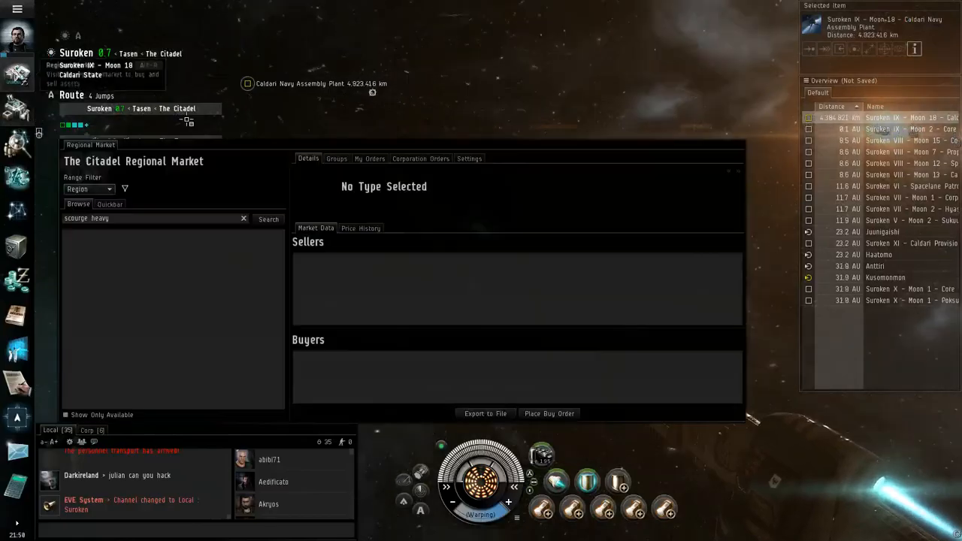
- Rerun the market search, close the market, and dock at the Caldari Navy Assembly Plant
left_click(267, 219)
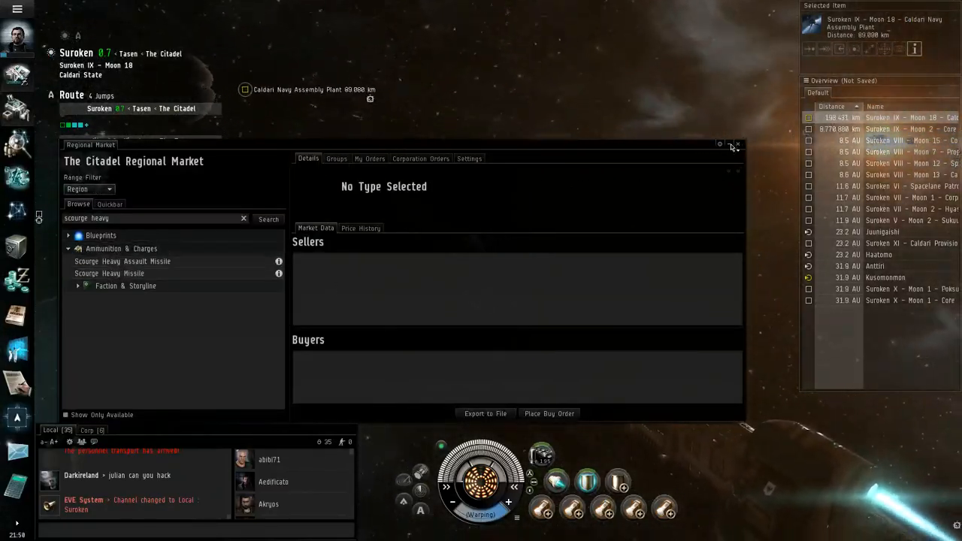
left_click(736, 144)
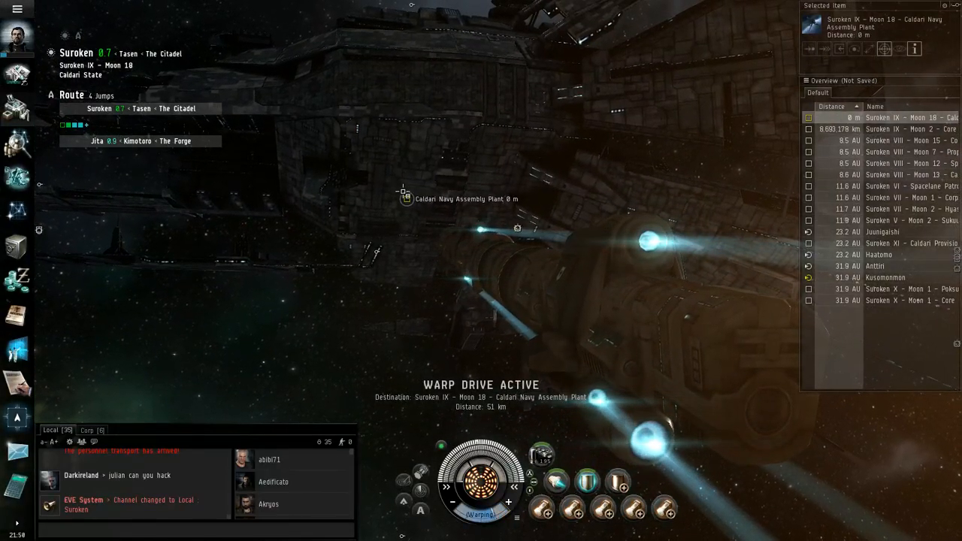
left_click(406, 198)
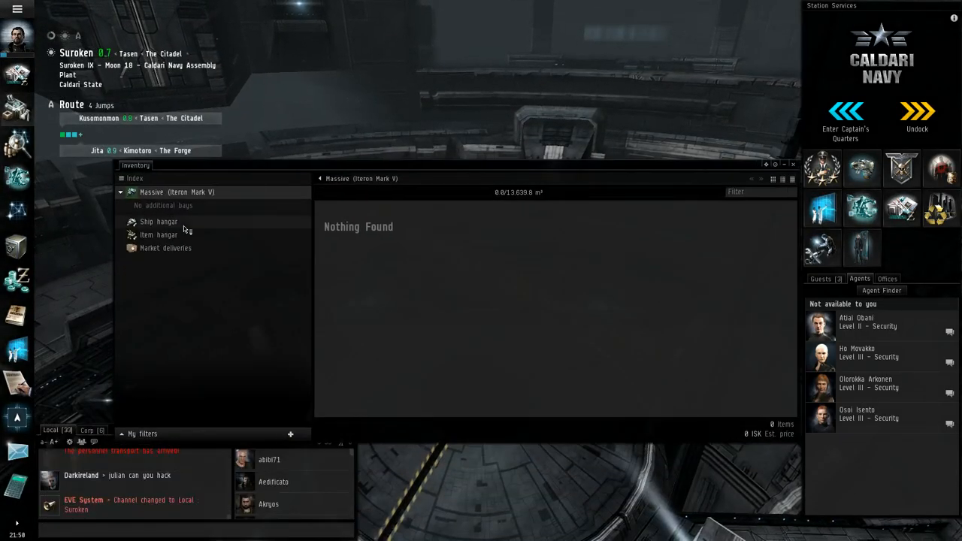
- Confirm the item hangar and market deliveries are empty, then close station info and inventory
left_click(165, 248)
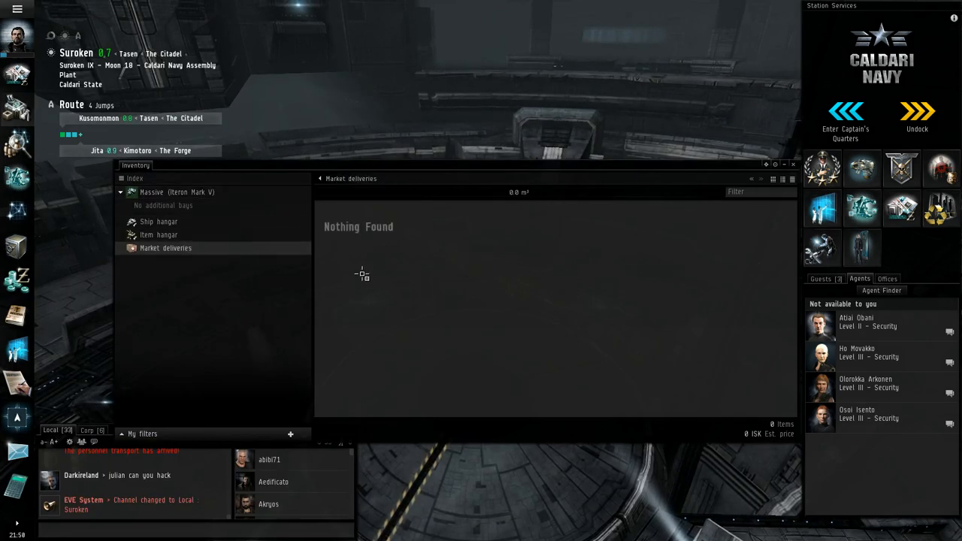
left_click(159, 234)
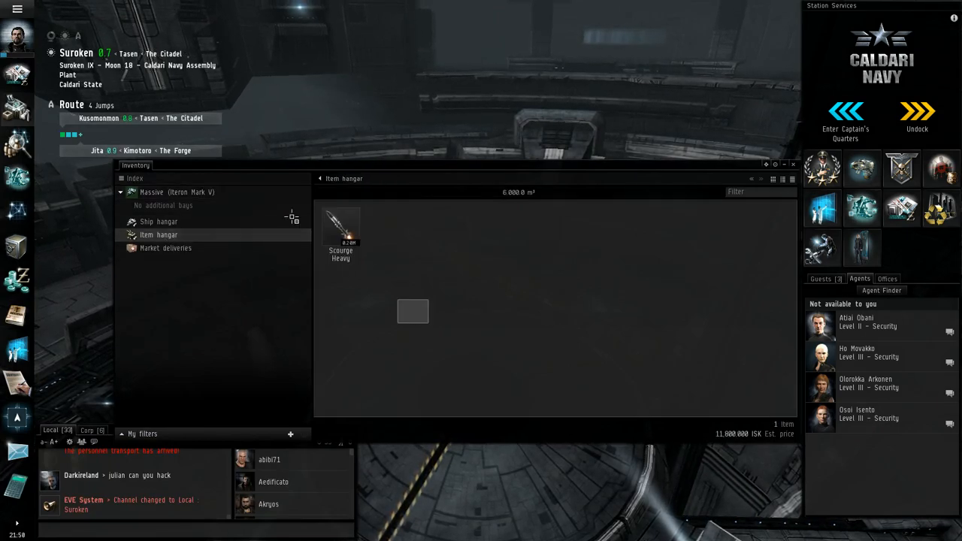
left_click(166, 248)
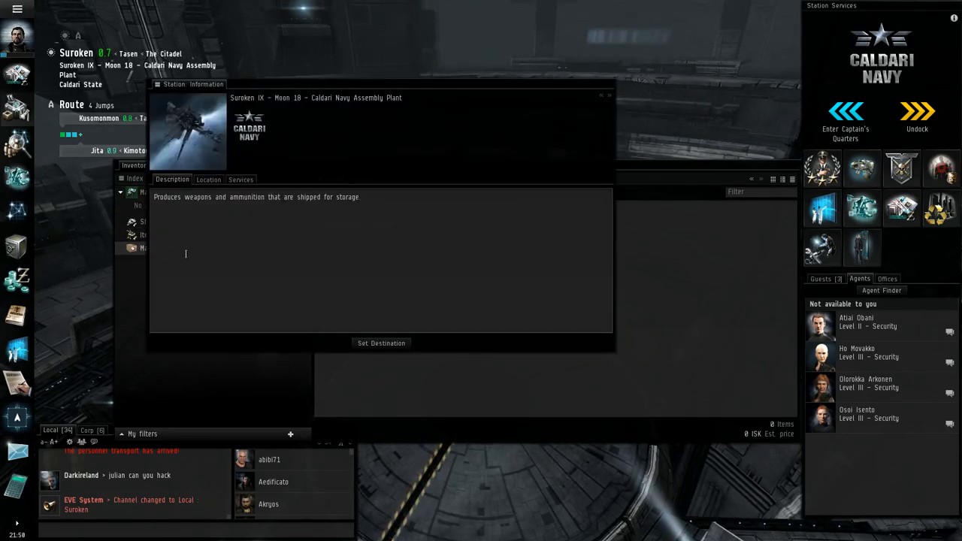
left_click(165, 248)
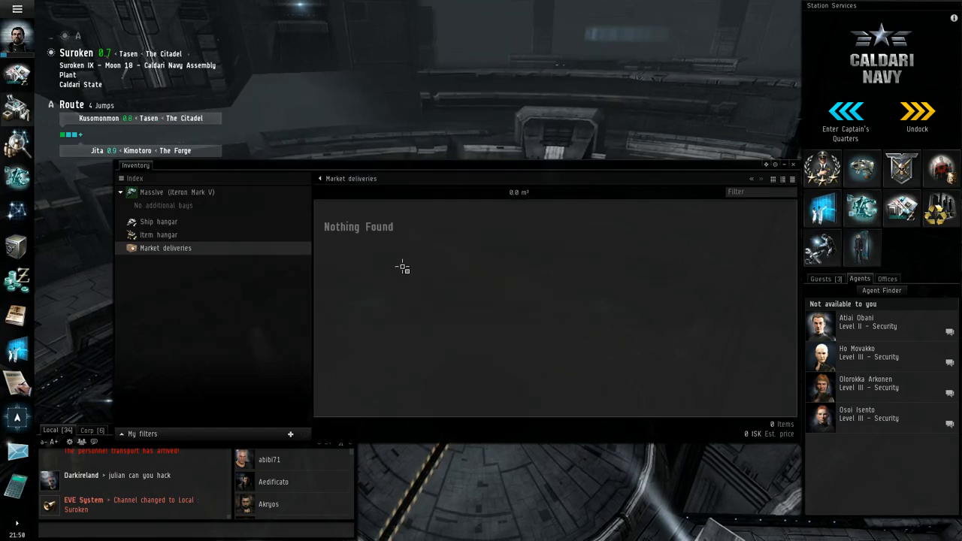
left_click(159, 234)
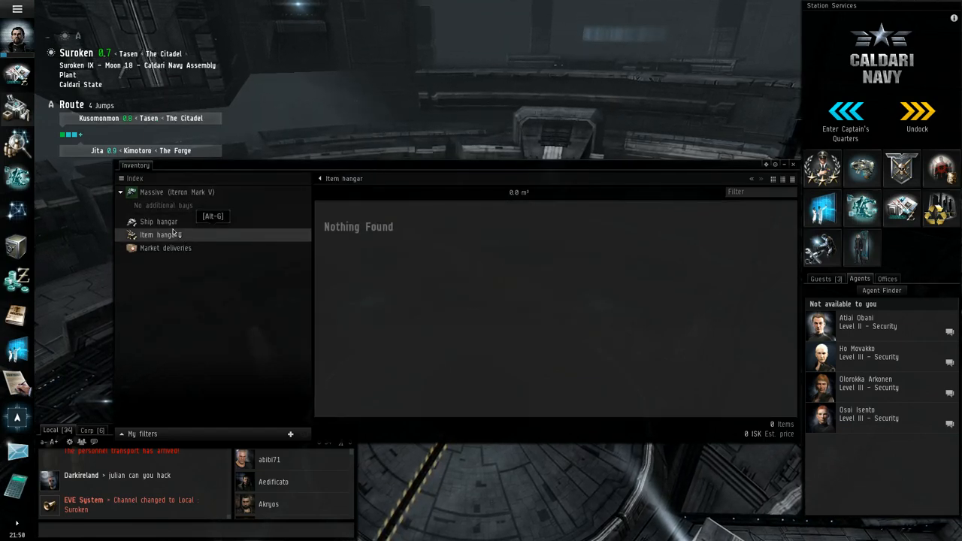
left_click(165, 247)
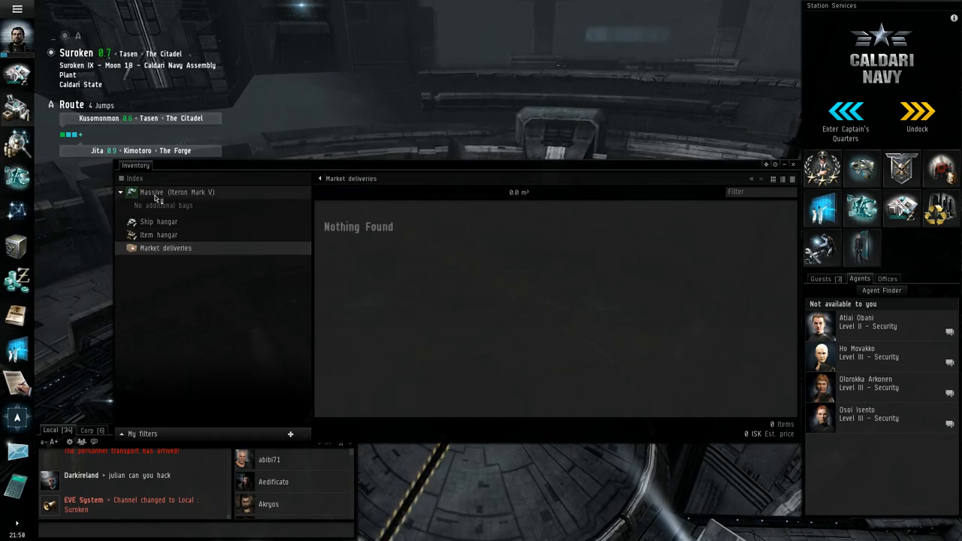
left_click(177, 193)
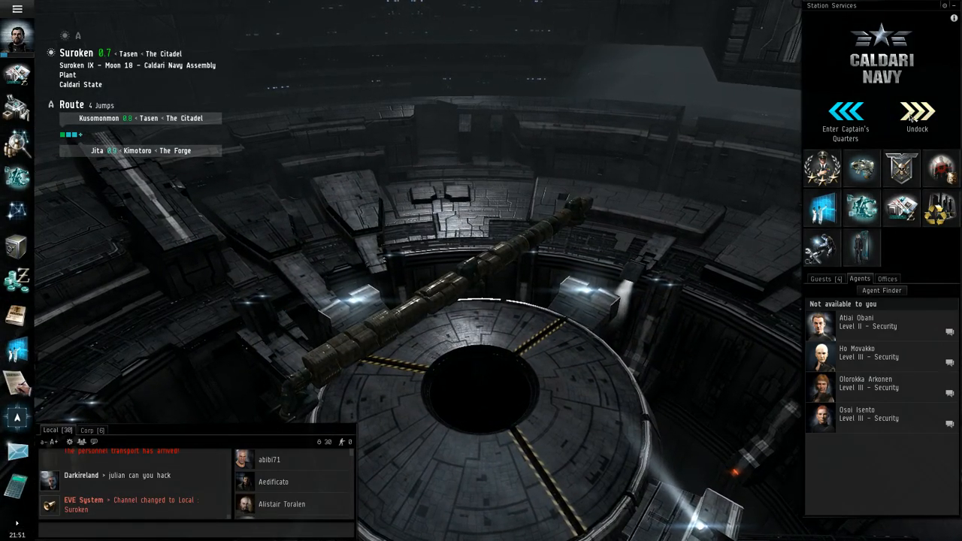
- Undock from the Suroken station to fly the route toward Jita
left_click(917, 113)
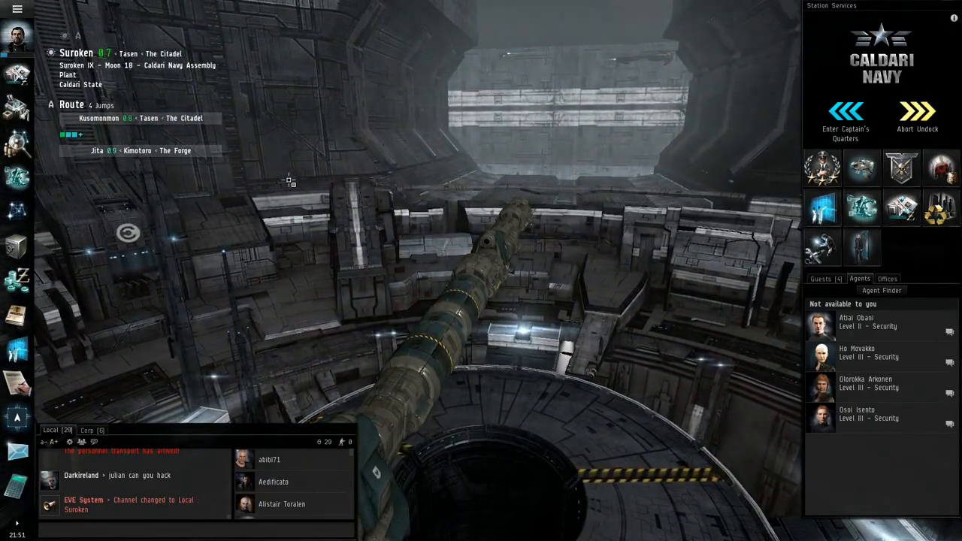
left_click(916, 111)
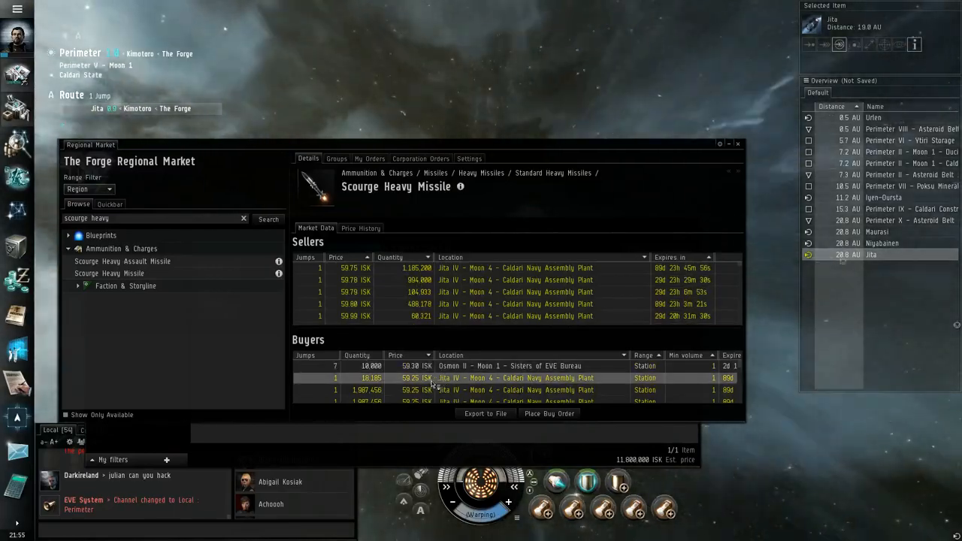
- Check options on a Scourge Heavy Missile buy order before docking at the Caldari Navy Assembly Plant
right_click(439, 378)
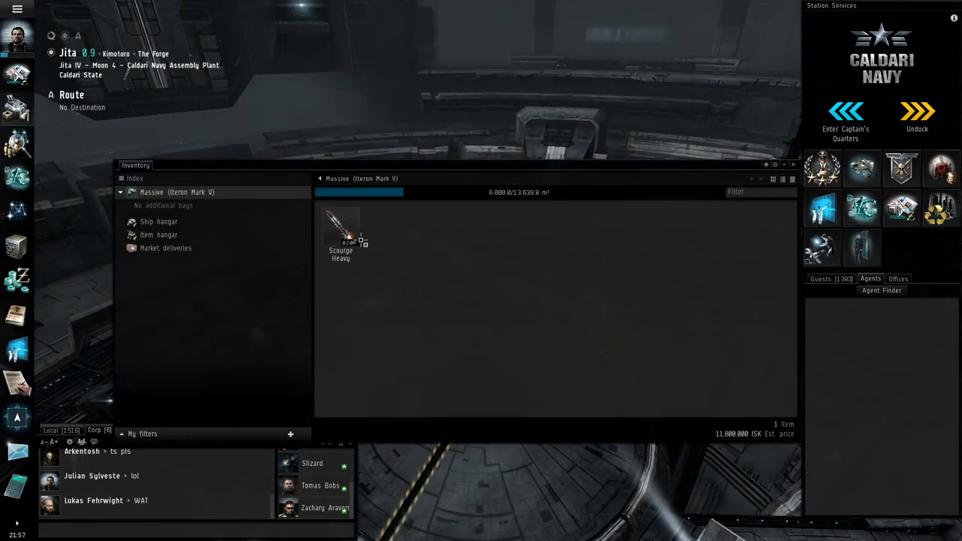
- Sell the 200,000 Scourge Heavy Missiles from the Jita item hangar at 59.25 ISK each
right_click(340, 232)
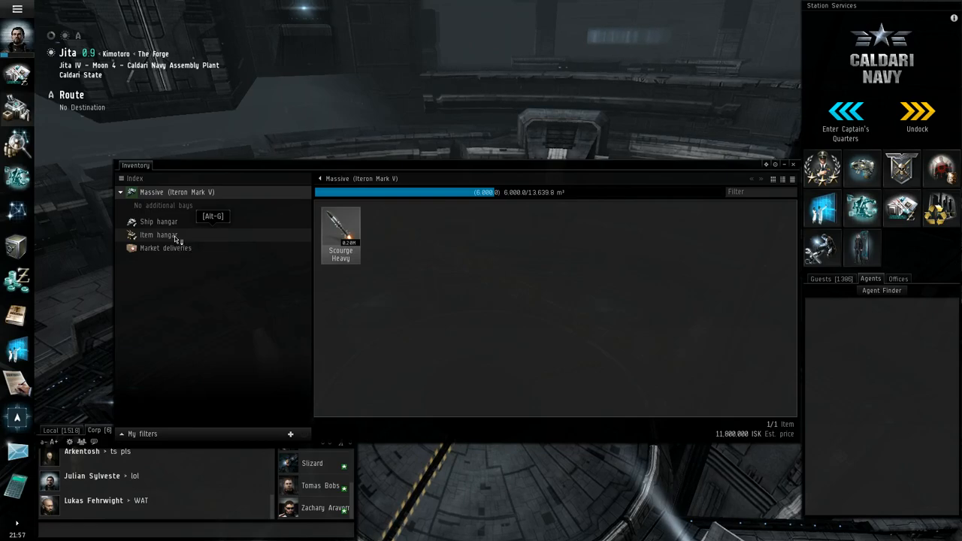
right_click(339, 232)
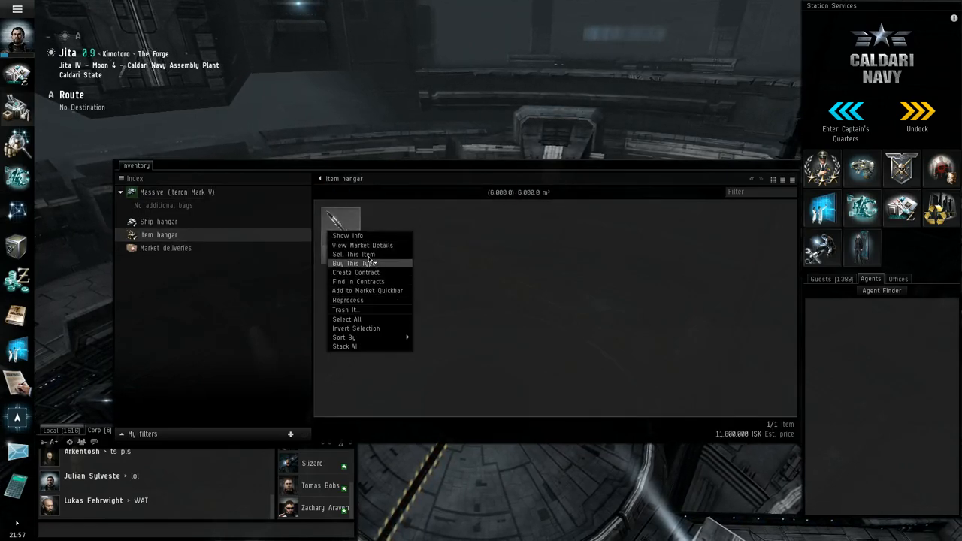
left_click(351, 253)
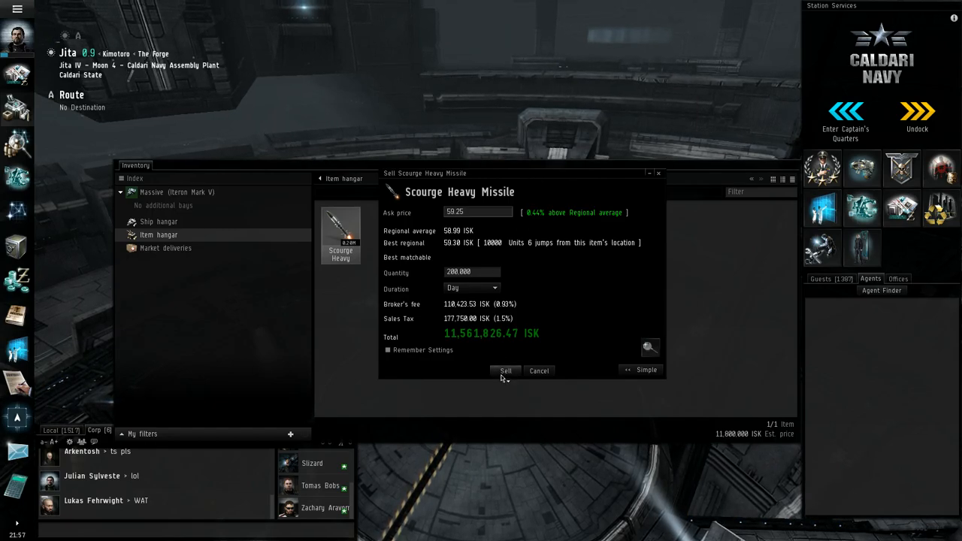
left_click(505, 370)
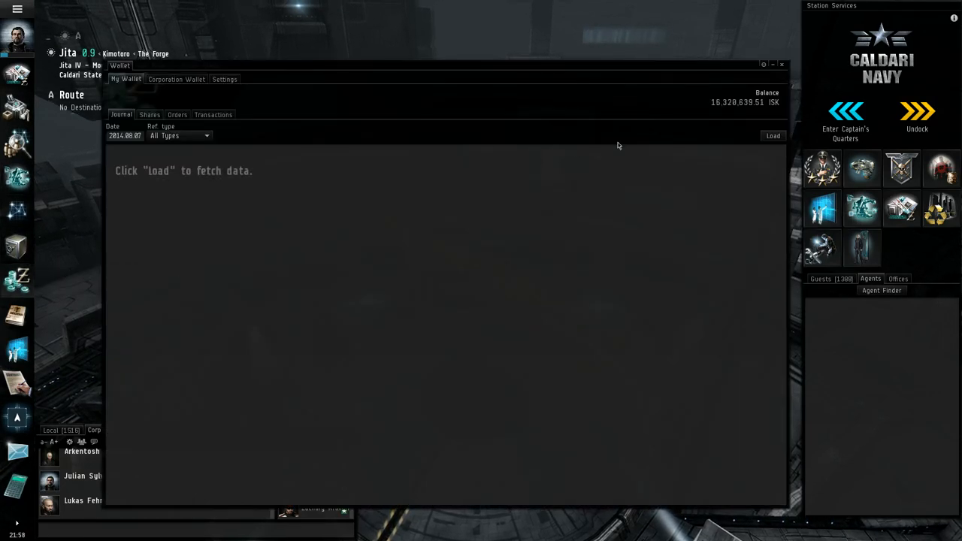
- Load the wallet journal, inspect the Market Escrow entry, then bring up the Regional Market
left_click(772, 135)
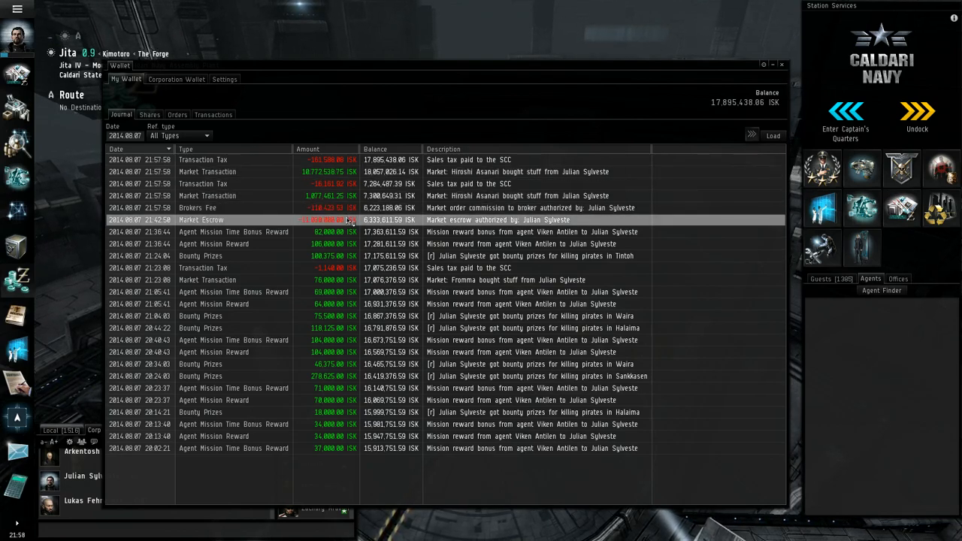
left_click(331, 171)
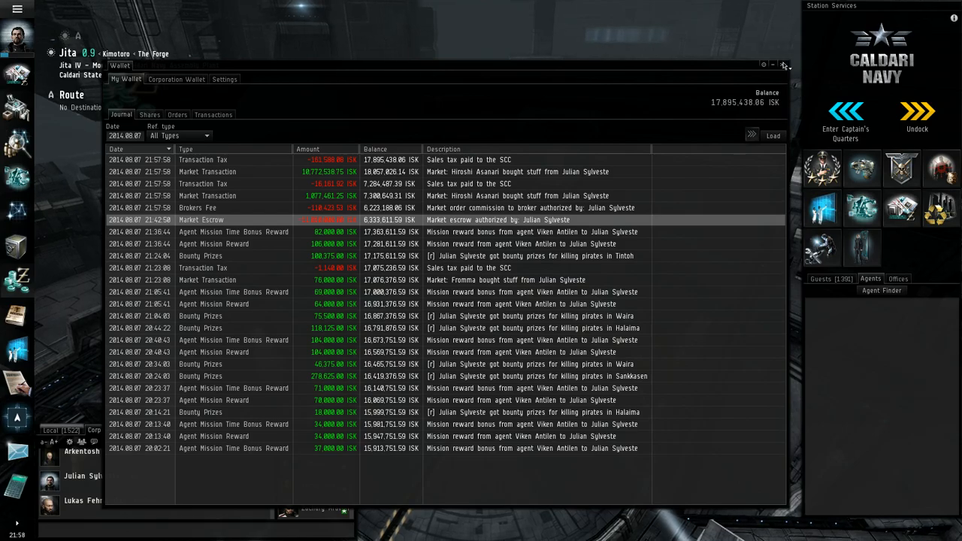
left_click(784, 65)
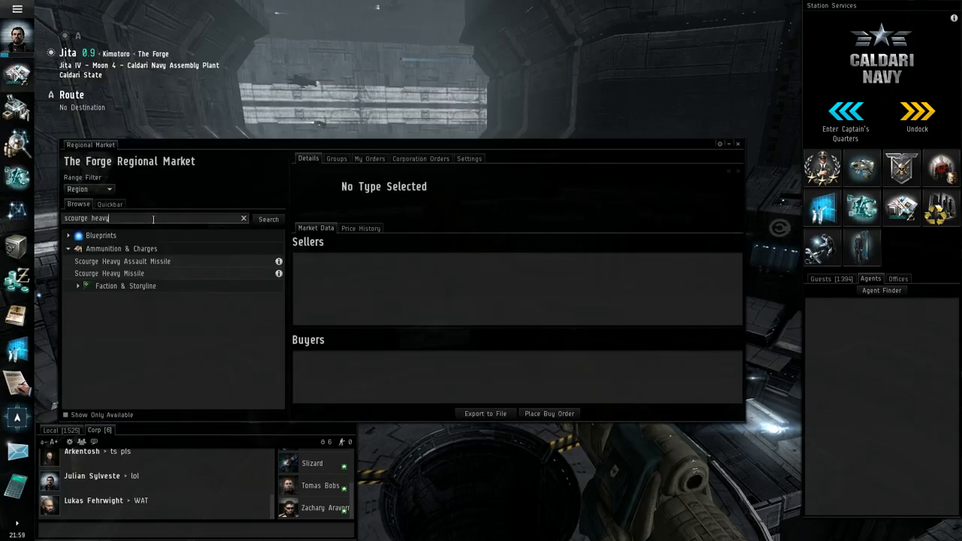
- Search the regional market for 'thorax' and view the Thorax's orders and price history
type("thorax")
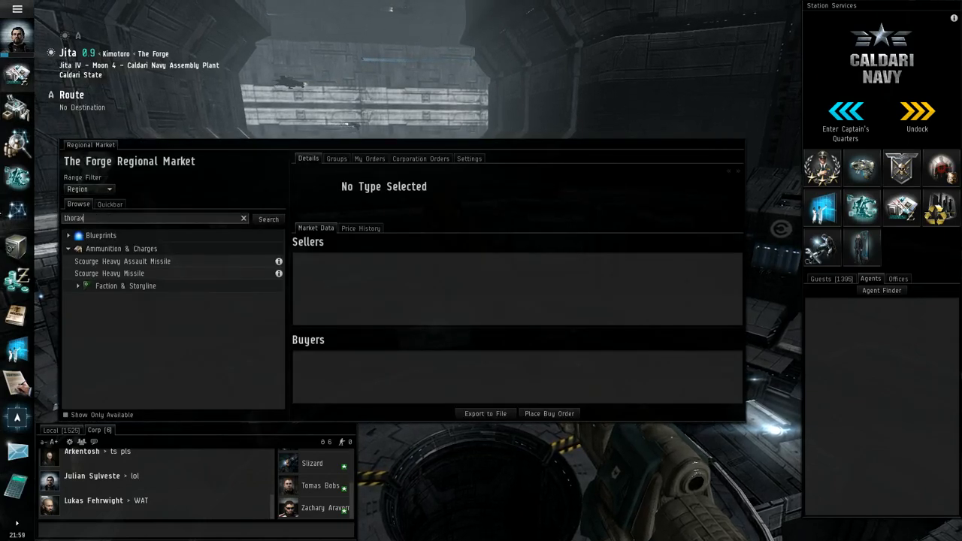
left_click(268, 219)
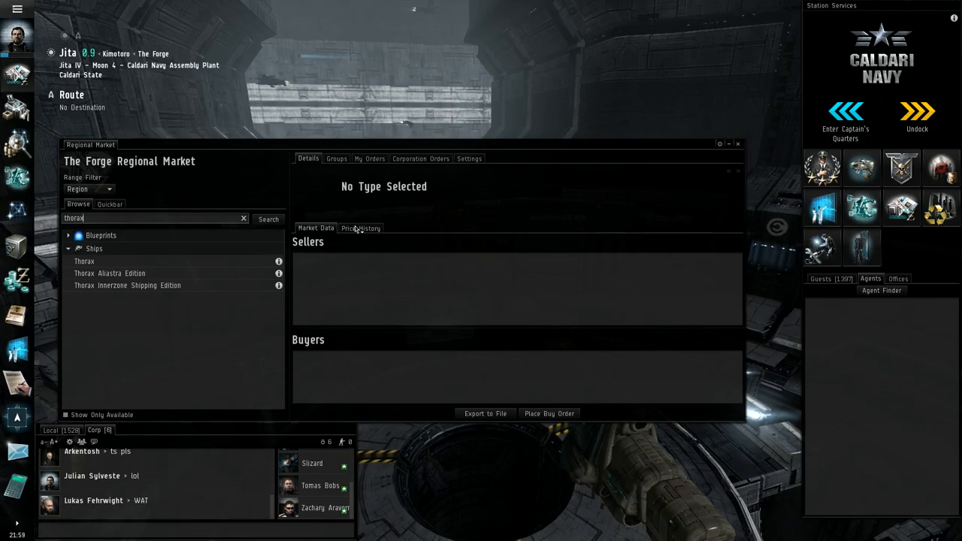
left_click(84, 261)
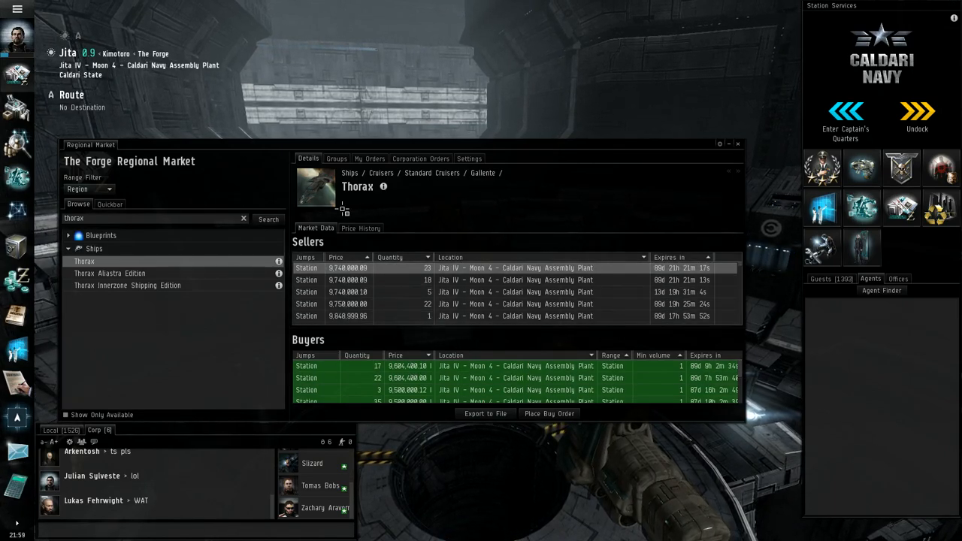
left_click(360, 228)
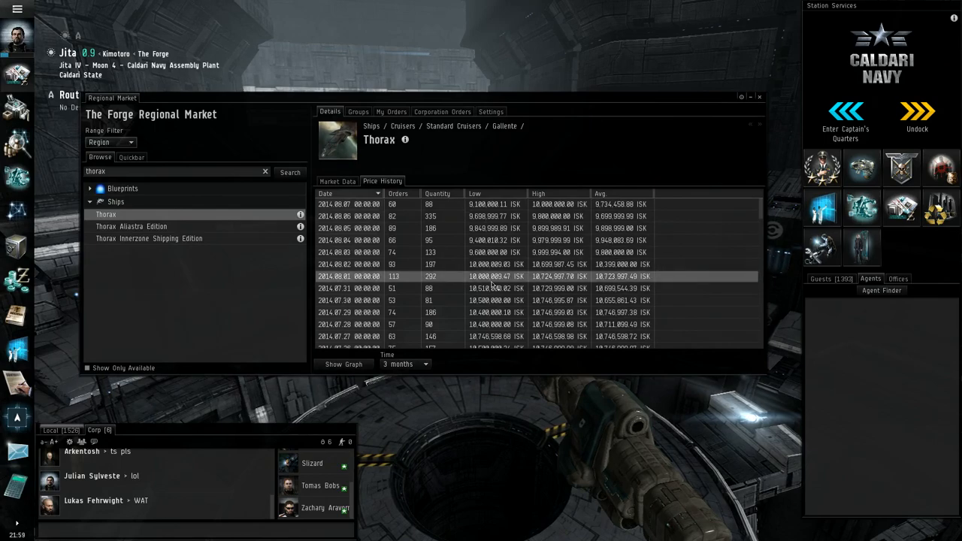
- View Thorax price history as a graph, switch to 5 days as a table, and close the market
left_click(342, 364)
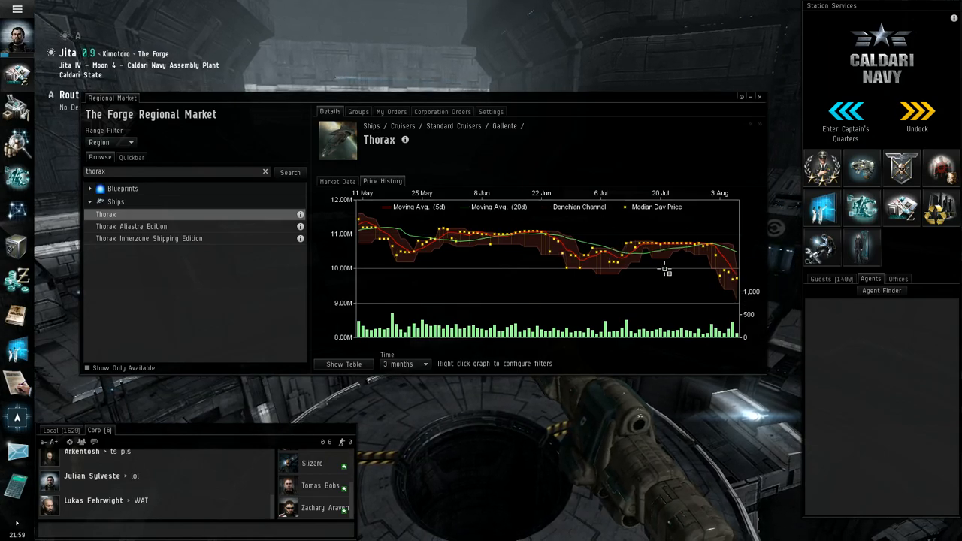
mouse_move(658, 257)
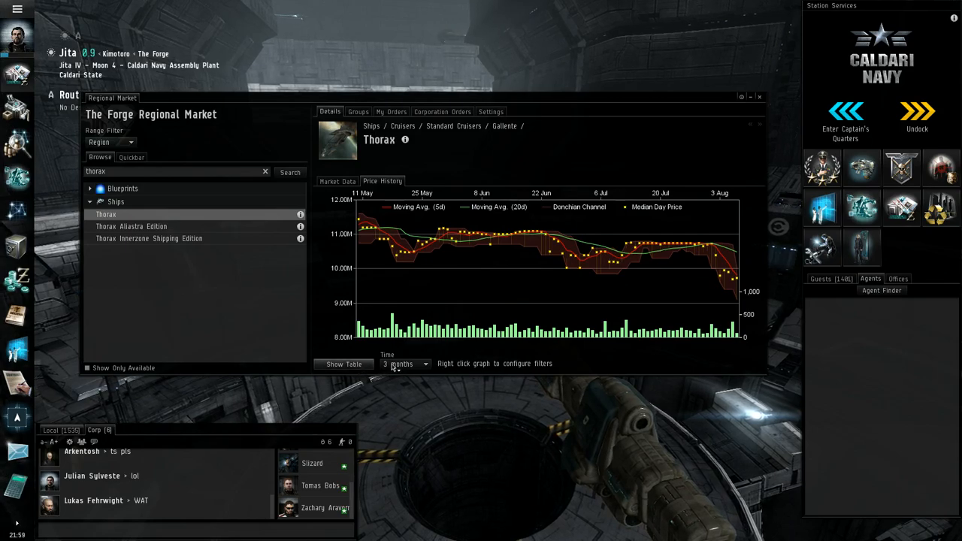
left_click(405, 364)
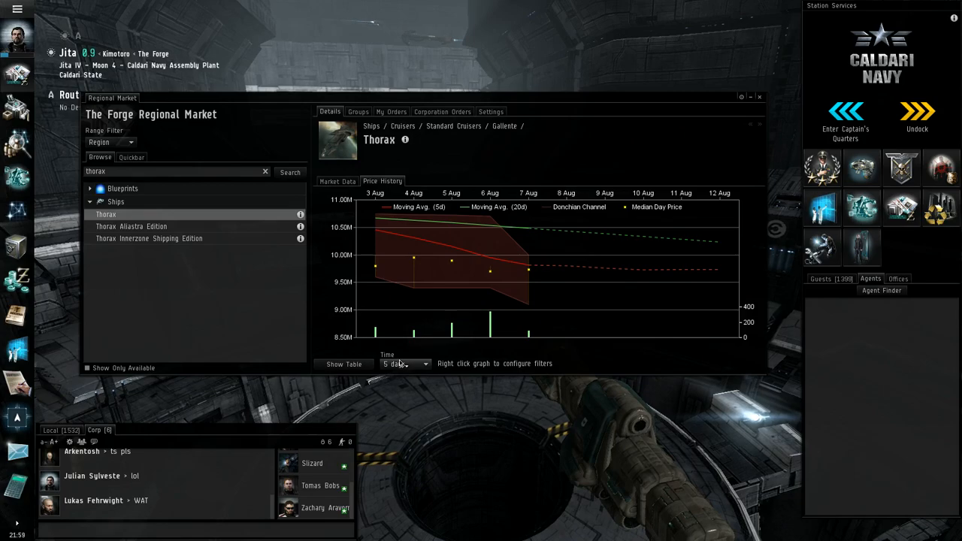
left_click(342, 363)
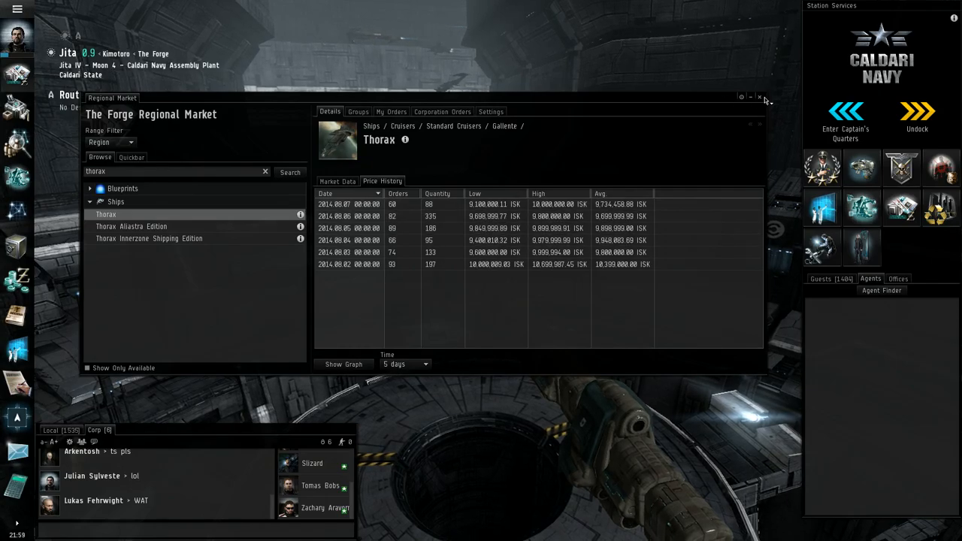
left_click(760, 96)
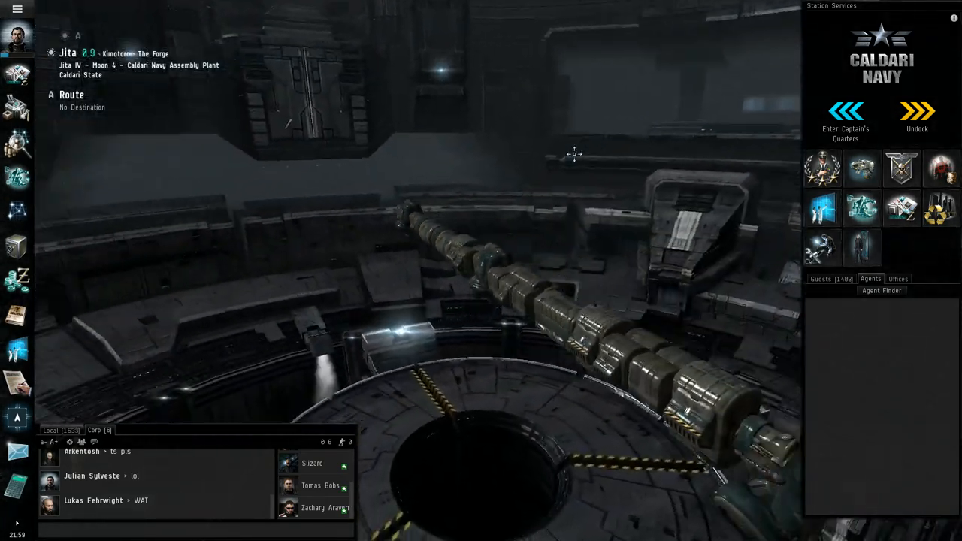
- Rotate the hangar view around the docked ship and bring up the wallet
left_click_drag(574, 154, 585, 162)
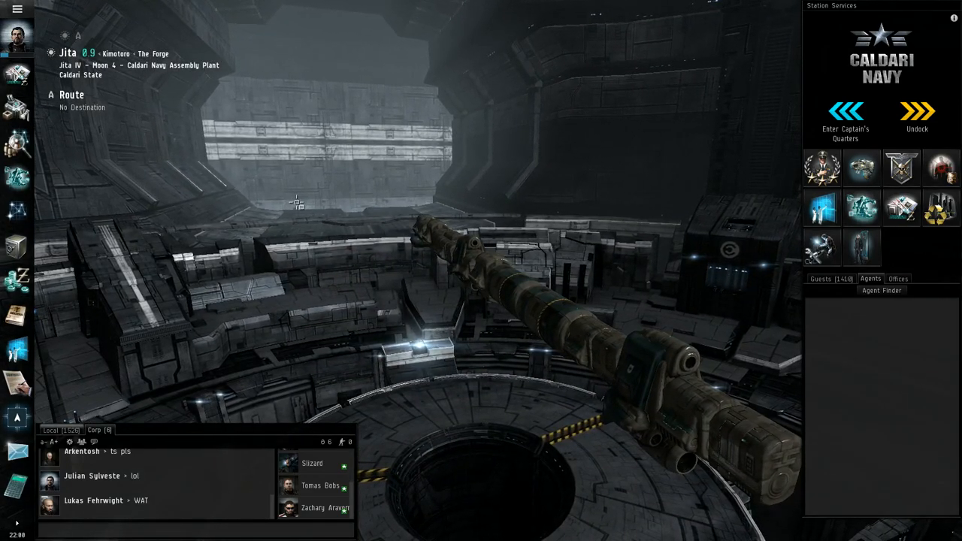
left_click(17, 281)
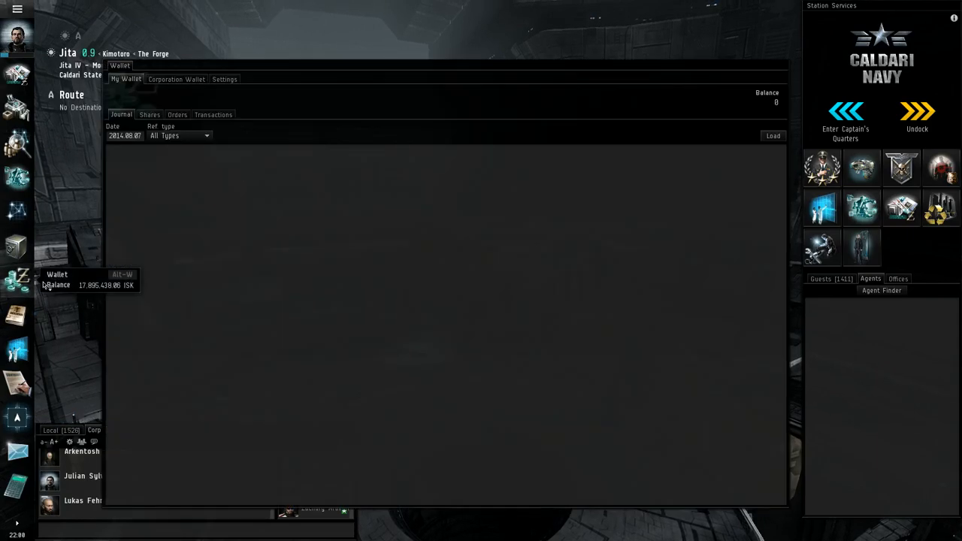
- Load the wallet journal, inspect a transaction tax entry, and reload the journal
left_click(772, 135)
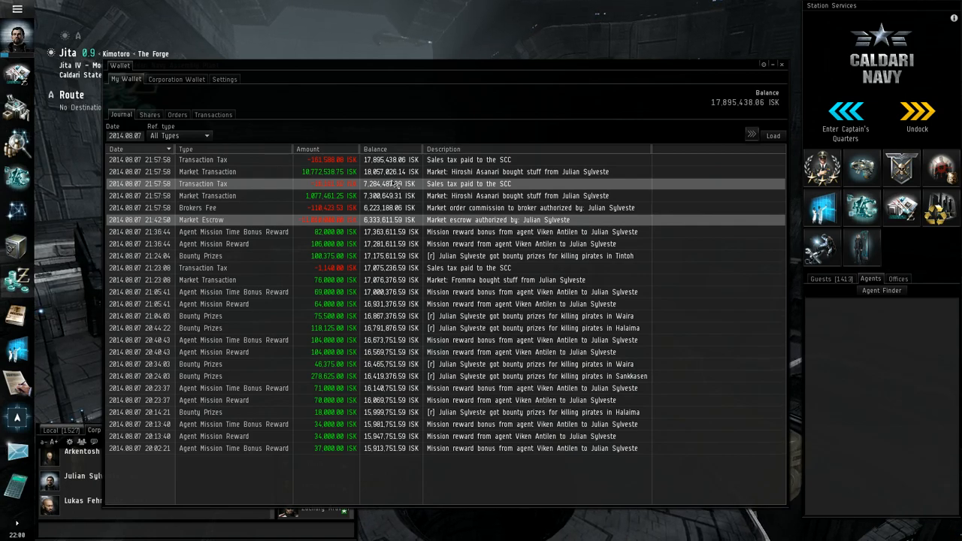
left_click(300, 171)
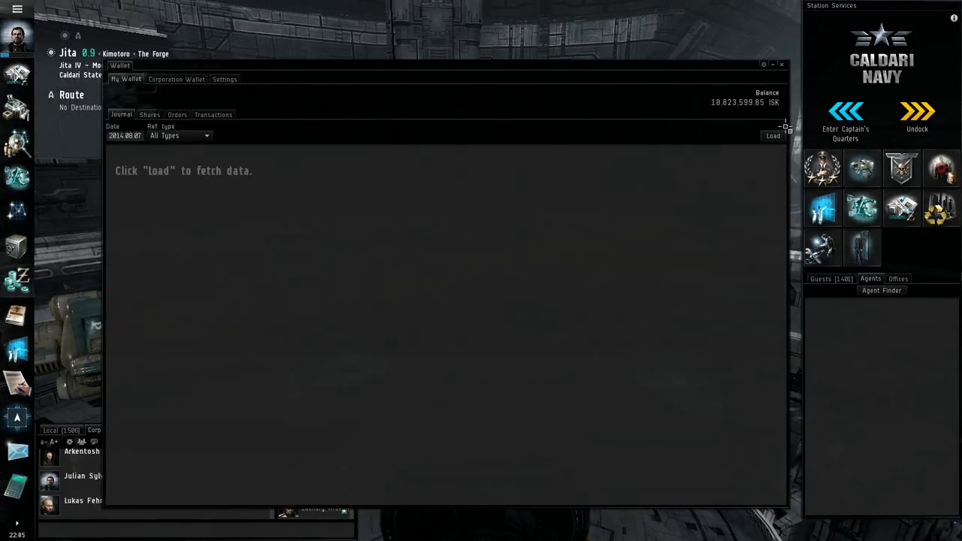
left_click(772, 136)
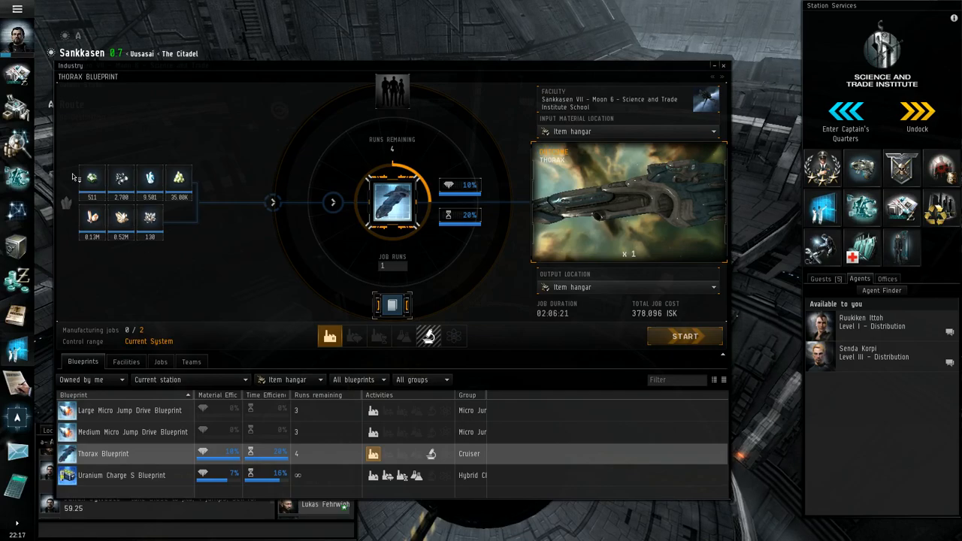
mouse_move(177, 177)
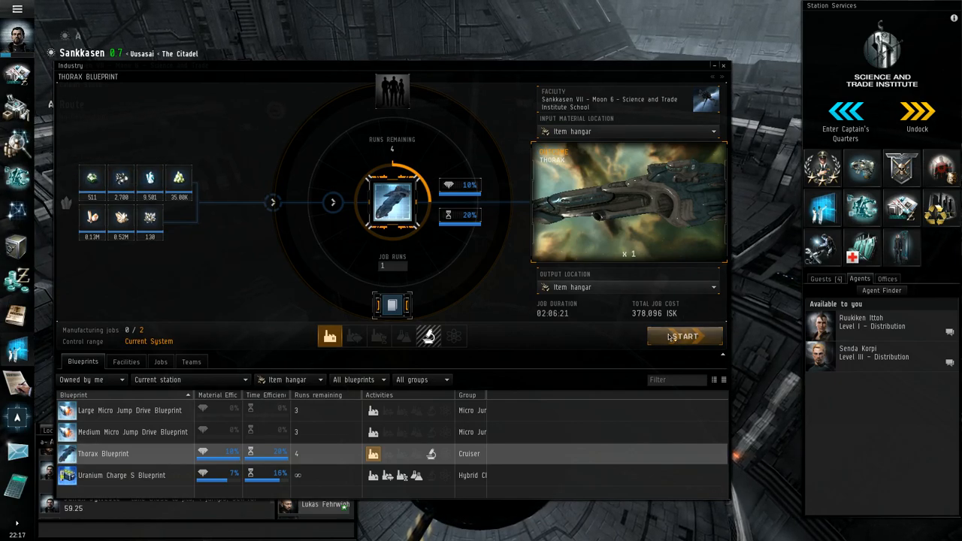
- Start the Thorax Blueprint job, review the running jobs list, and close Industry
left_click(684, 336)
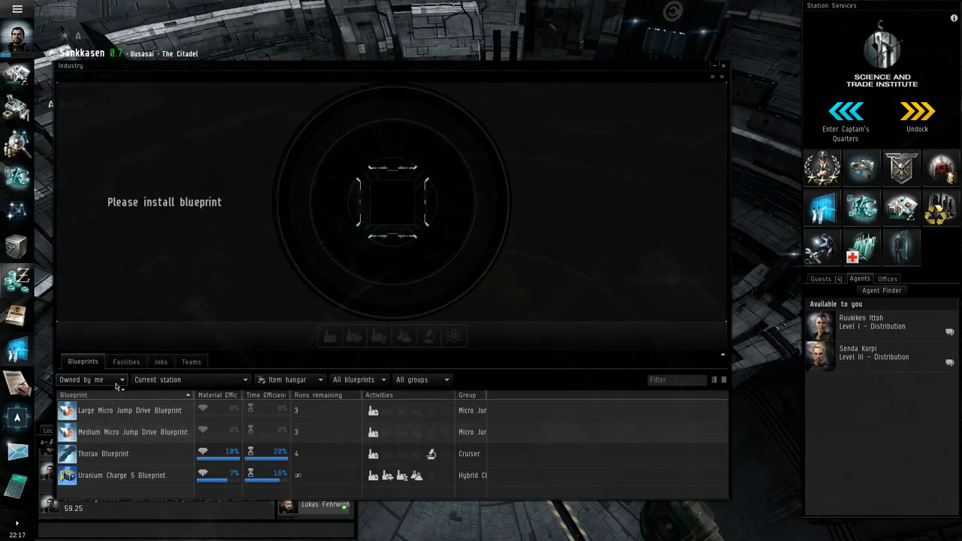
left_click(120, 475)
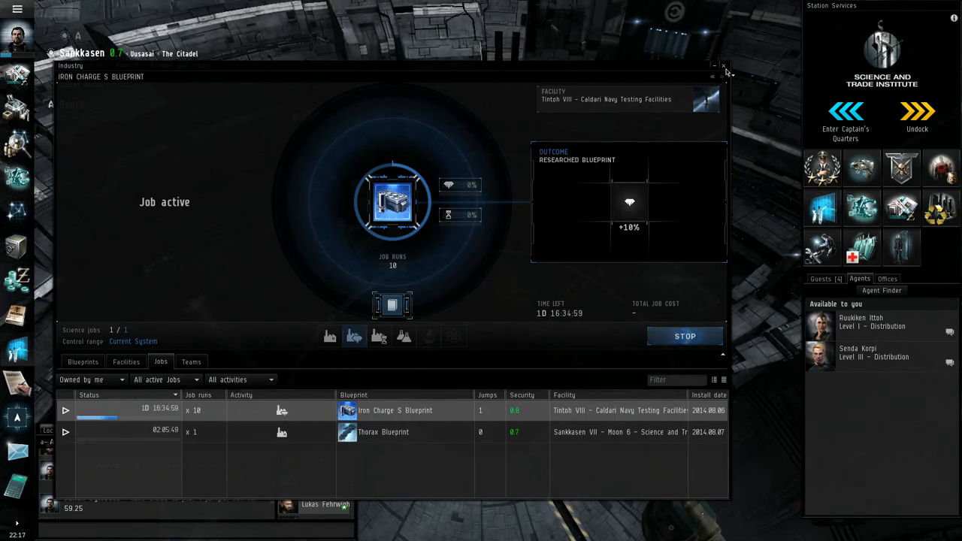
left_click(724, 66)
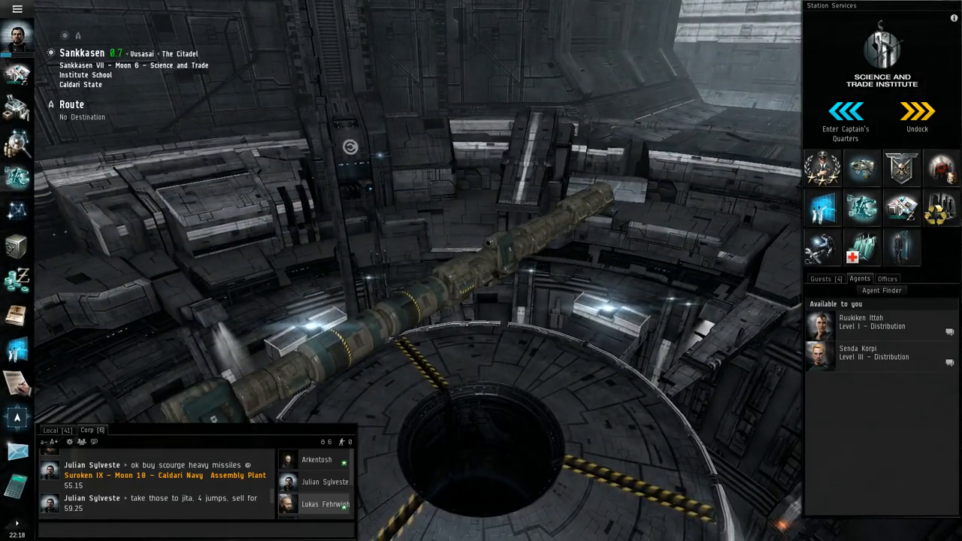
- Browse the station inventory and make the Cormorant the active ship
left_click(16, 107)
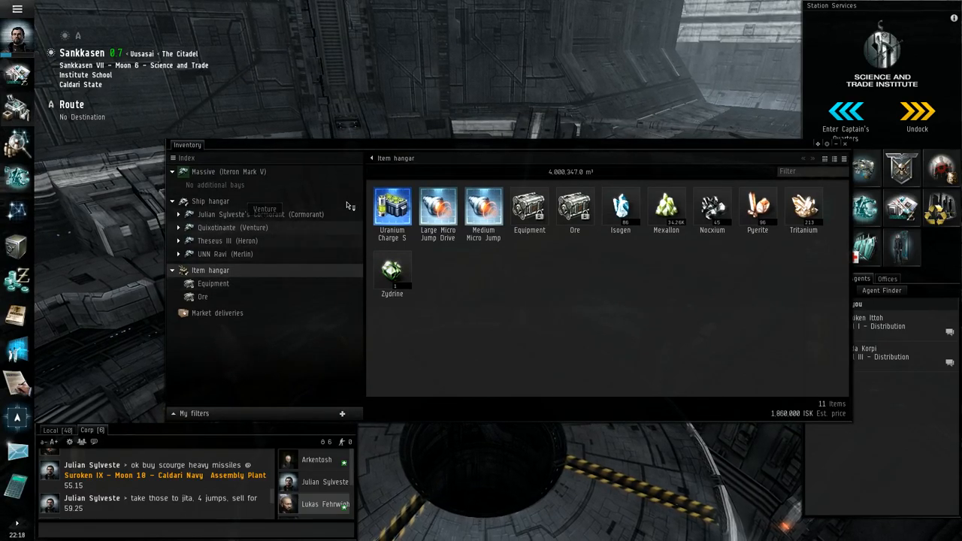
right_click(262, 213)
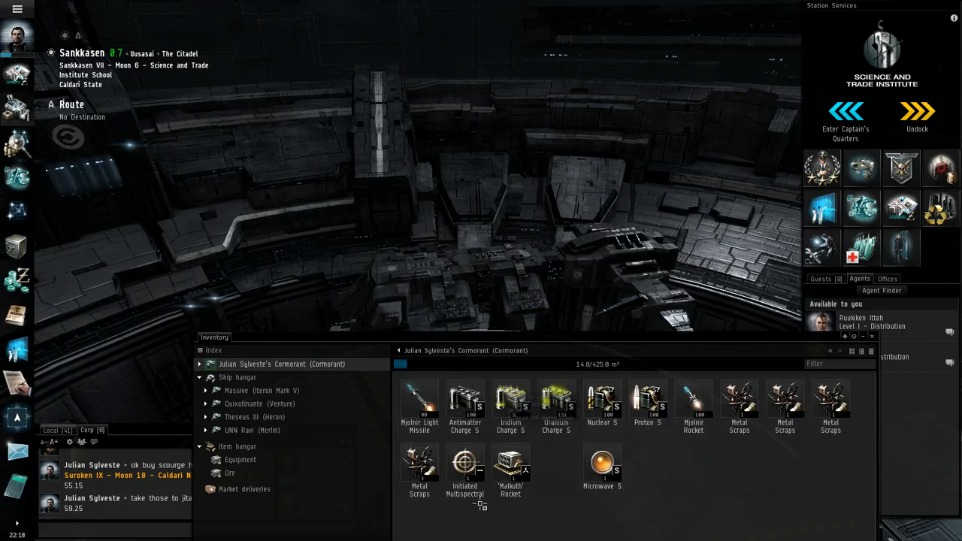
mouse_move(464, 402)
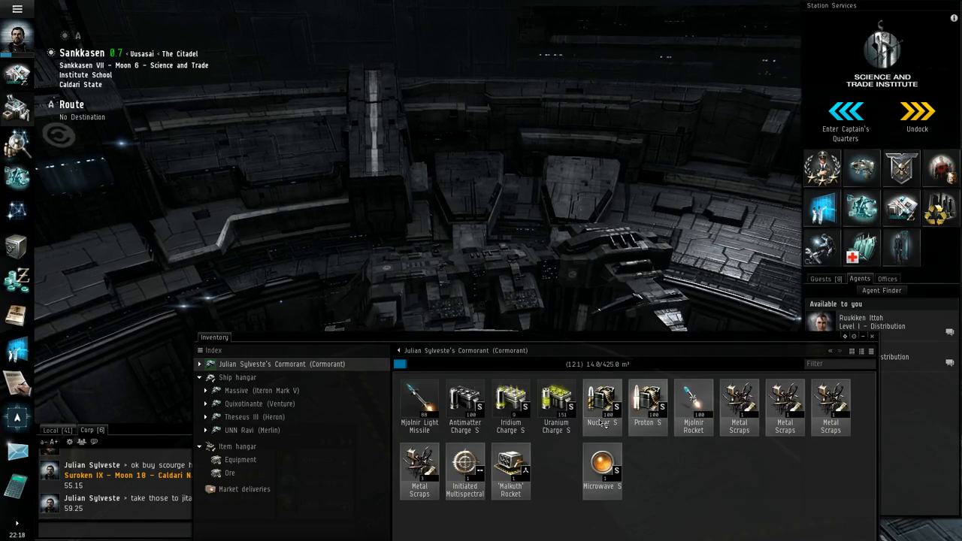
mouse_move(601, 403)
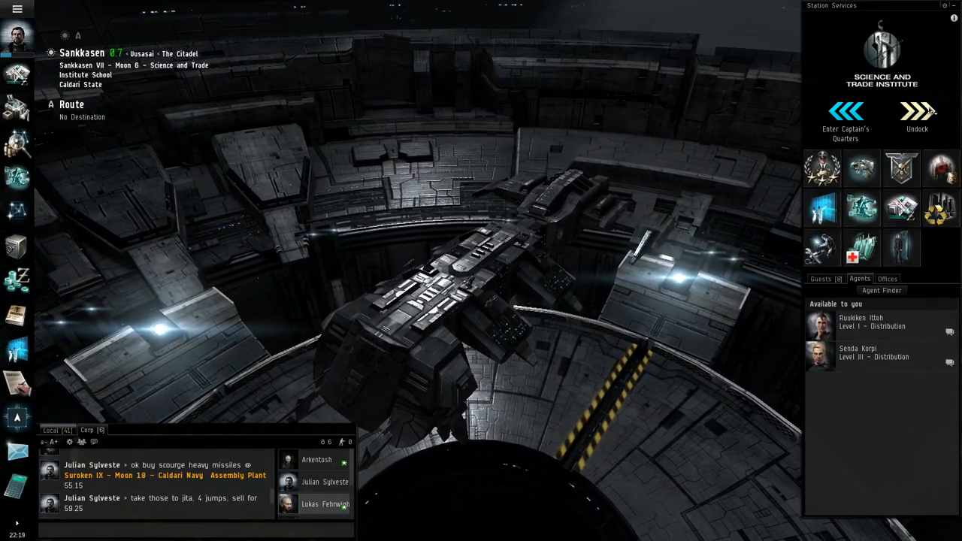
- Undock from Sankkasen and warp to the Spacelane Patrol Assembly Plant at Moon 10
left_click(917, 112)
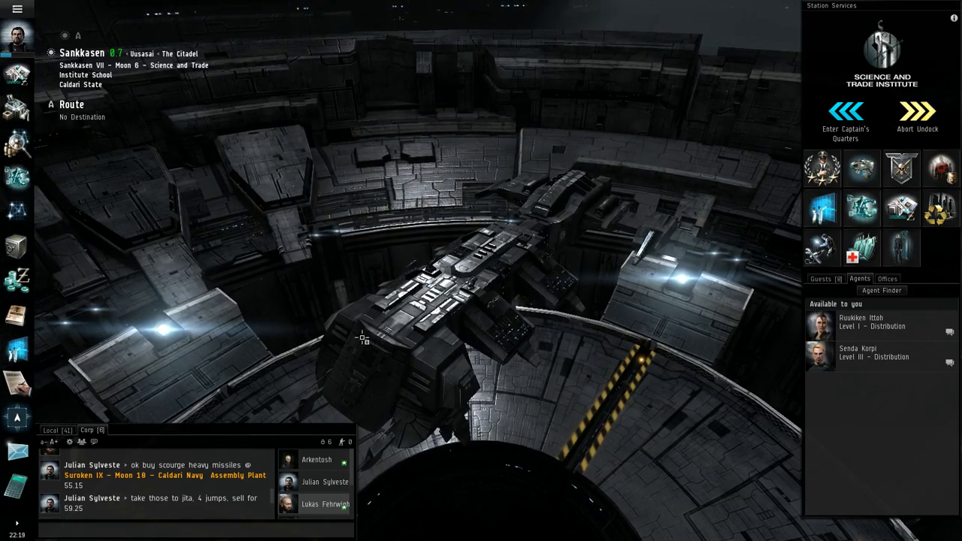
left_click(917, 113)
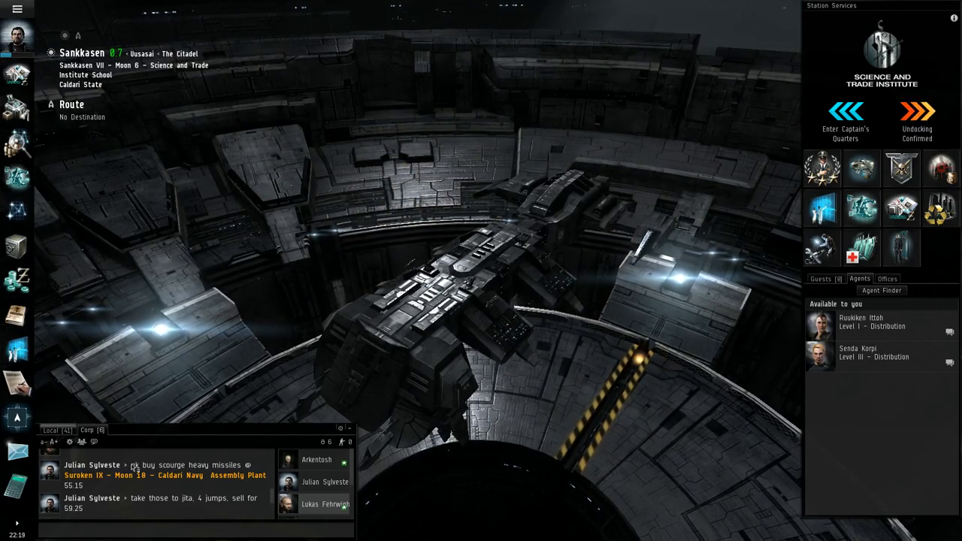
left_click(917, 120)
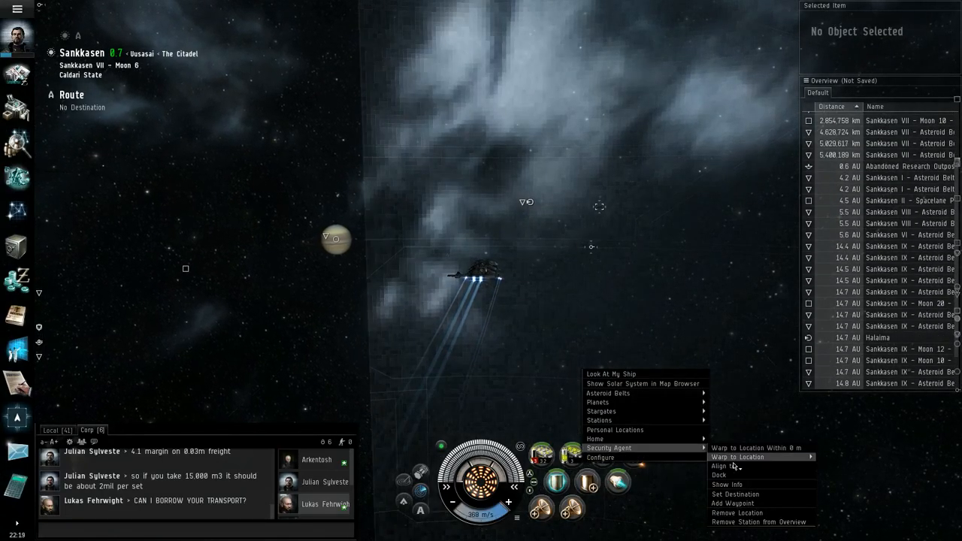
left_click(757, 447)
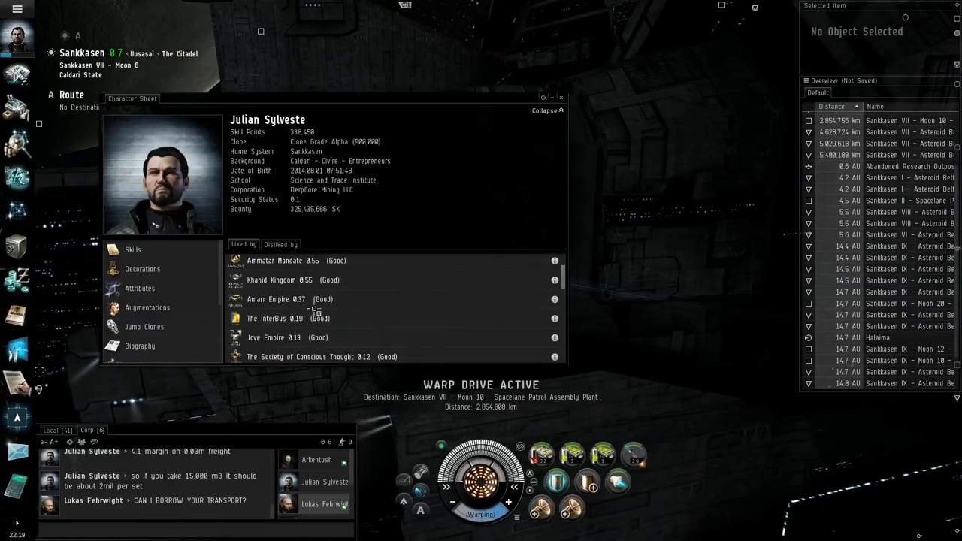
- Show the character's skill training history in the Character Sheet
scroll("down", 3)
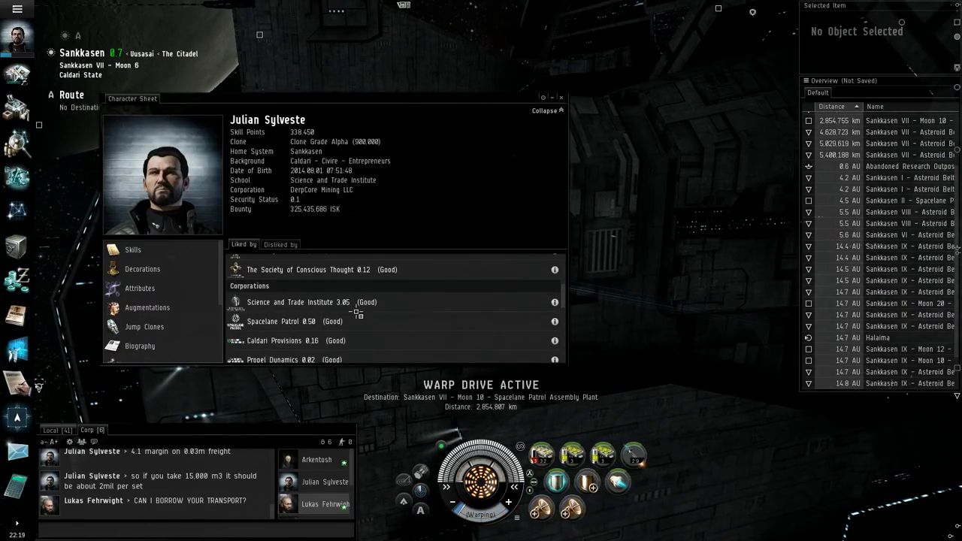
left_click(562, 98)
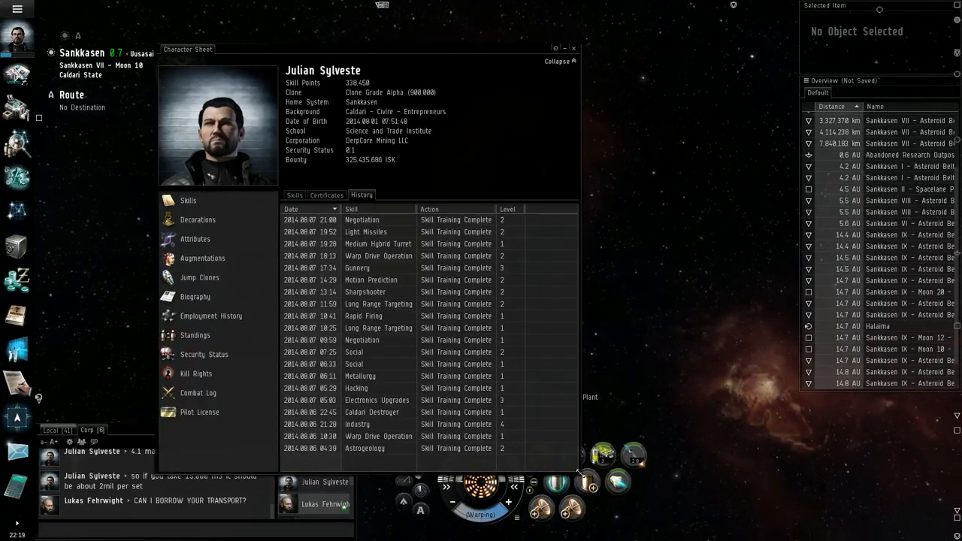
- Dock at the Spacelane Patrol Assembly Plant at Sankkasen VII - Moon 10
left_click(363, 315)
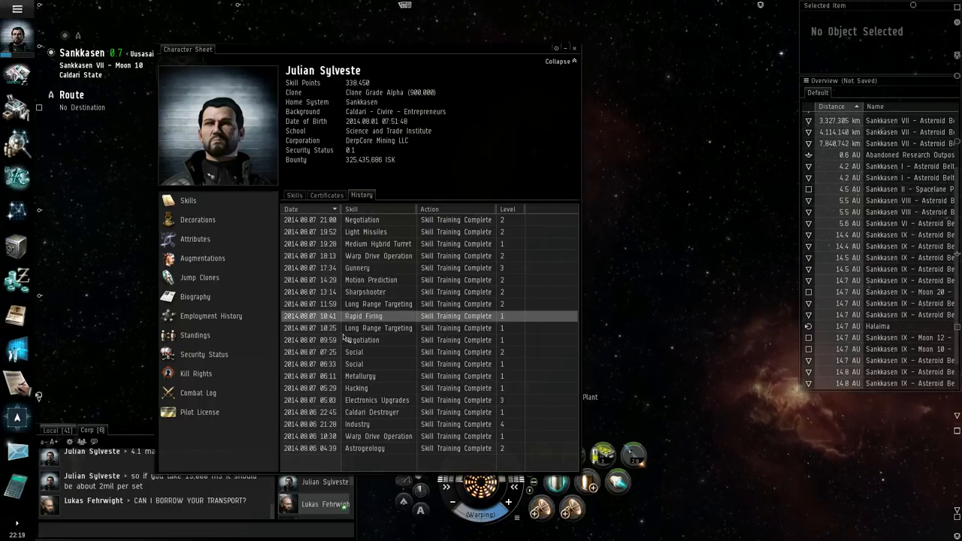
double_click(379, 303)
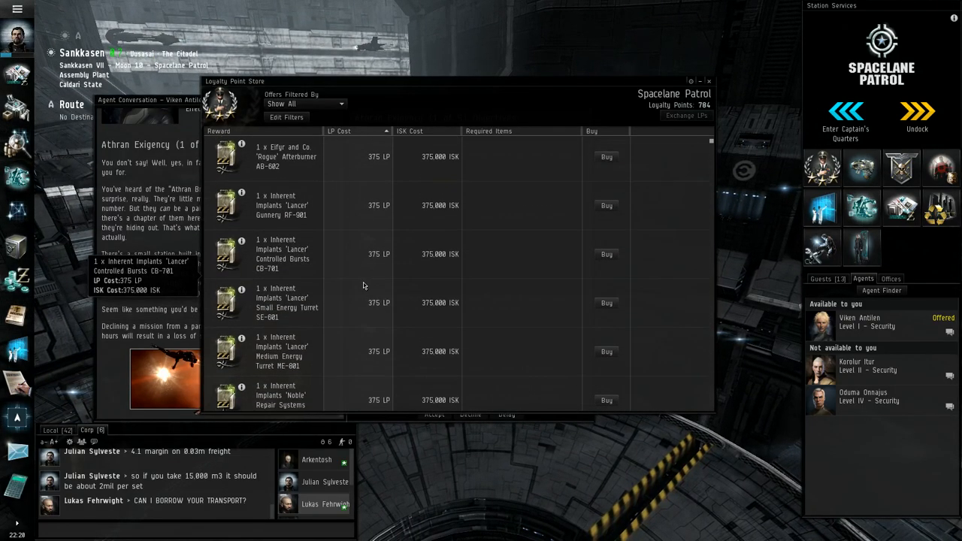
- Scroll through the Spacelane Patrol implant offers costing 375–750 LP, then bring up the character sheet
scroll("down", 3)
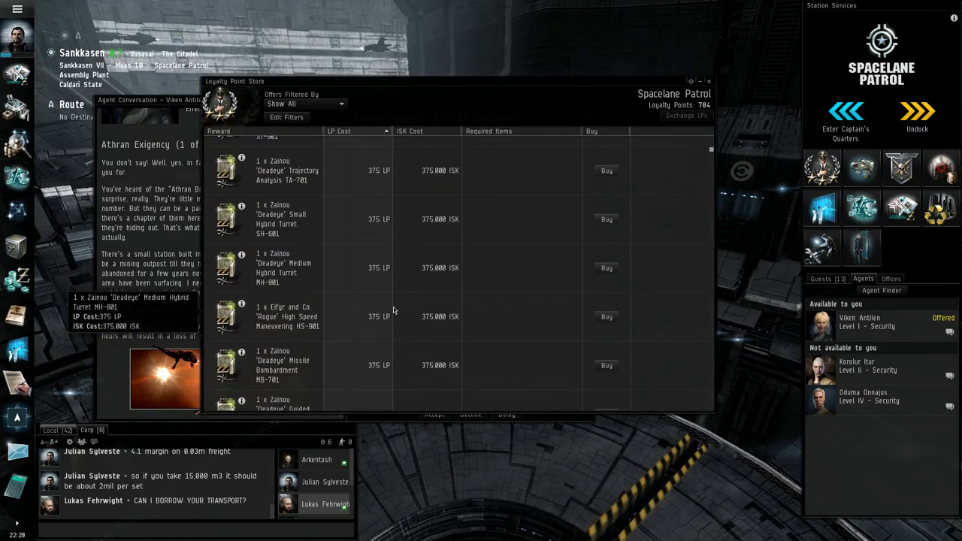
scroll("down", 3)
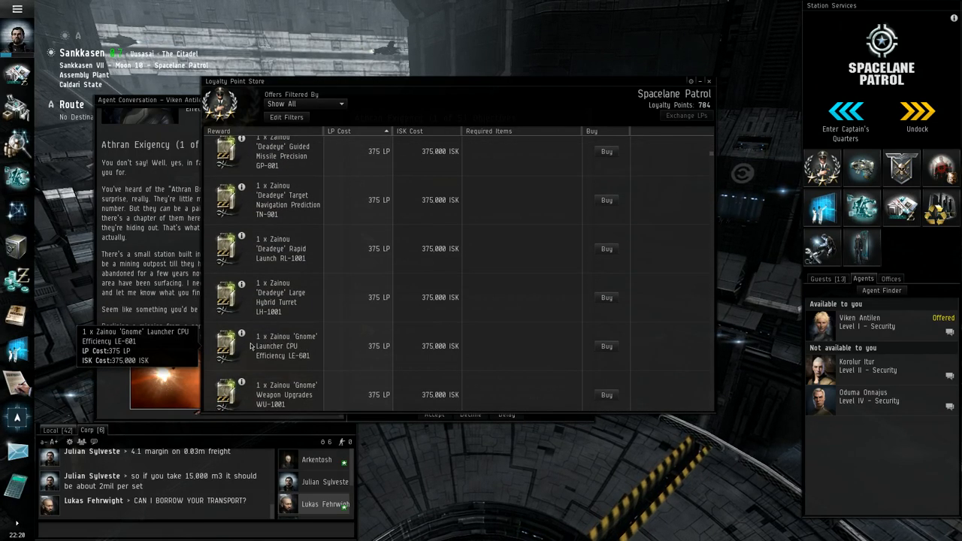
scroll("down", 3)
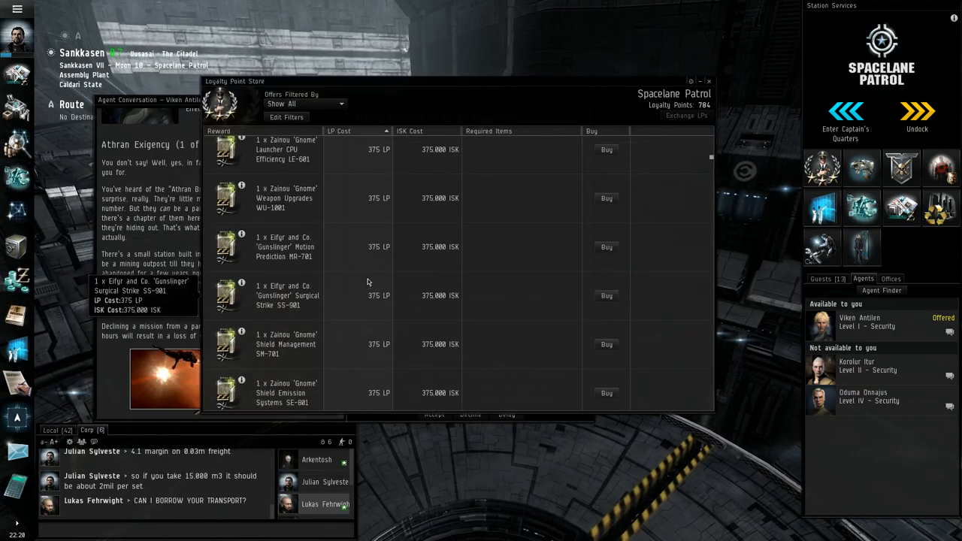
scroll("down", 3)
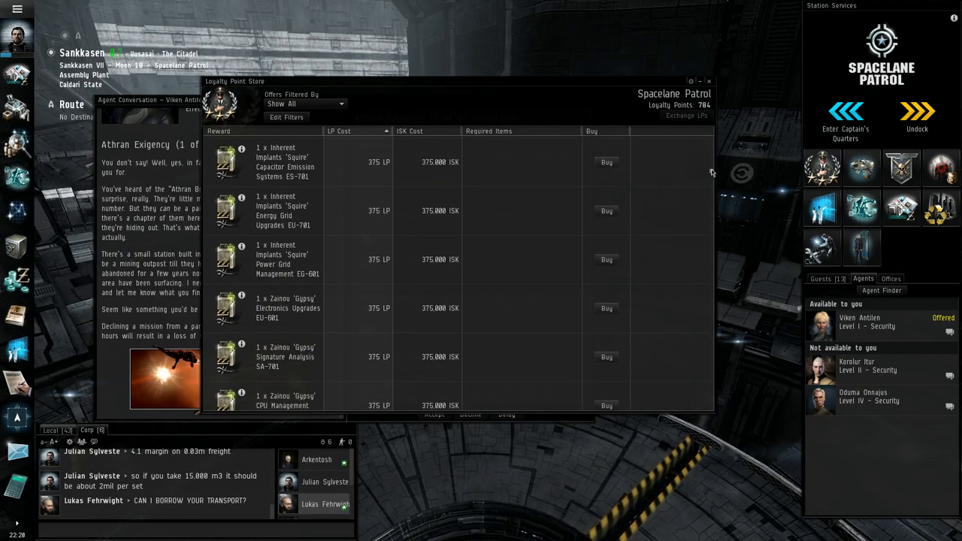
scroll("down", 3)
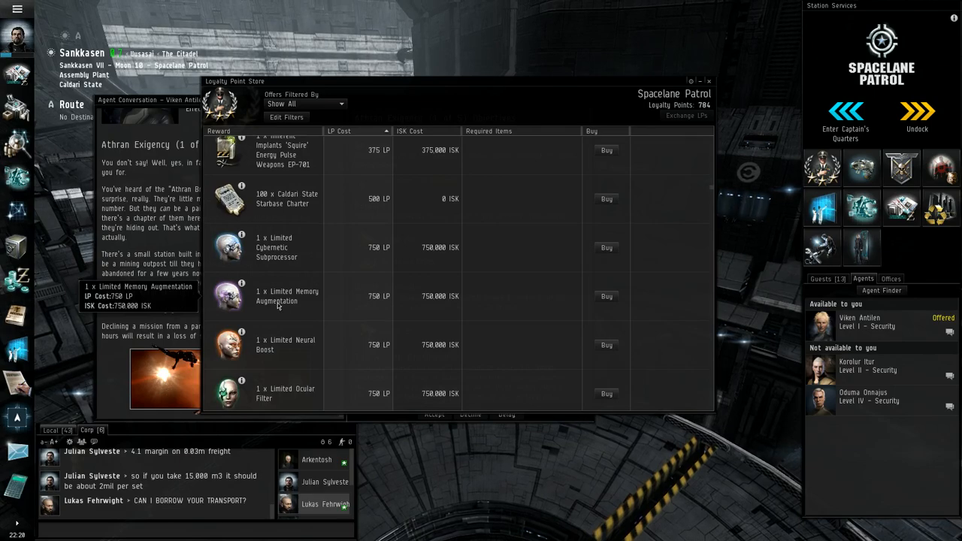
left_click(240, 288)
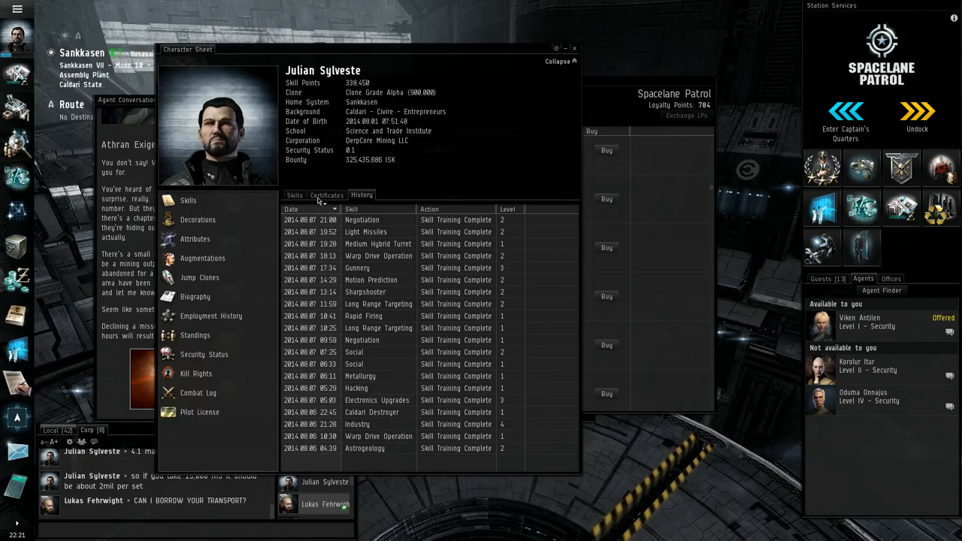
- Check the Mining skill's attributes in the Skills list, then show info on the Limited Ocular Filter implant
left_click(294, 196)
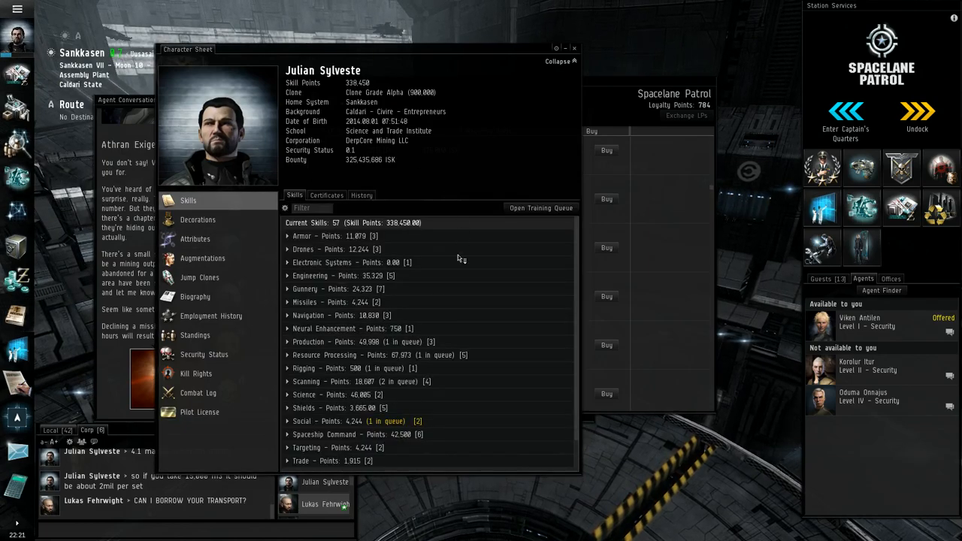
scroll("down", 3)
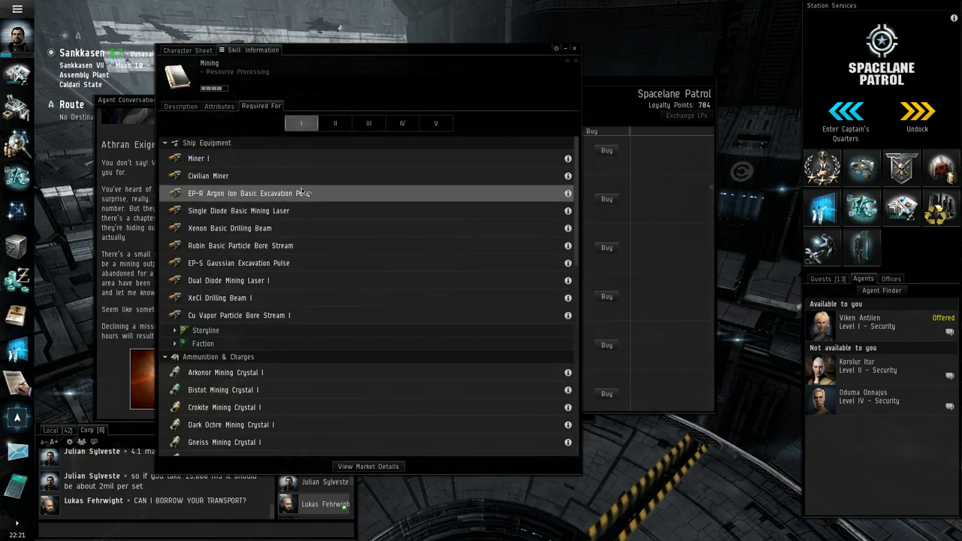
left_click(219, 105)
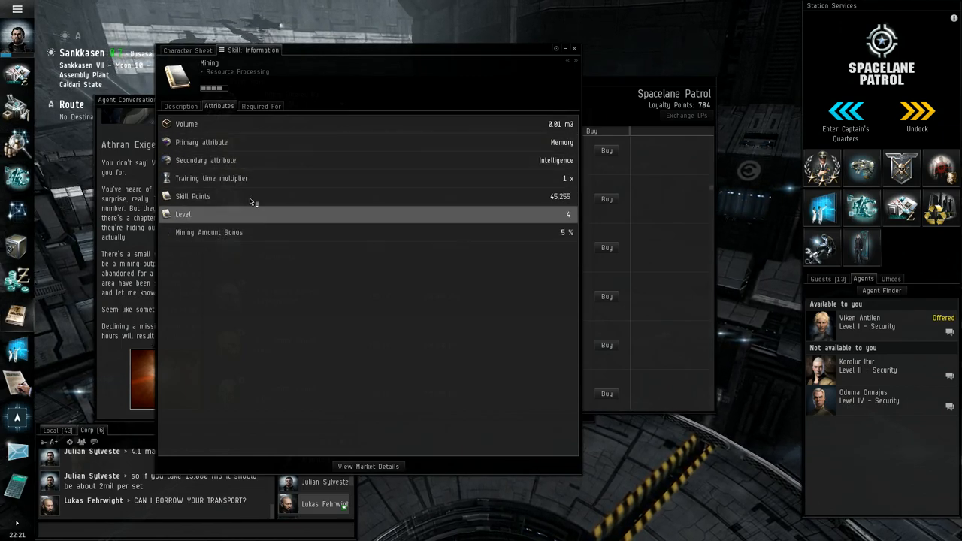
mouse_move(397, 177)
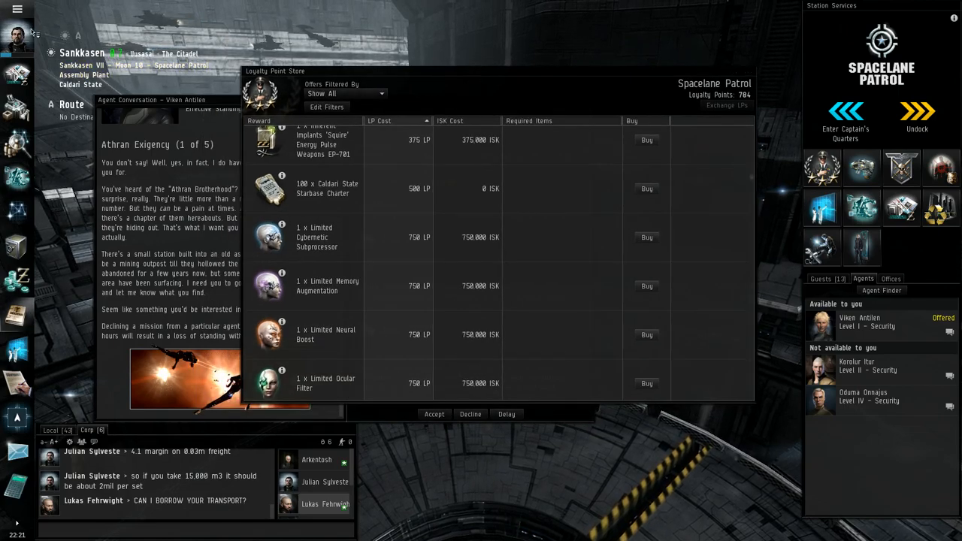
left_click(17, 33)
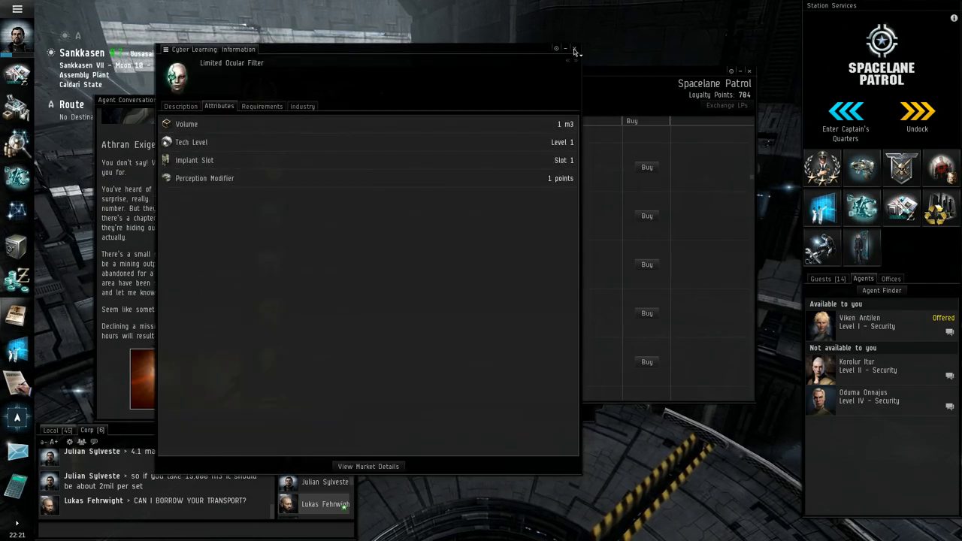
- Review installed implants on the character sheet and view the Limited Memory Augmentation's attributes
left_click(574, 48)
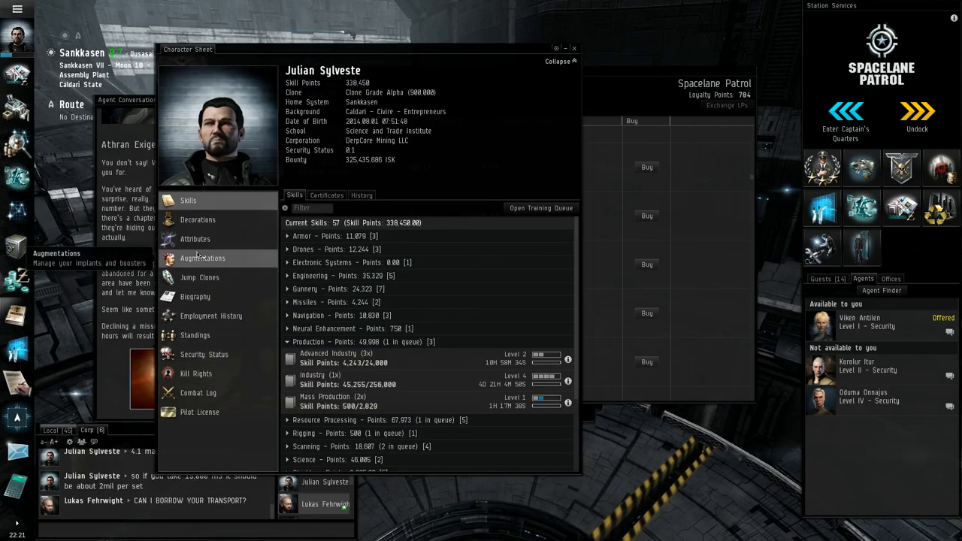
left_click(201, 258)
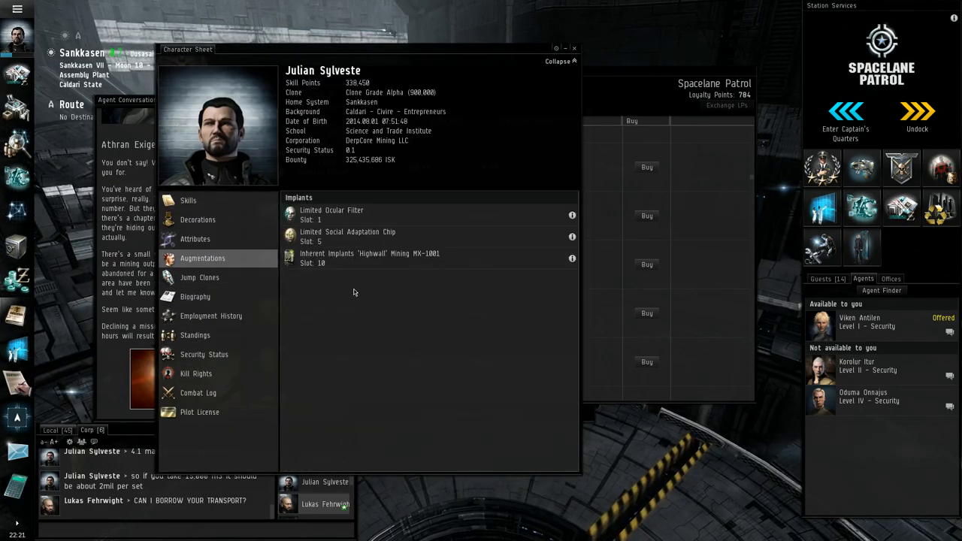
right_click(331, 213)
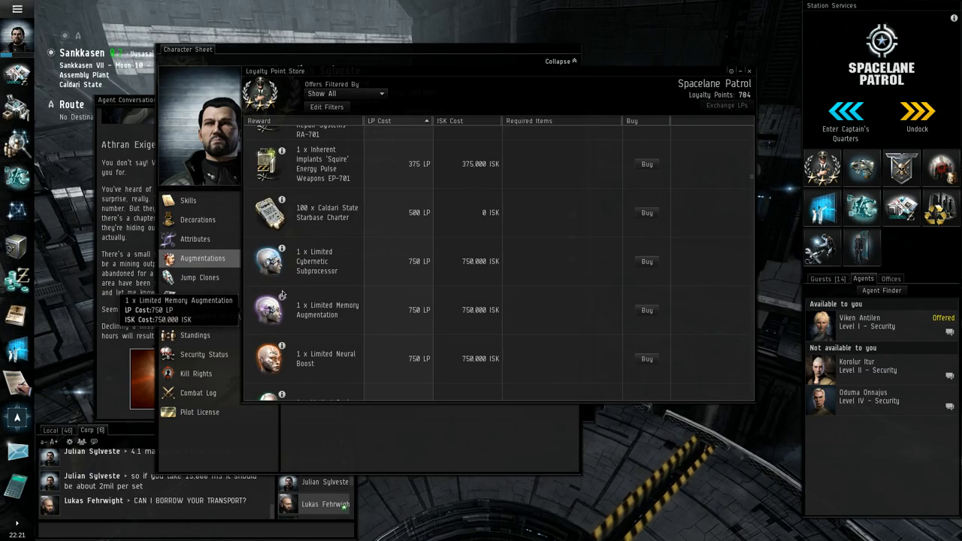
left_click(282, 305)
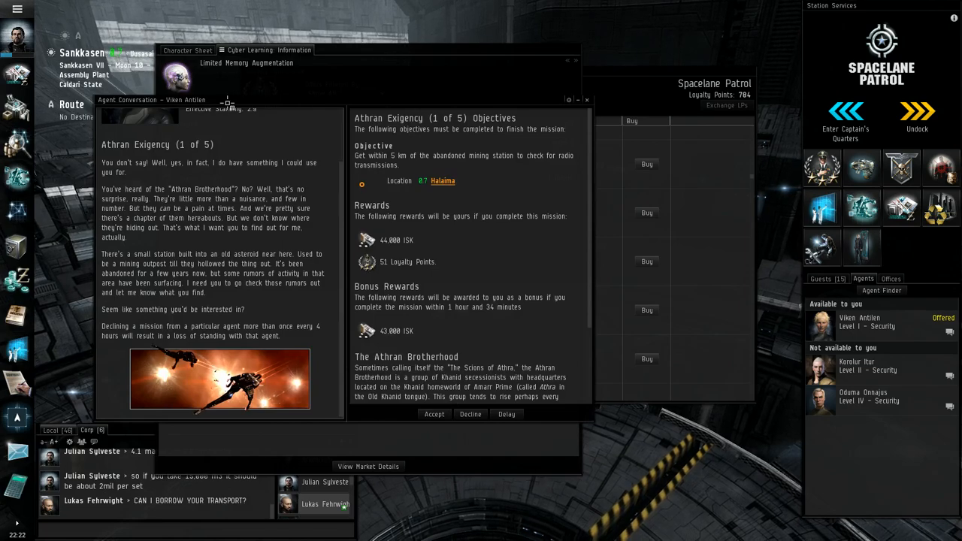
left_click(188, 49)
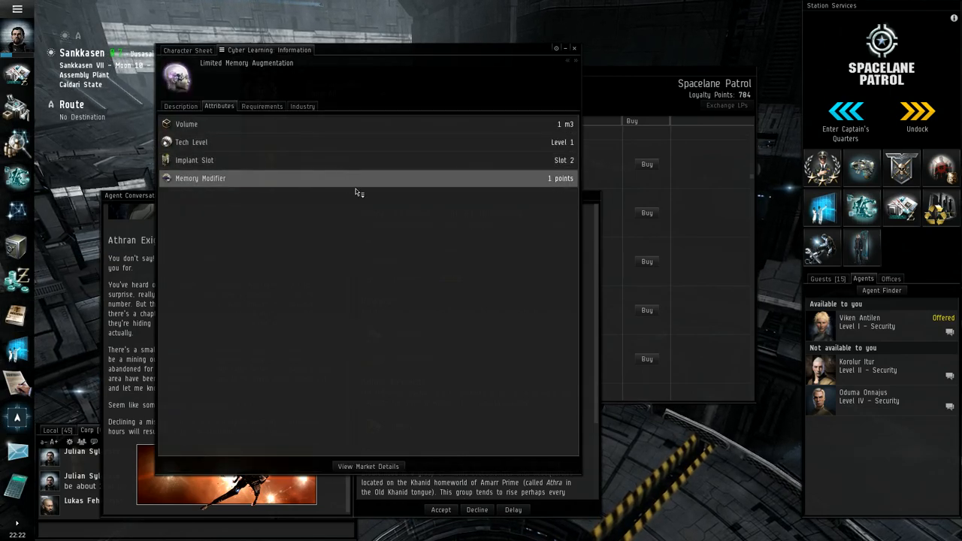
- View the Limited Neural Boost's details from the loyalty store offers, then close the info window
left_click(368, 466)
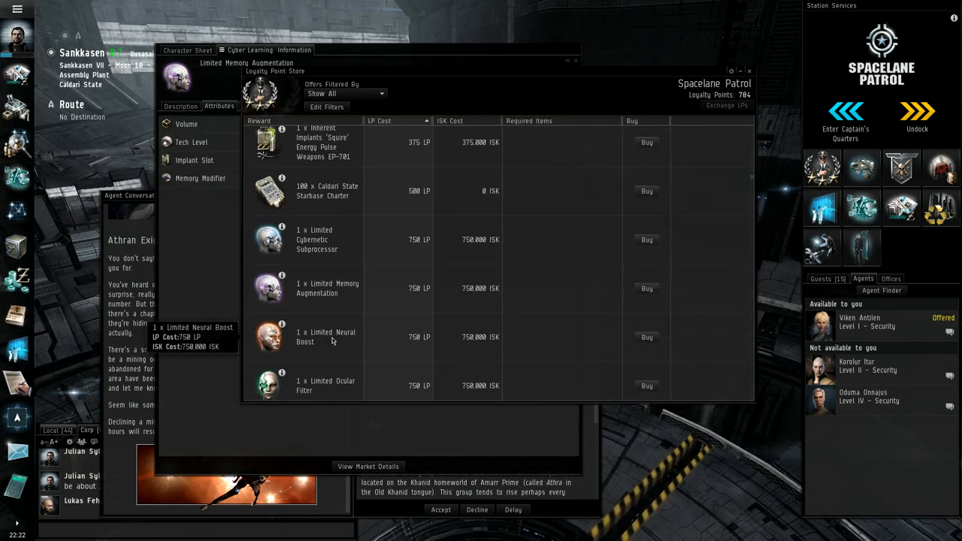
mouse_move(323, 293)
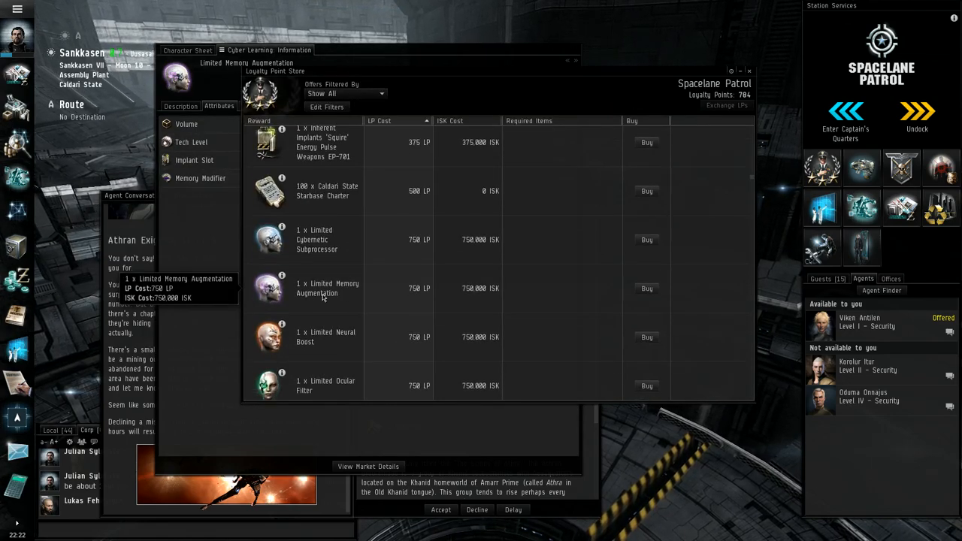
mouse_move(325, 336)
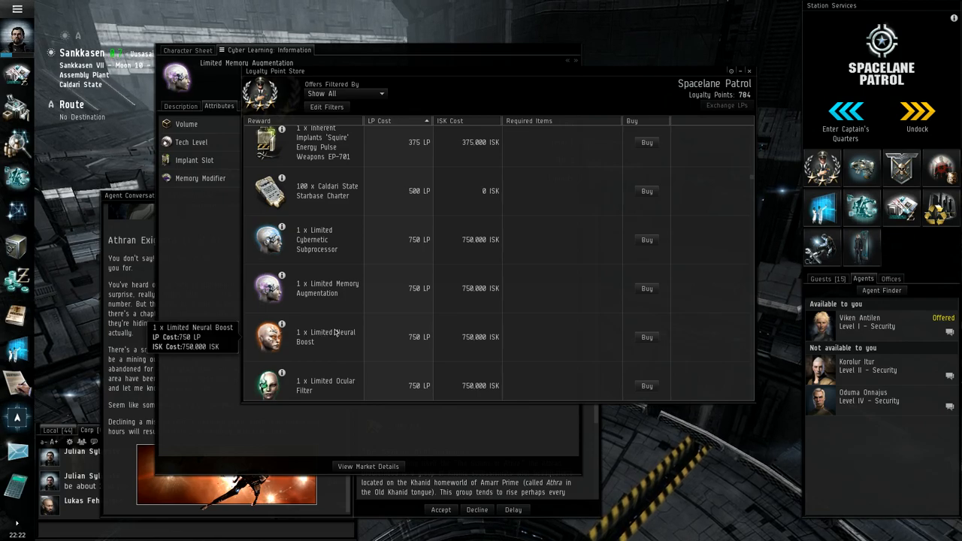
left_click(324, 336)
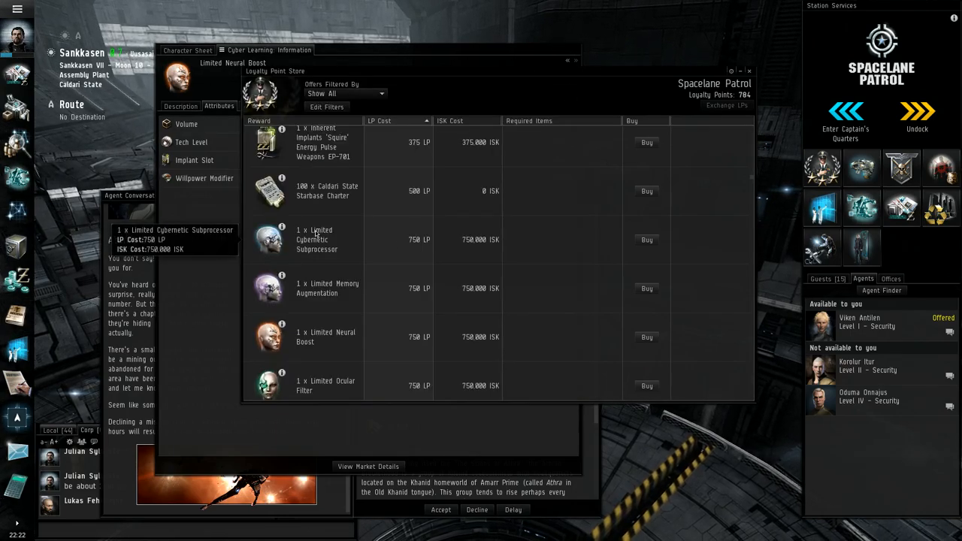
left_click(281, 228)
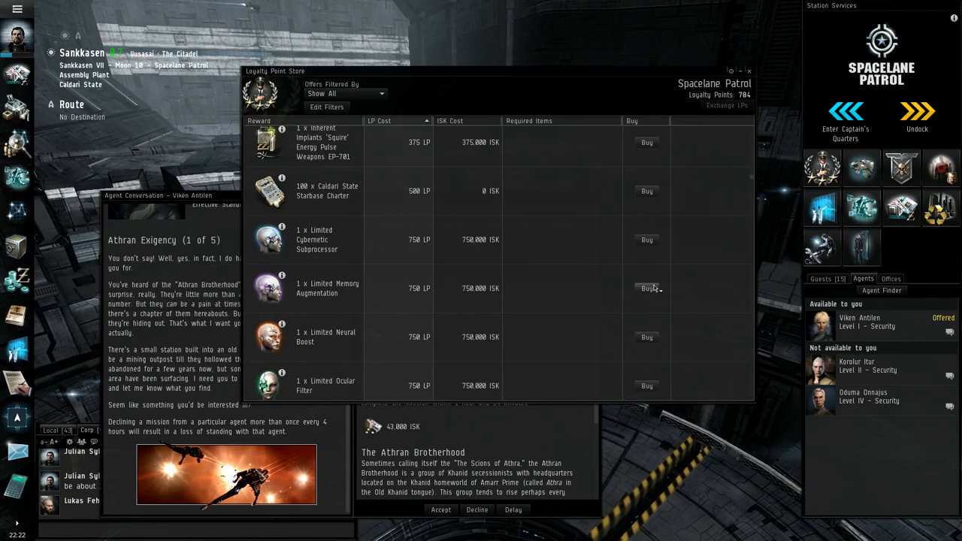
- Buy one Limited Memory Augmentation for 750 LP and 750,000 ISK, then bring up the inventory
left_click(646, 289)
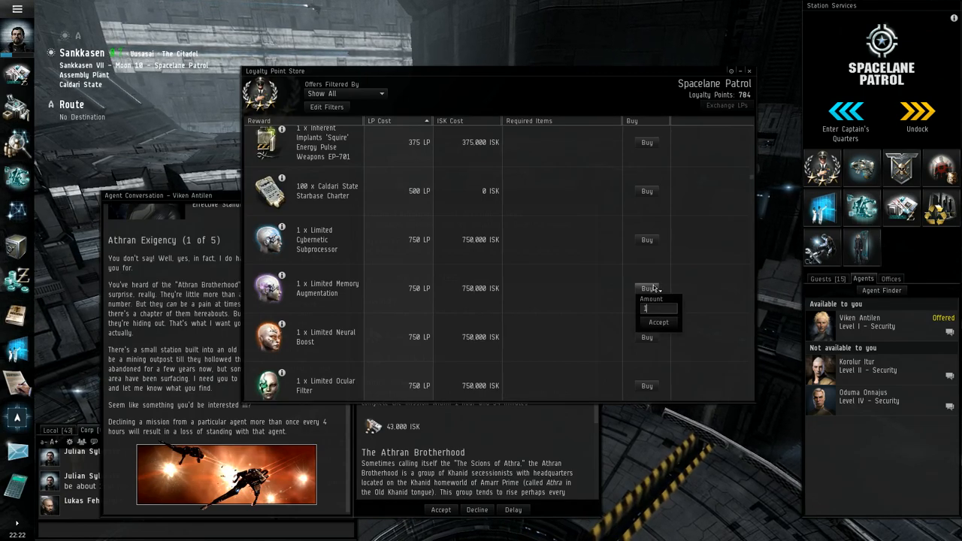
left_click(658, 321)
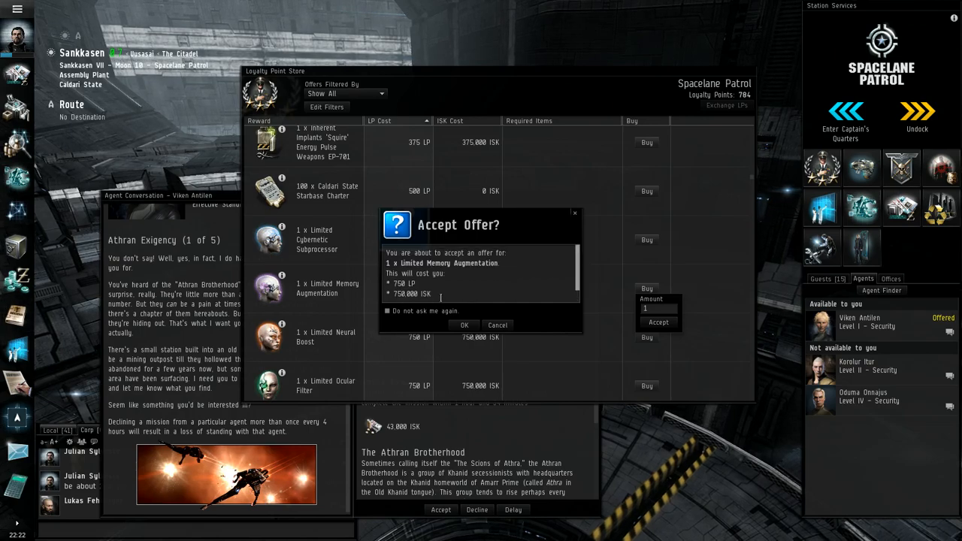
left_click(462, 325)
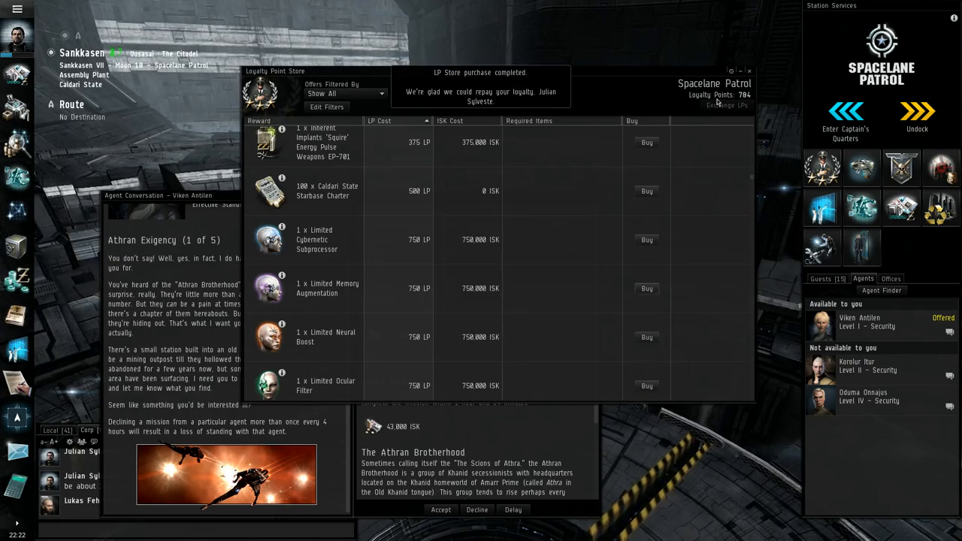
left_click(646, 142)
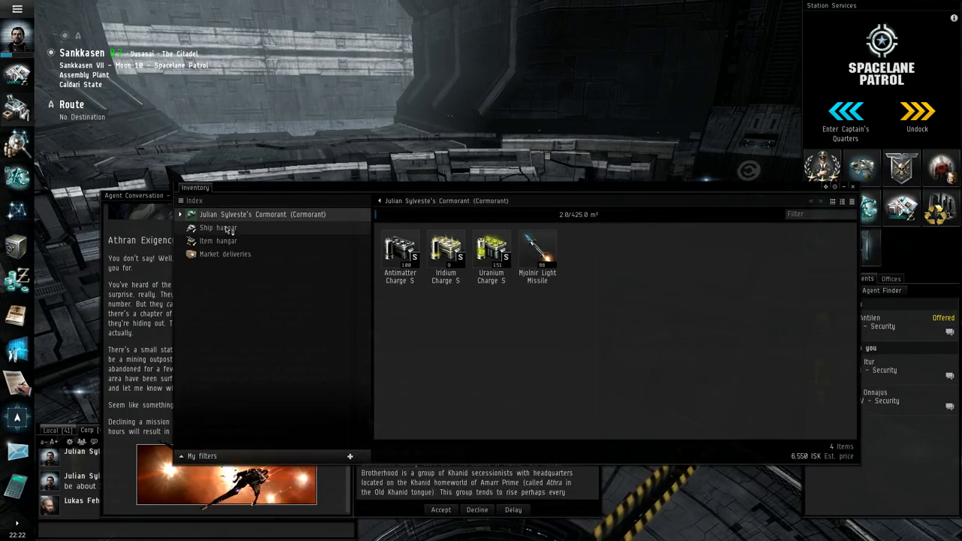
- Plug the Limited Memory Augmentation from the item hangar into the character
right_click(400, 250)
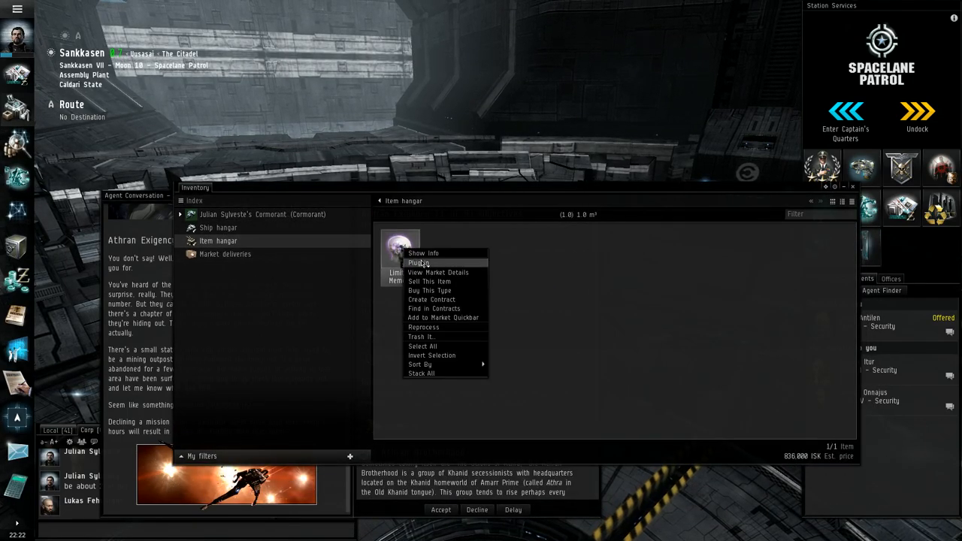
left_click(418, 261)
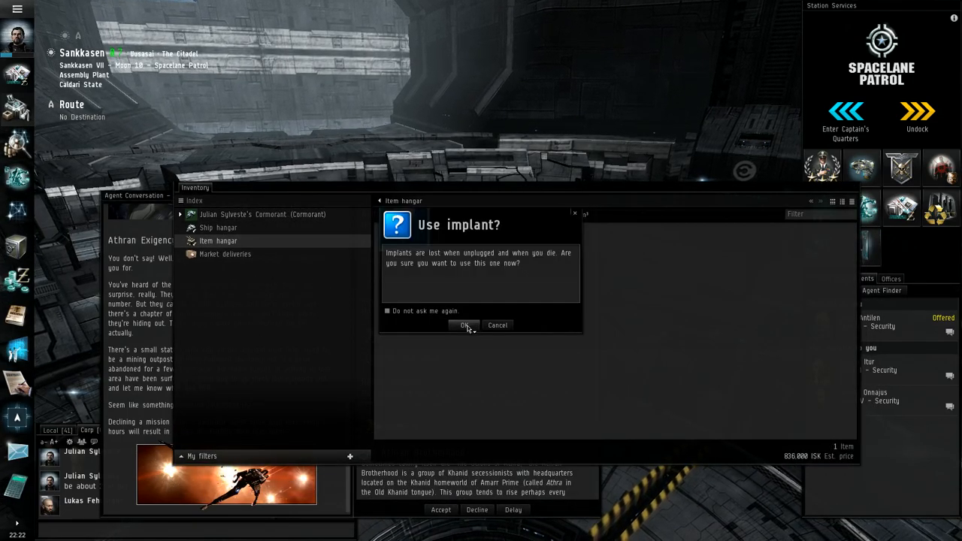
left_click(462, 325)
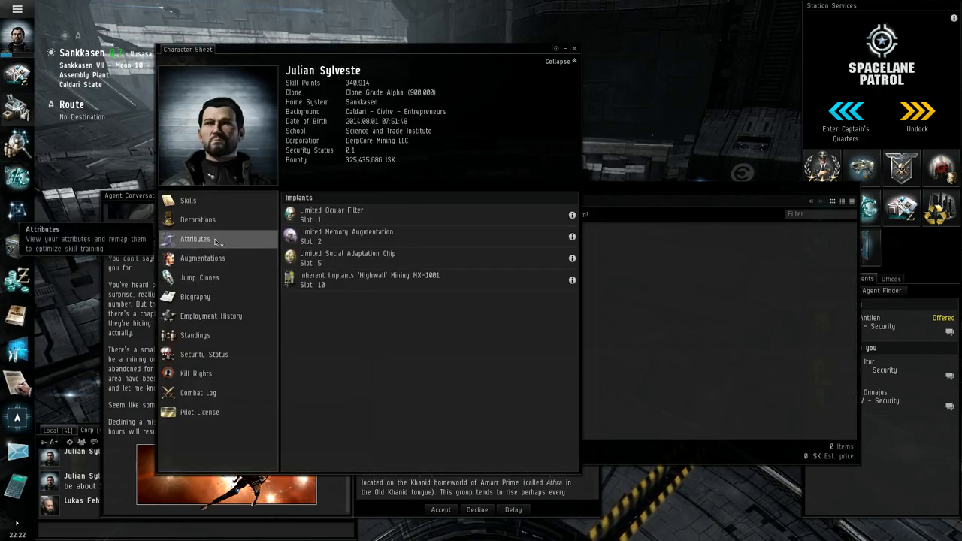
- Review the character's attributes and installed augmentations, then close the window
left_click(196, 237)
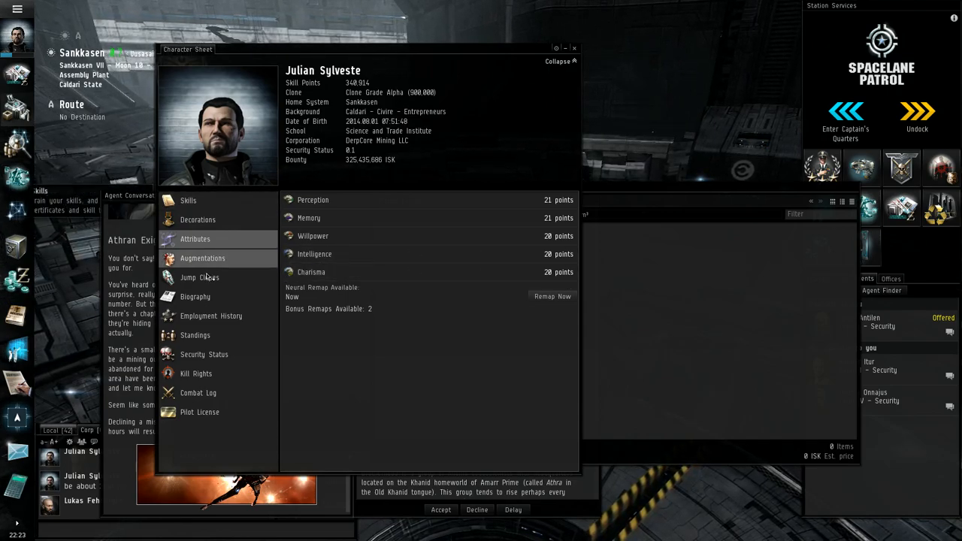
left_click(201, 258)
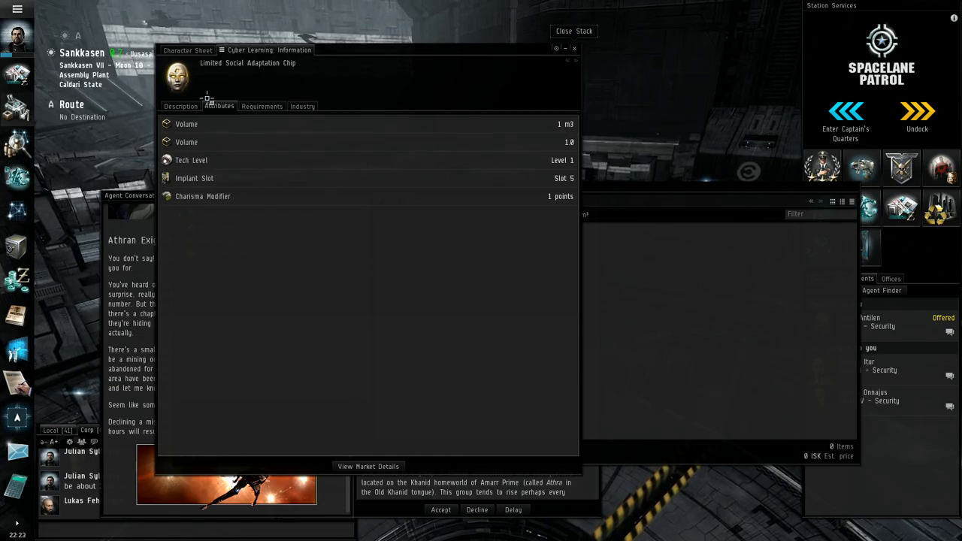
left_click(302, 105)
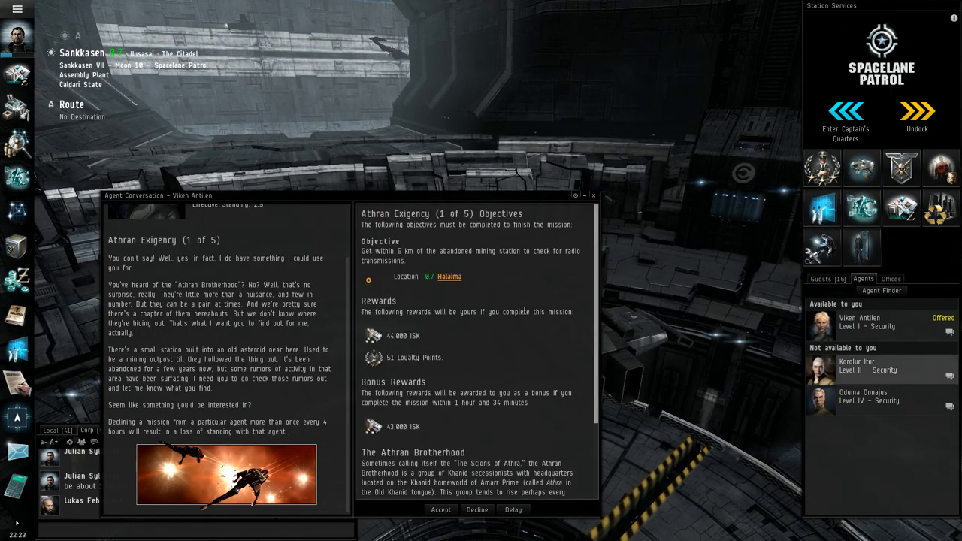
- Load the wallet journal entries including the LP Store payment and review them
scroll("down", 3)
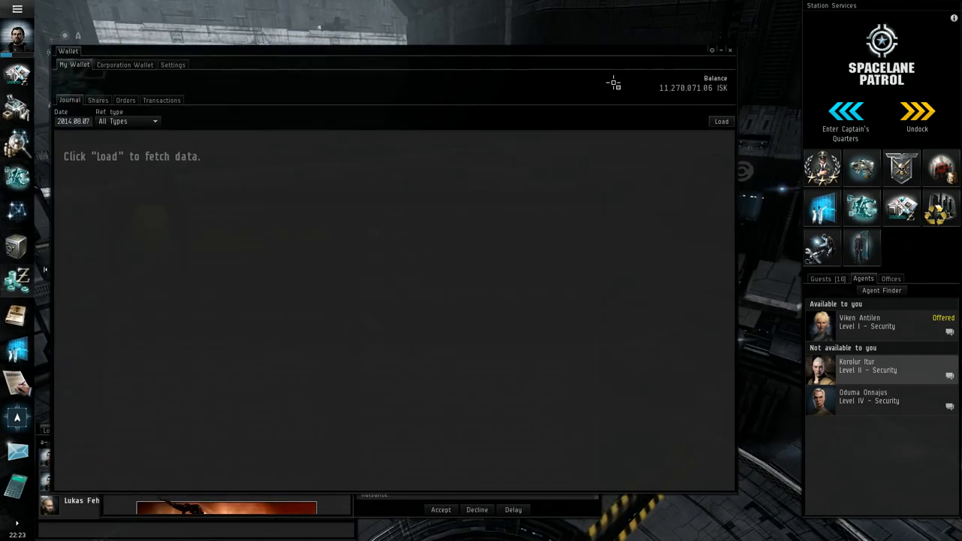
left_click(720, 120)
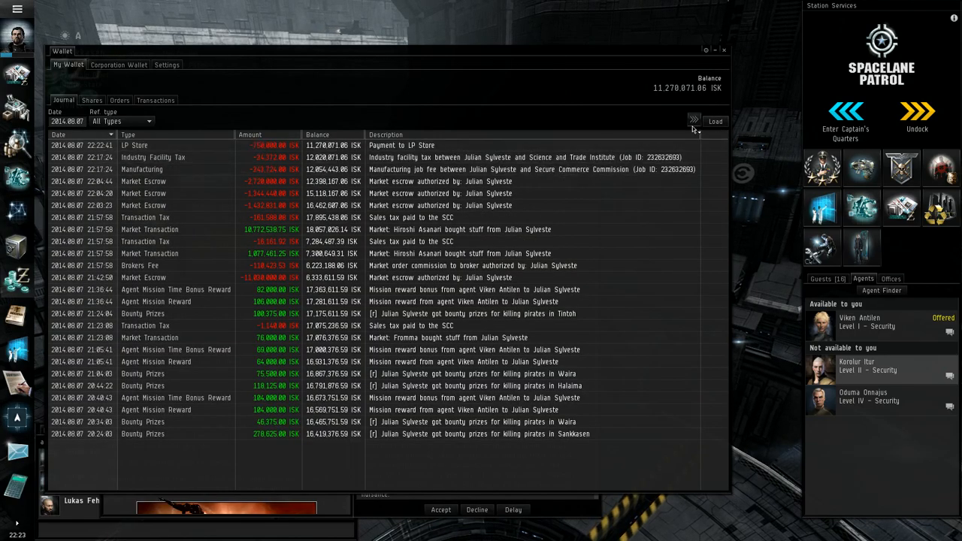
left_click(692, 120)
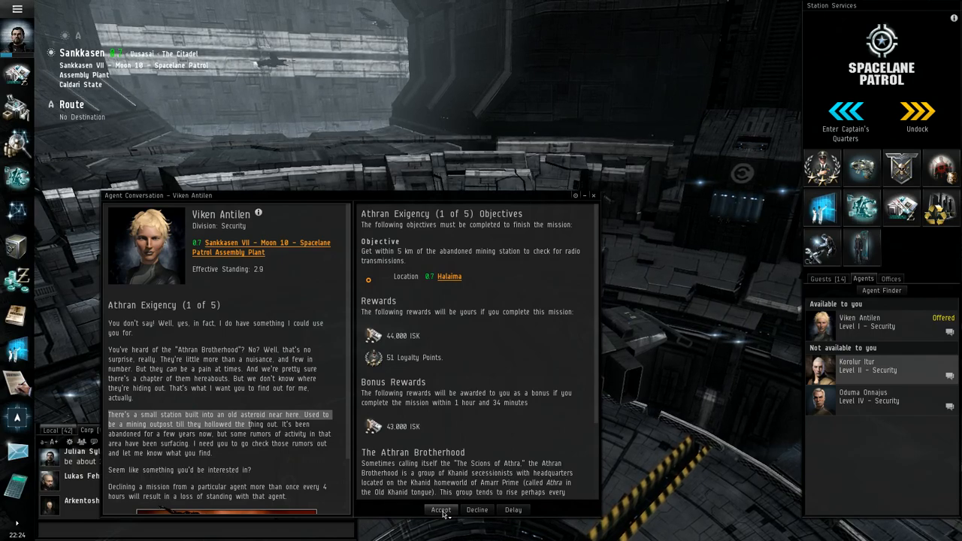
- Accept the Athran Exigency mission from Viken Antilen and close the Cormorant's fitting window after review
left_click(442, 510)
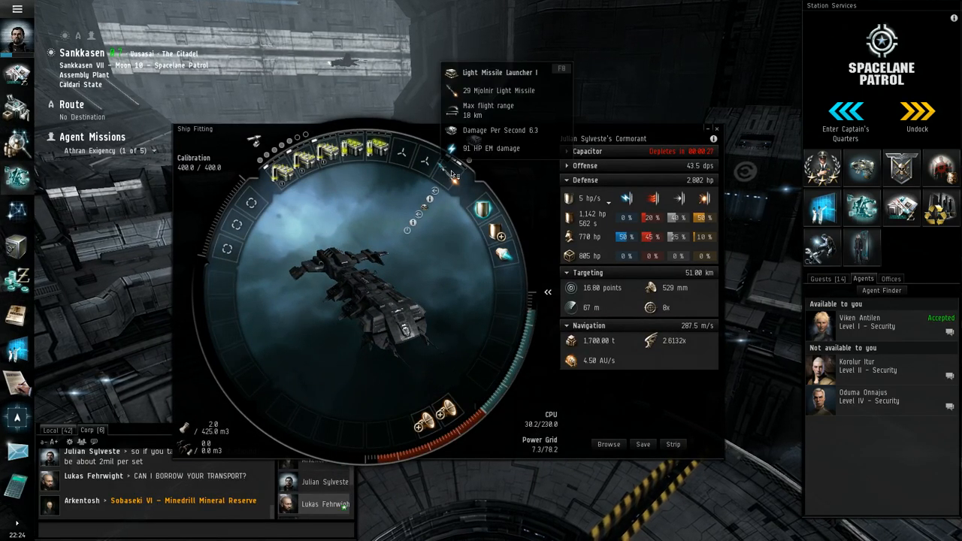
mouse_move(368, 300)
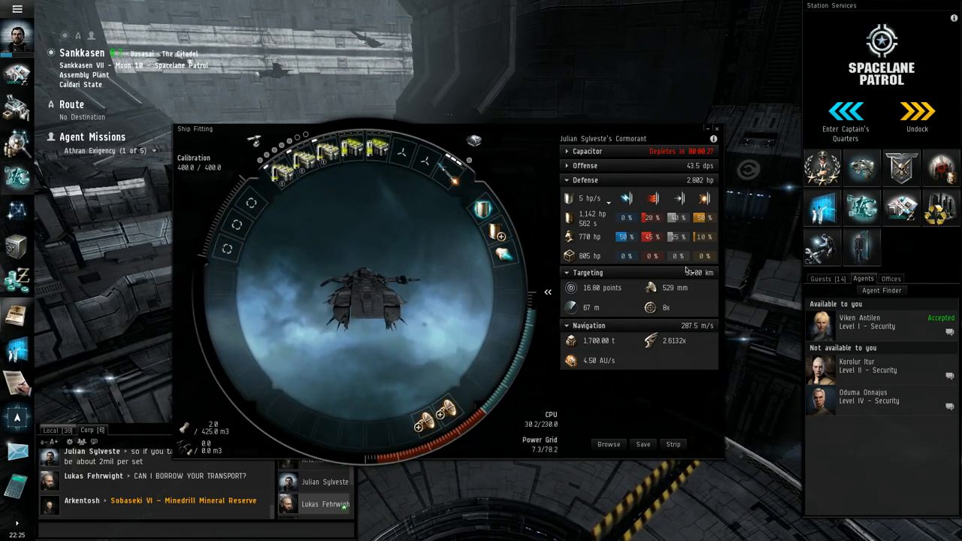
mouse_move(679, 272)
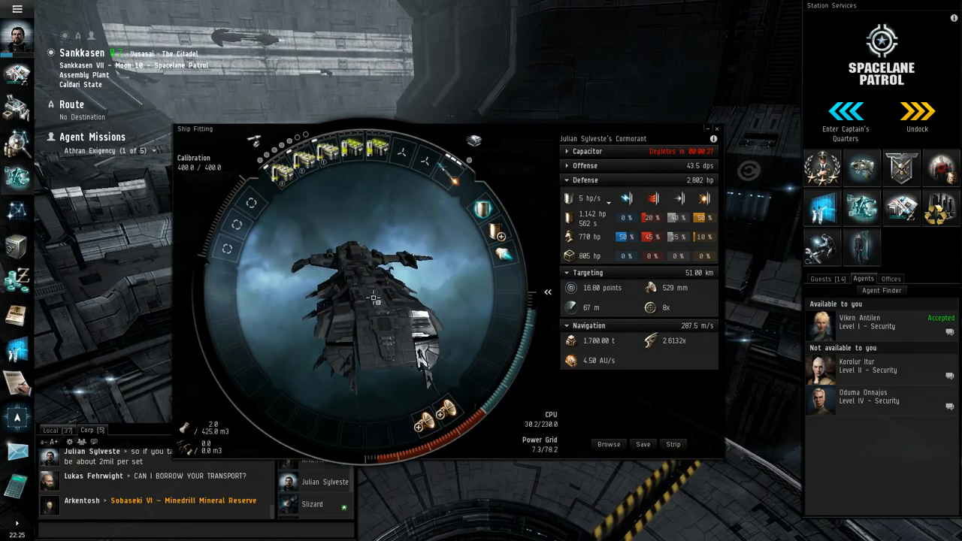
mouse_move(649, 307)
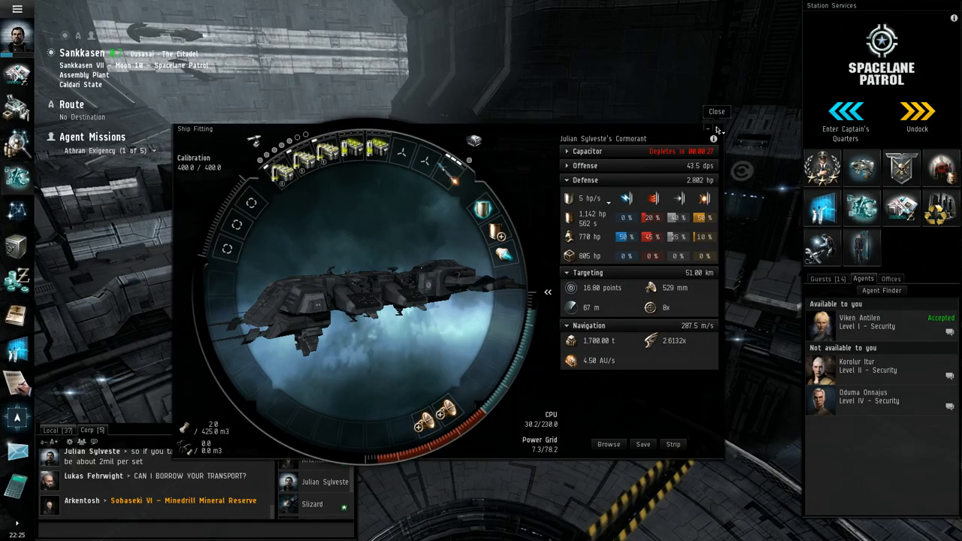
left_click(715, 111)
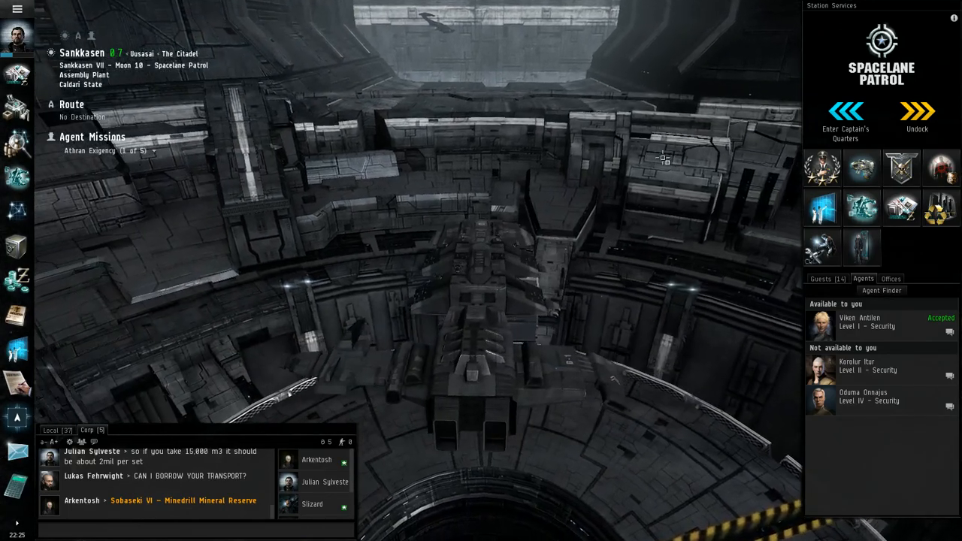
- Undock the Cormorant from the station into space
left_click(916, 117)
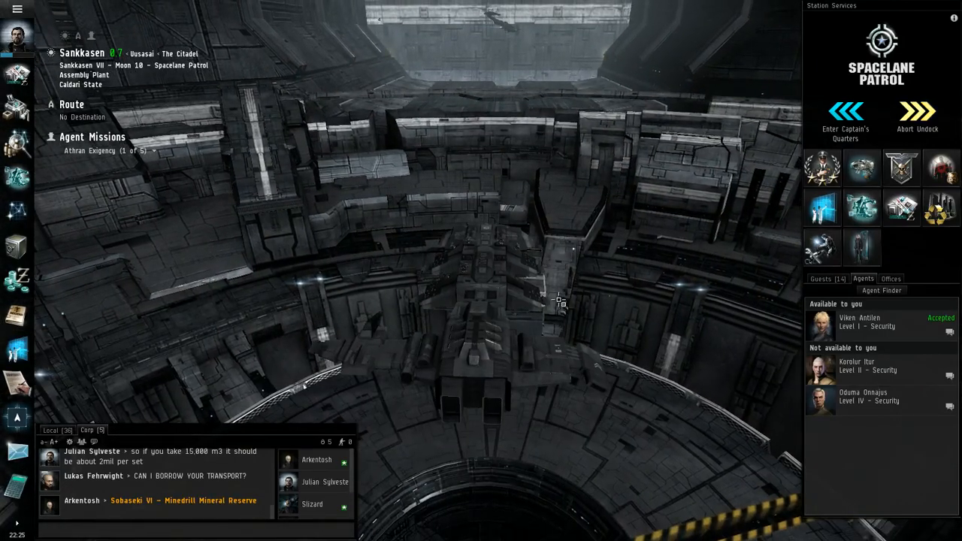
left_click(916, 113)
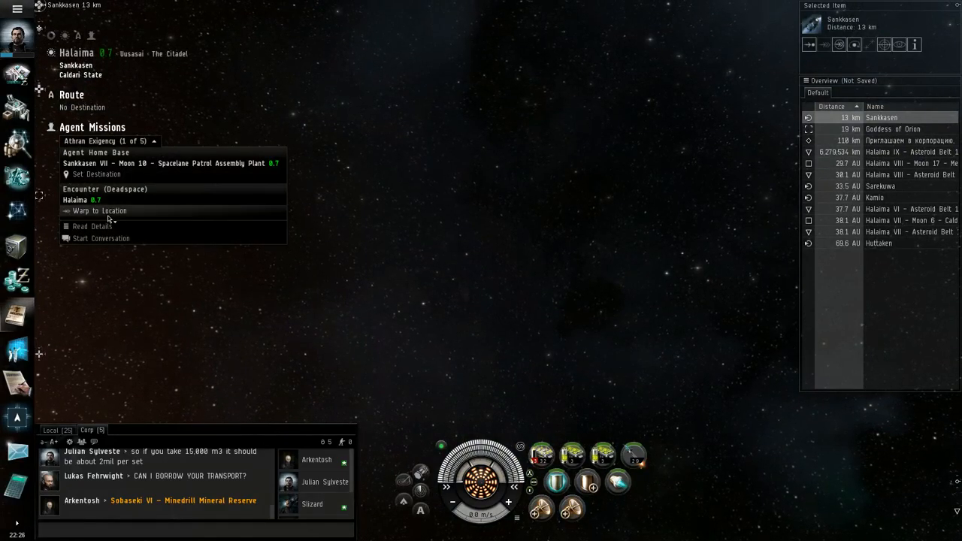
- Warp to the encounter location, approach the Abandoned Mining Station and select an Athran Agent enemy
left_click(99, 210)
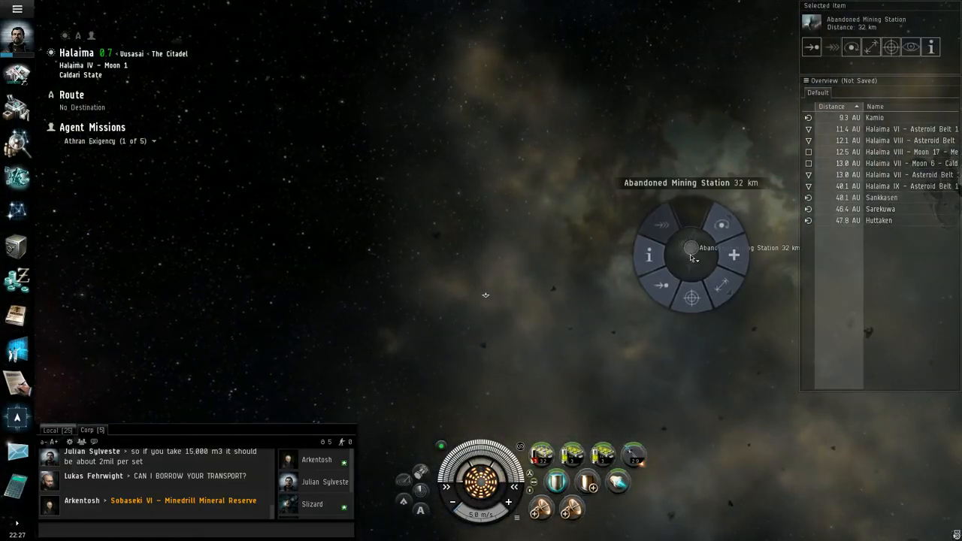
left_click(690, 248)
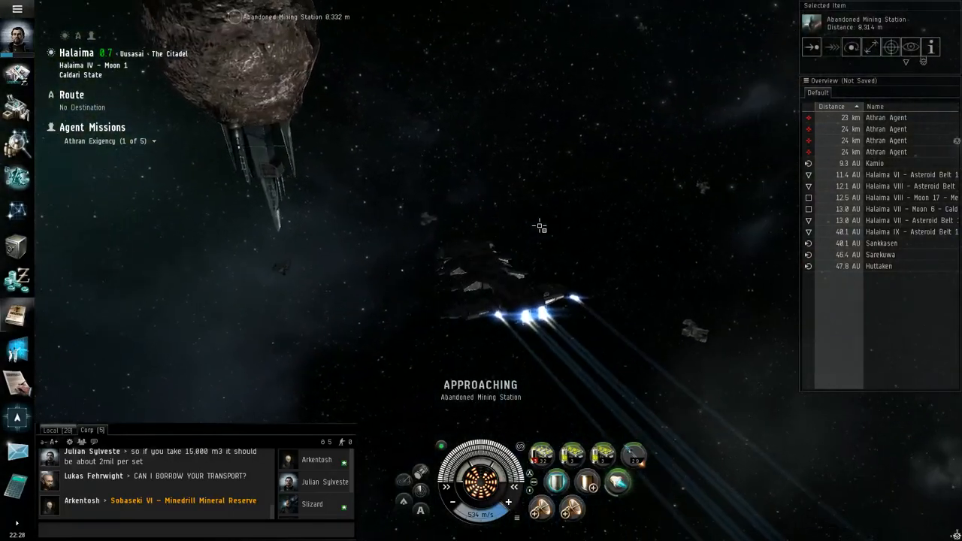
left_click(886, 117)
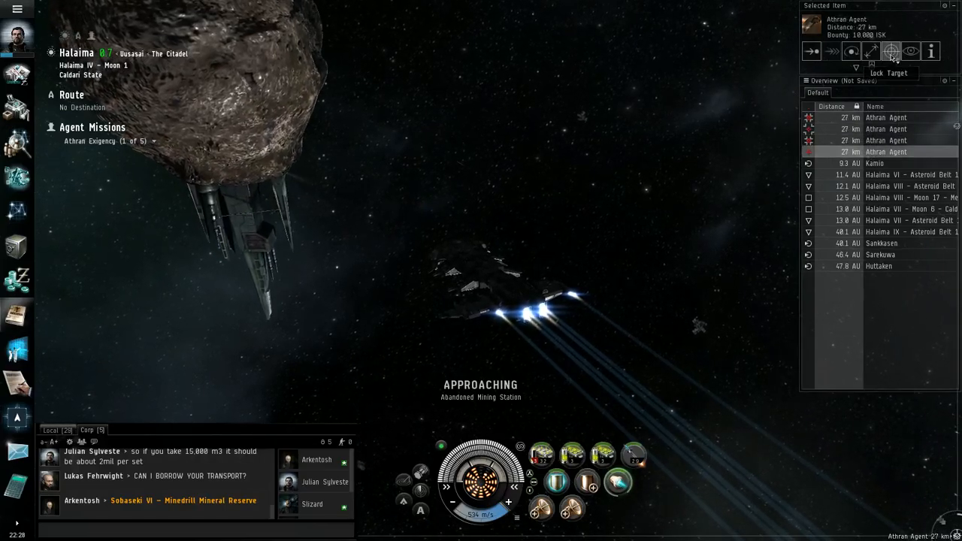
- Lock the chosen Athran Agent as a target and reload all weapons
left_click(891, 51)
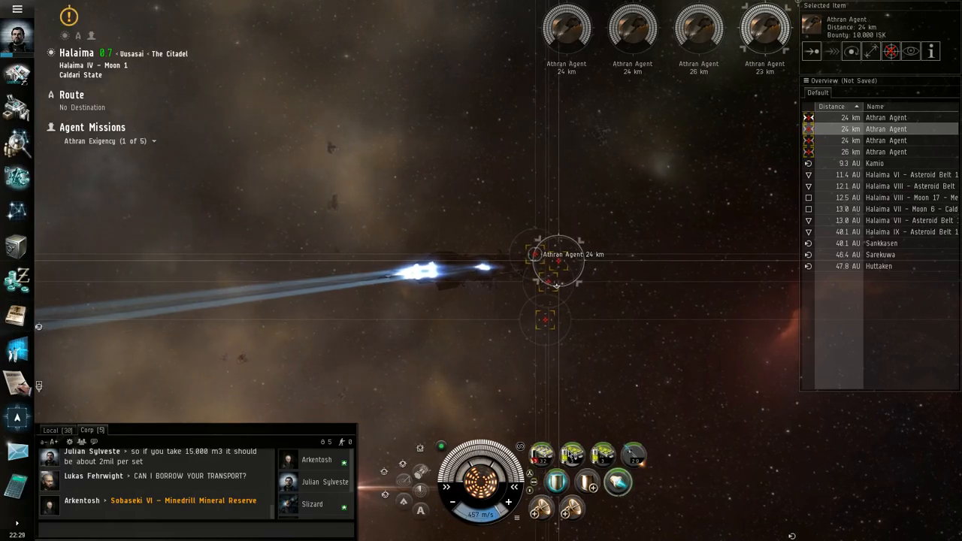
right_click(571, 454)
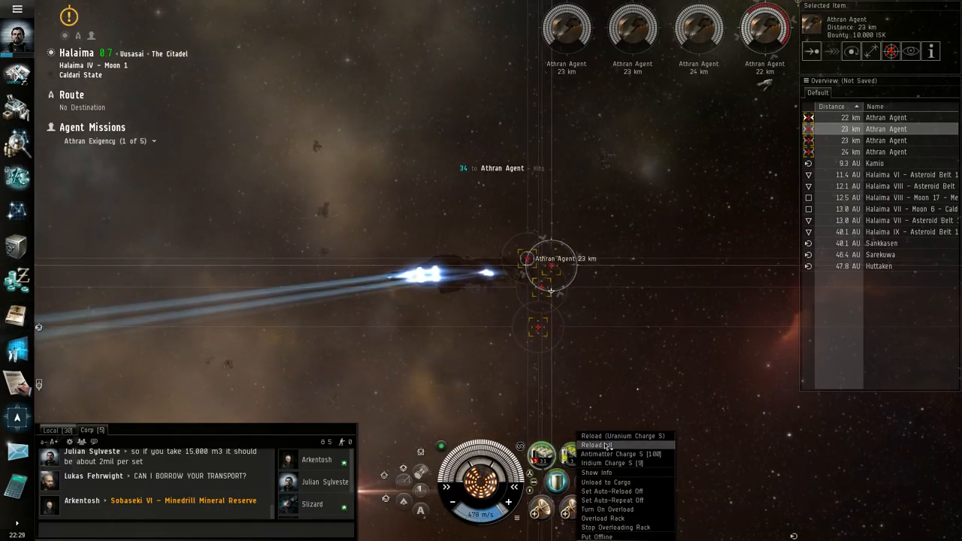
left_click(622, 436)
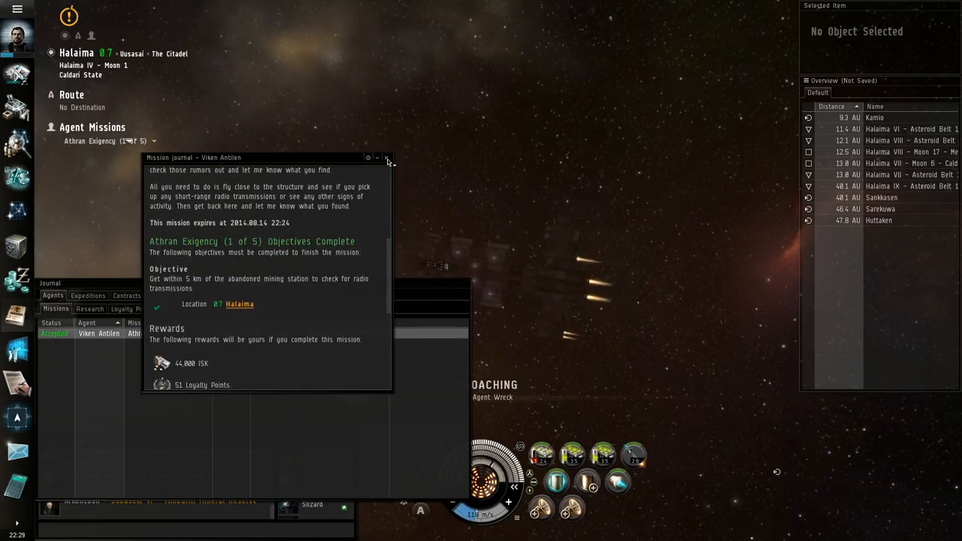
- Select the Medium Micro Jump Drive Blueprint in Industry, showing a 13,824 ISK job cost
left_click(385, 158)
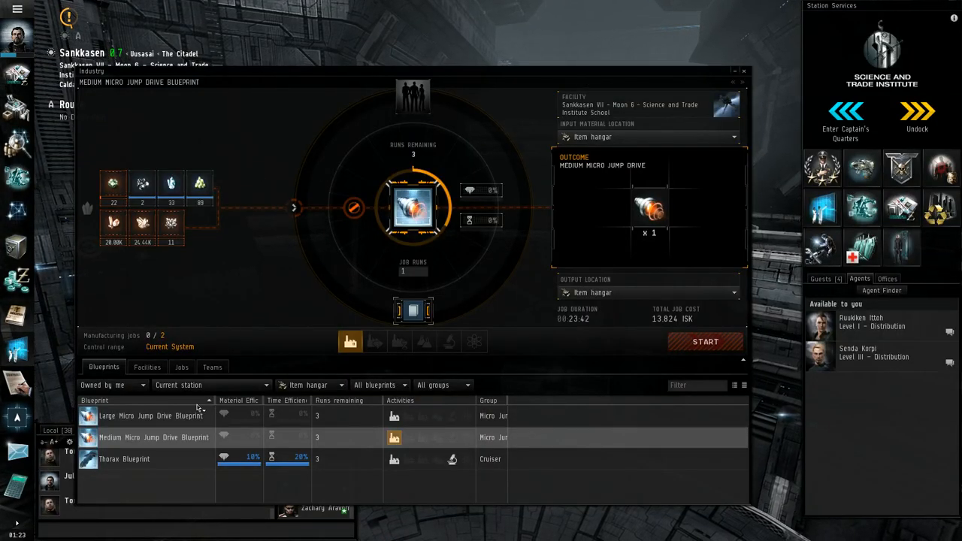
- Bring up Available Contracts filtered to Want To Sell blueprint copies
left_click(150, 414)
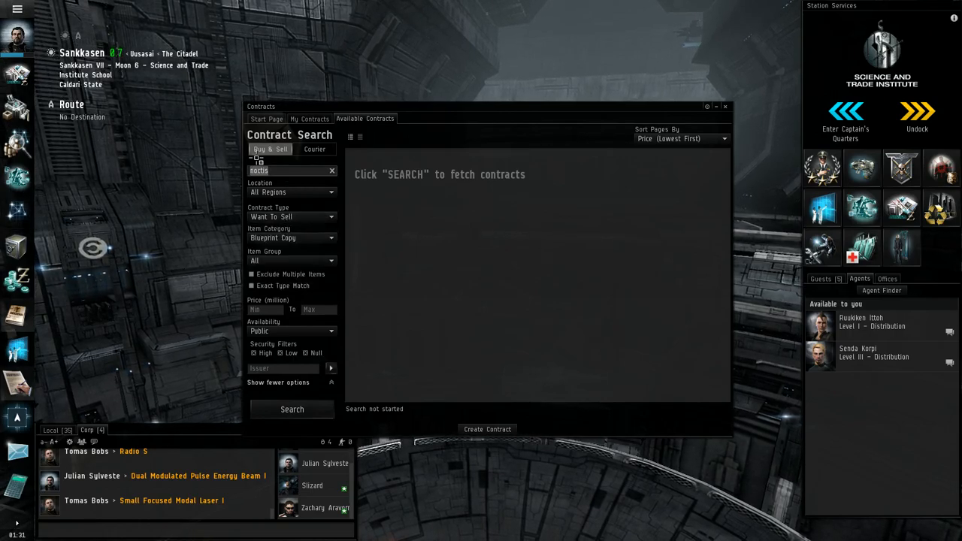
- Search contracts for 'medium micro' and view a Medium Micro Jump Drive blueprint copy from 100,000 ISK
type("medium micro jump")
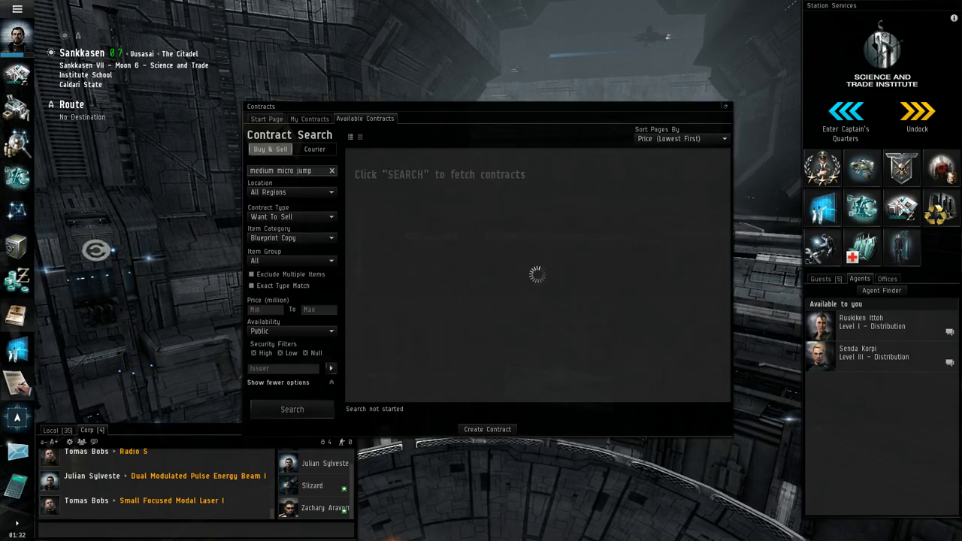
left_click(292, 409)
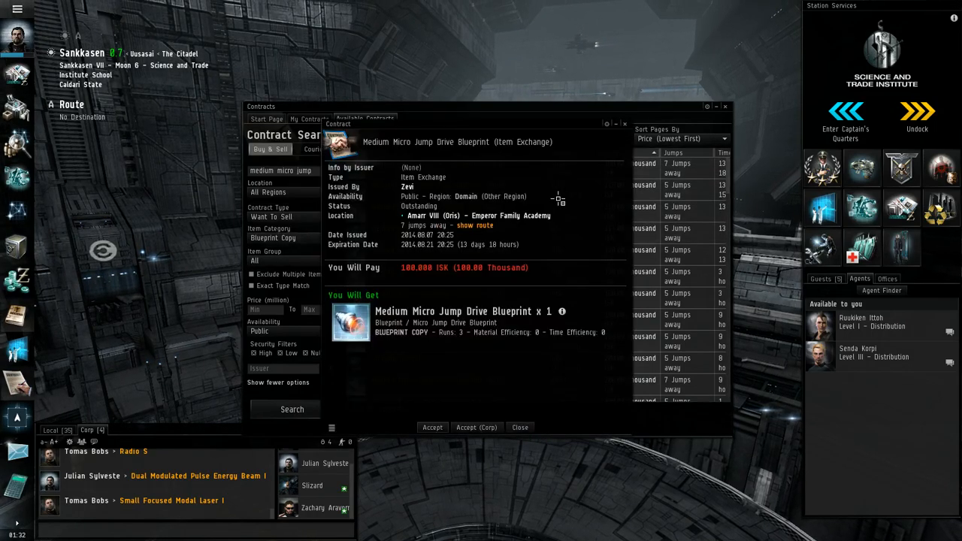
mouse_move(524, 373)
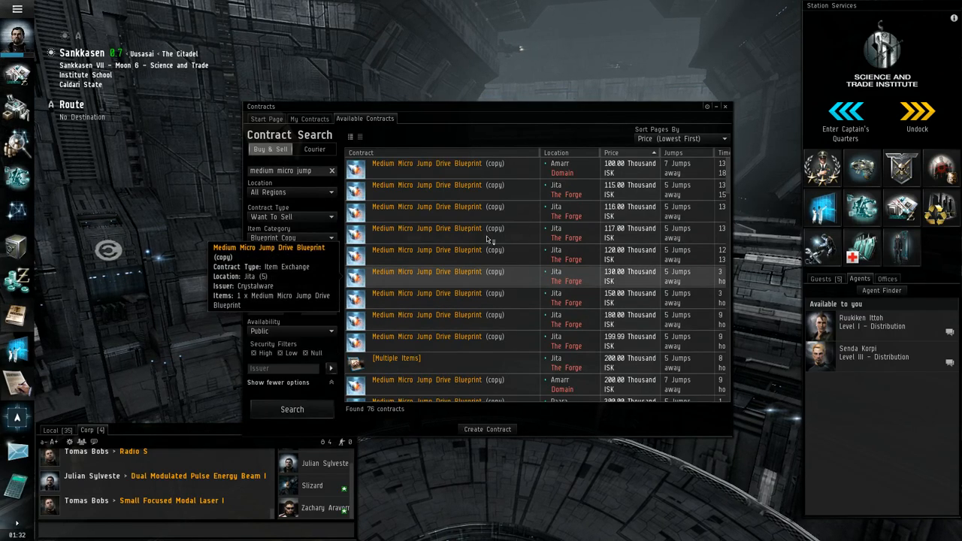
- Rerun the search as Want To Buy across all item categories, then show the Cormorant's cargo
left_click(292, 216)
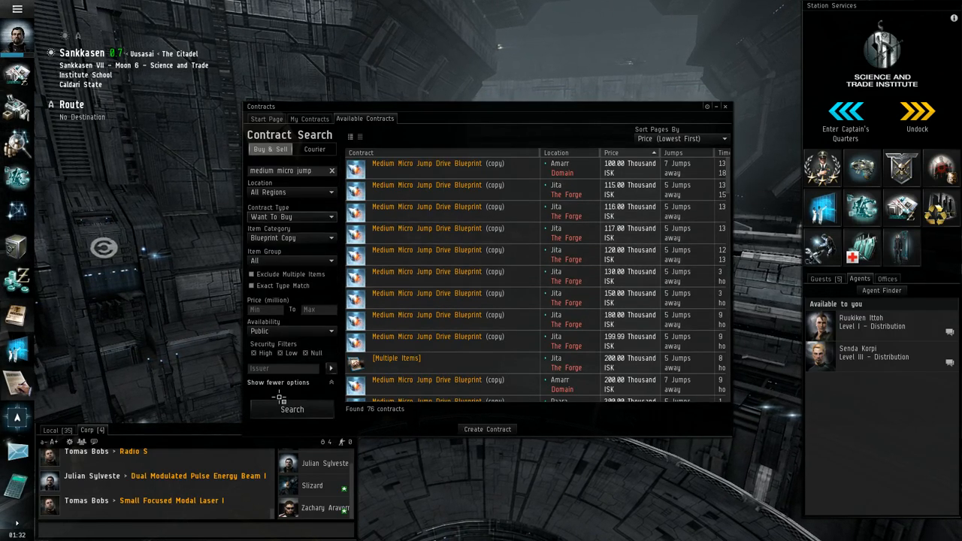
left_click(291, 408)
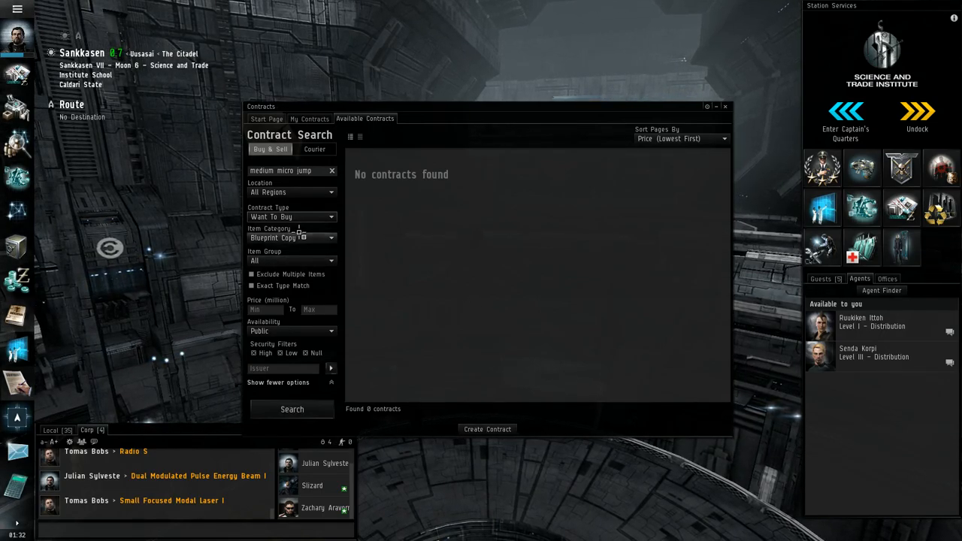
left_click(292, 237)
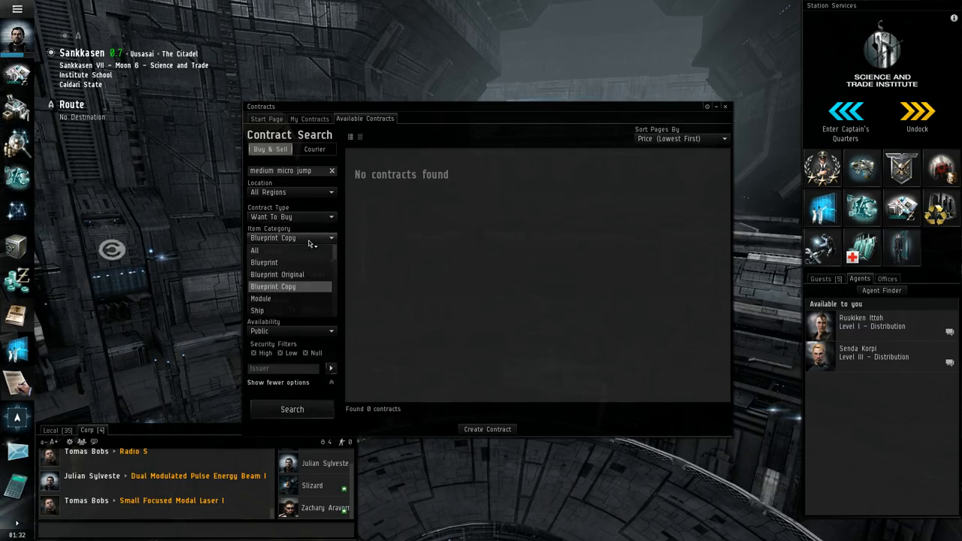
left_click(254, 249)
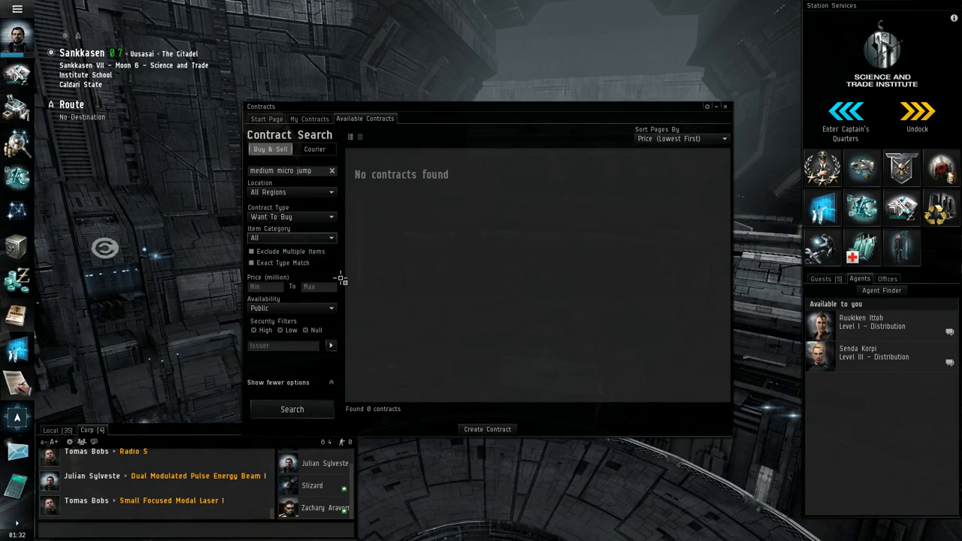
mouse_move(610, 165)
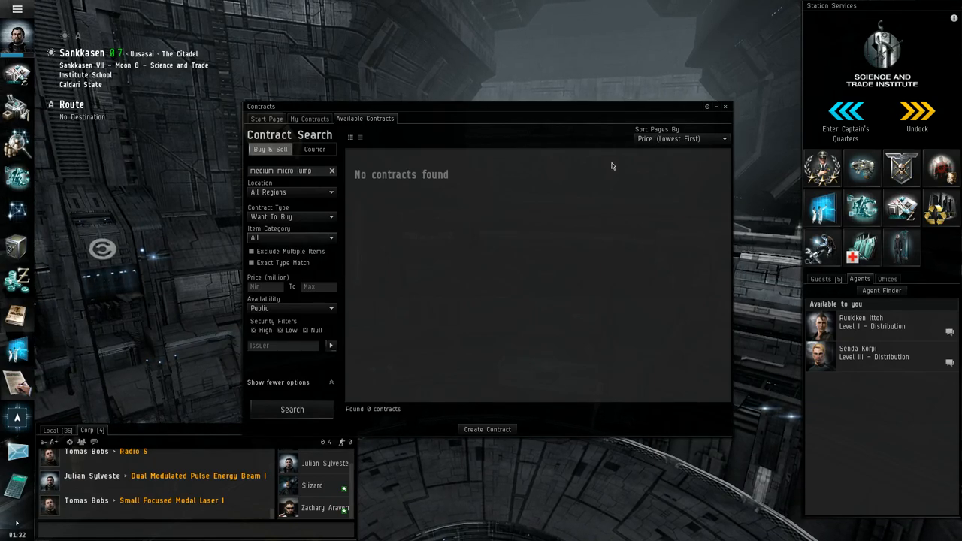
left_click(724, 105)
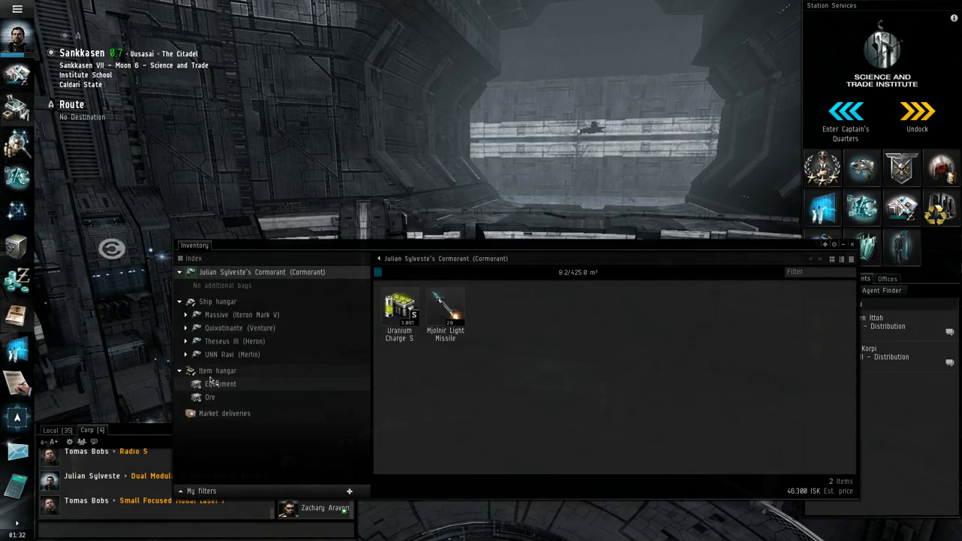
- Show the item hangar's Ore container with Plagioclase, Pyroxeres, Scordite and Veldspar
left_click(217, 370)
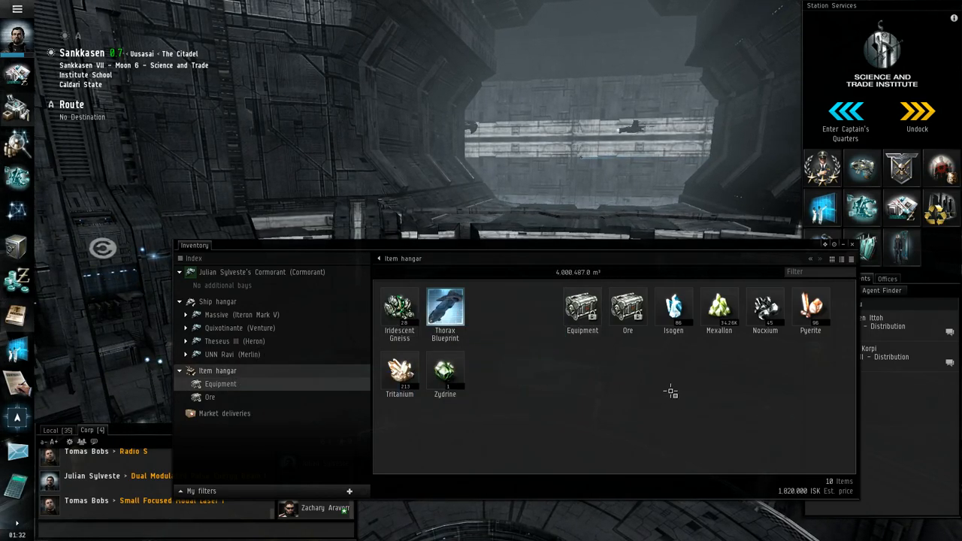
left_click(400, 308)
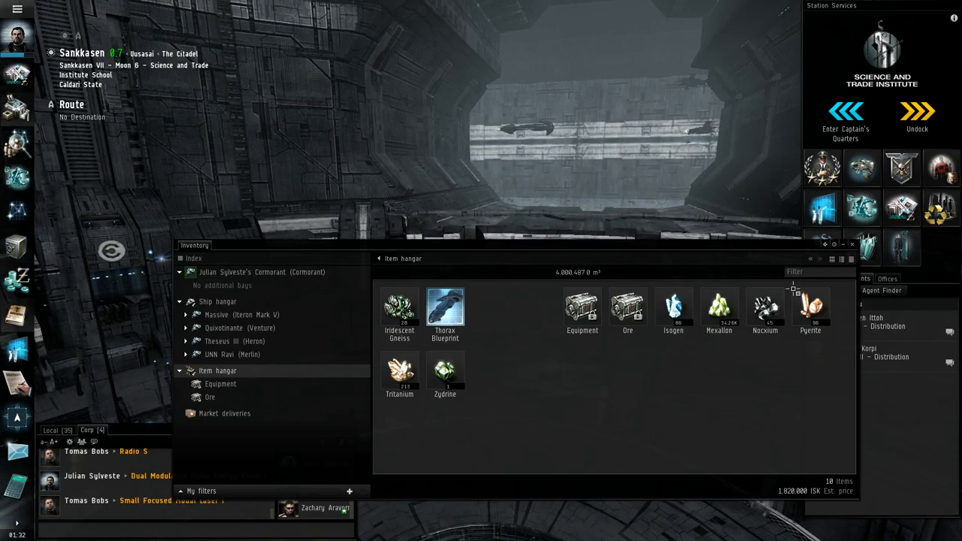
left_click(444, 311)
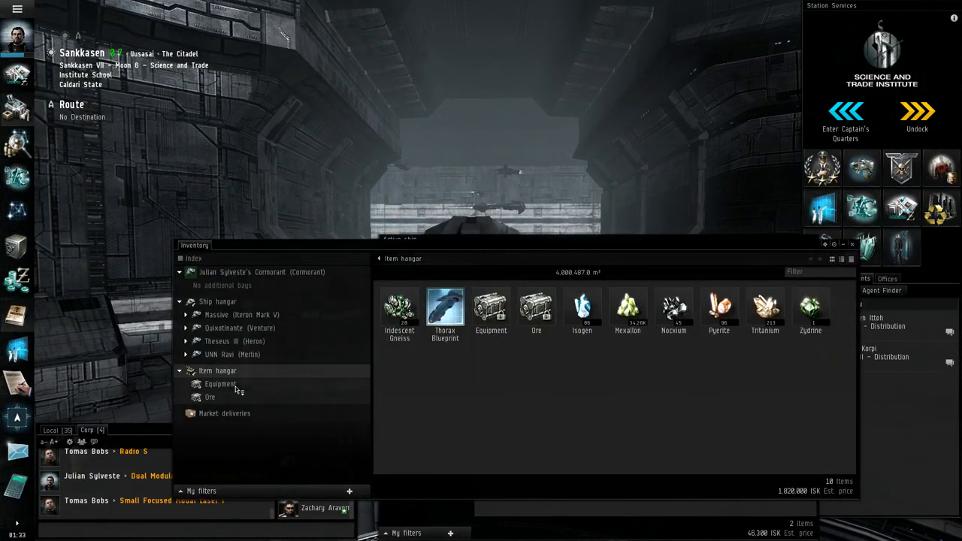
left_click(211, 397)
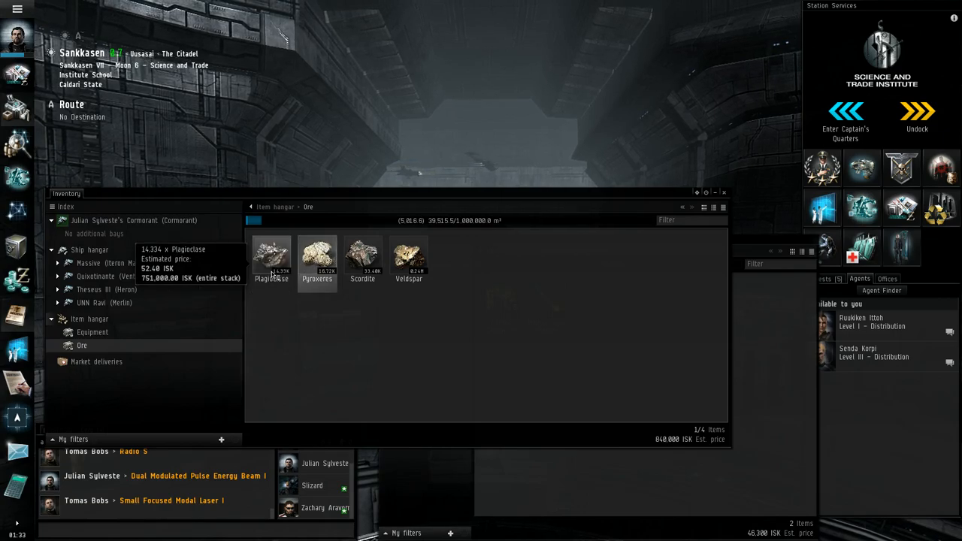
mouse_move(317, 258)
type("13400")
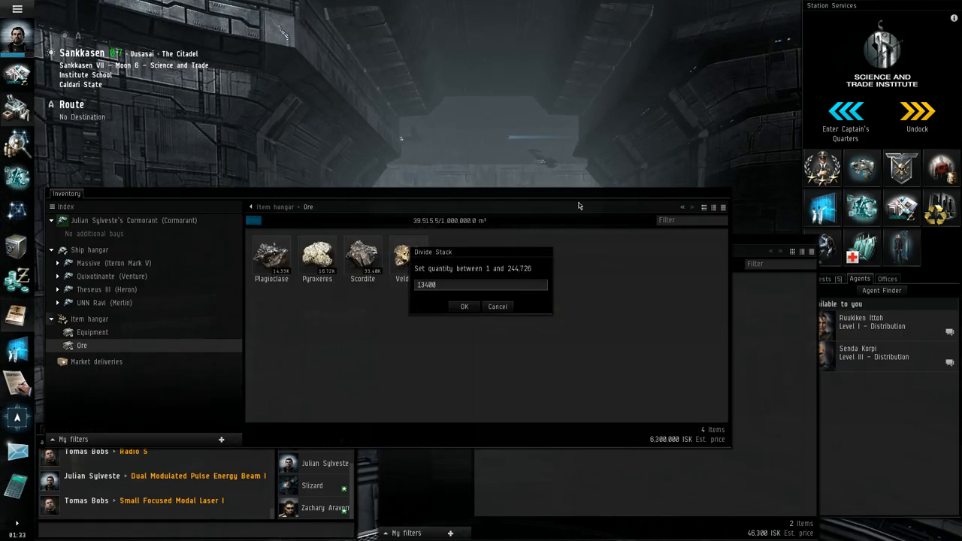
- Split 134000 Veldspar into its own stack and pick up the new stack
left_click(463, 307)
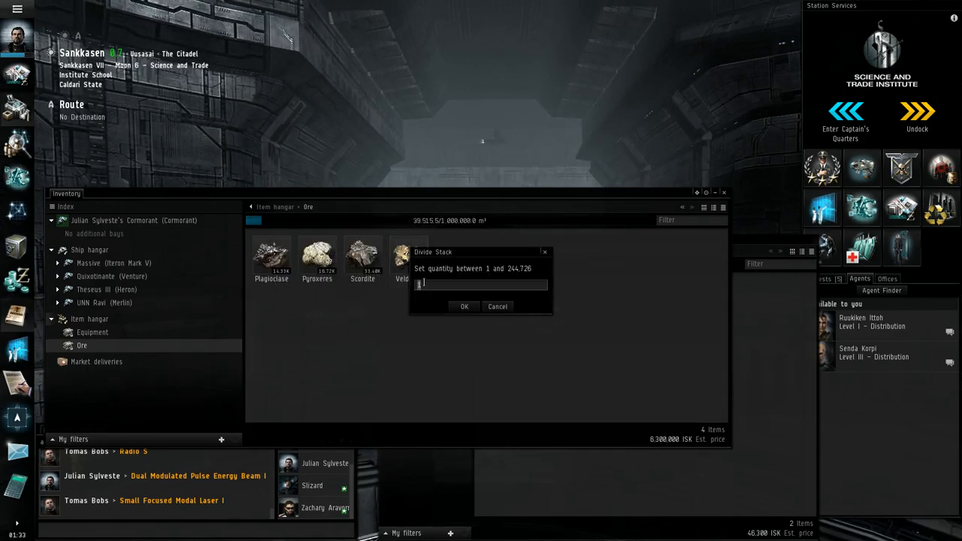
type("134,000")
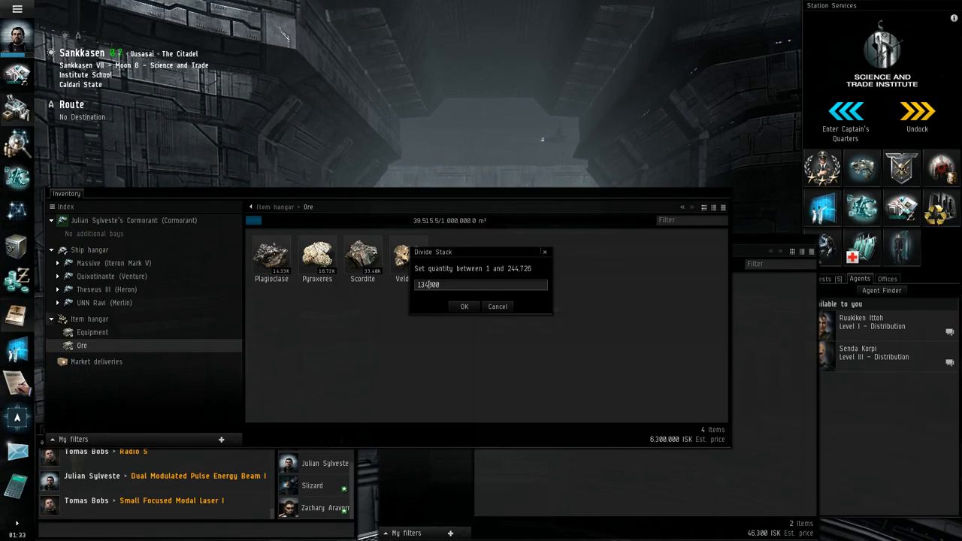
key("Backspace")
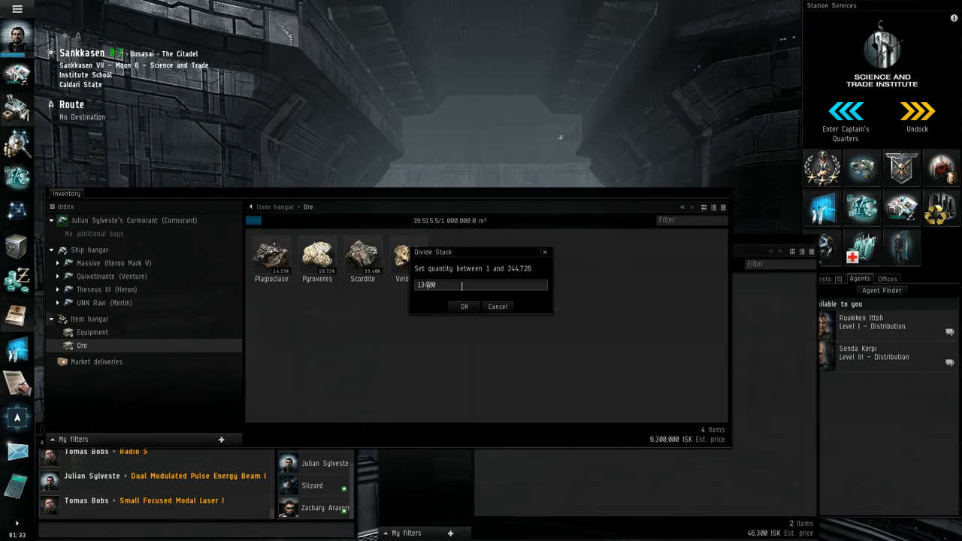
left_click(463, 307)
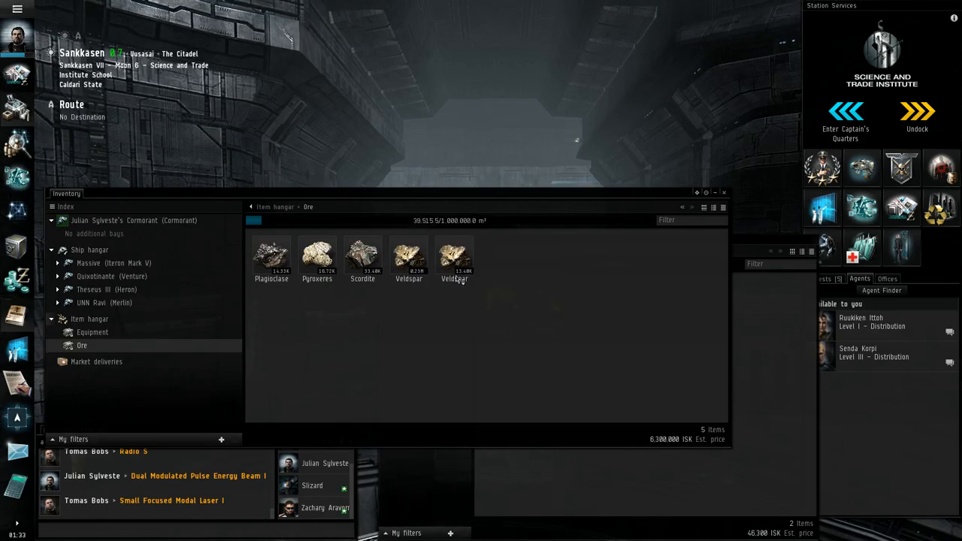
left_click(454, 259)
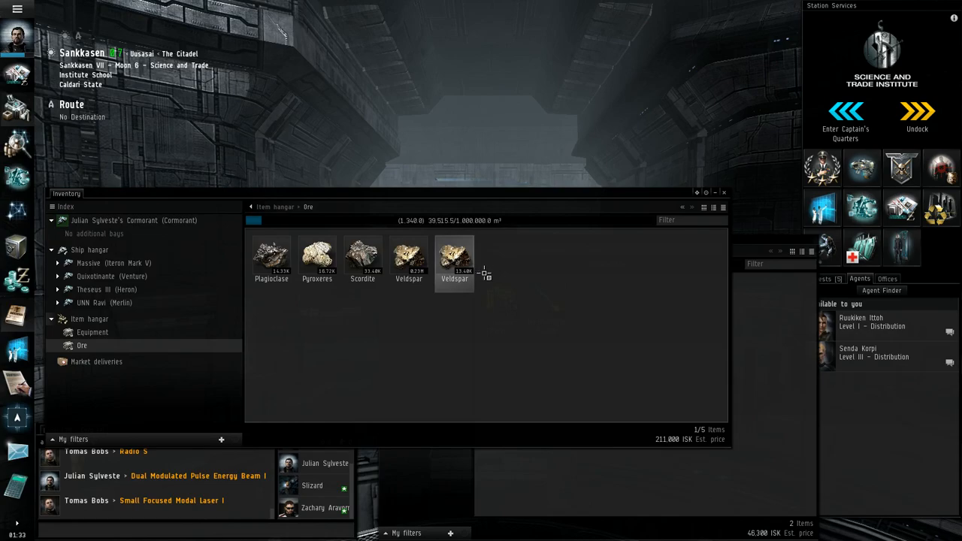
mouse_move(364, 255)
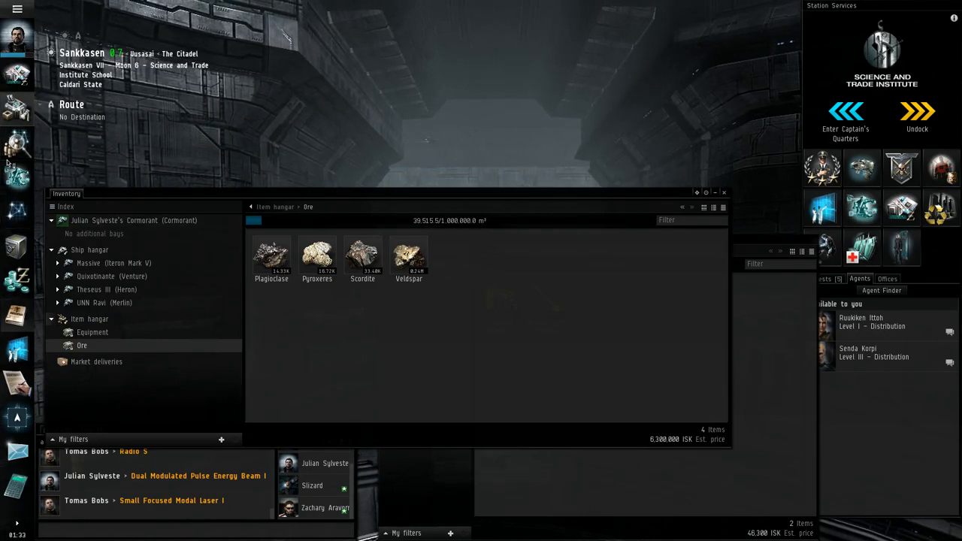
mouse_move(15, 244)
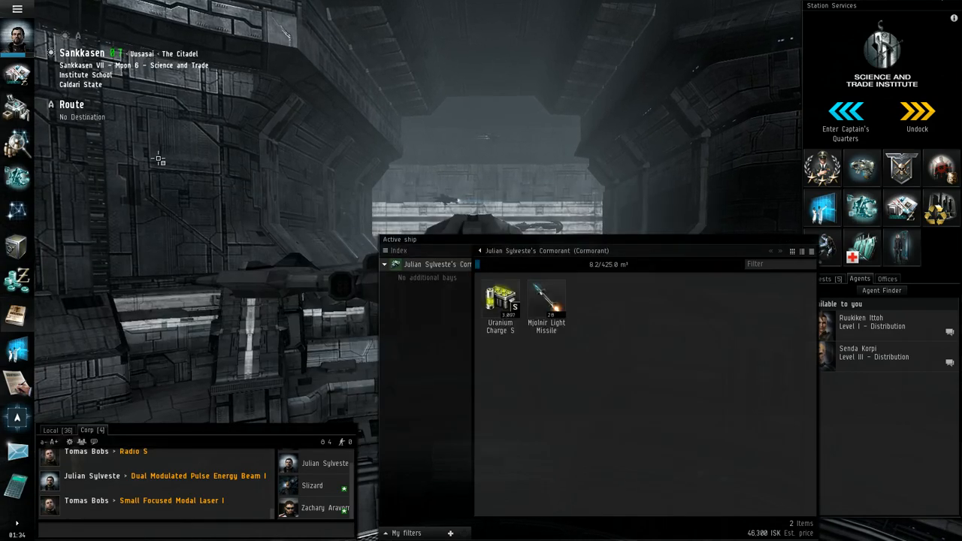
- Load the Thorax Blueprint into the Industry job view, then check and close the Repairshop
left_click(16, 353)
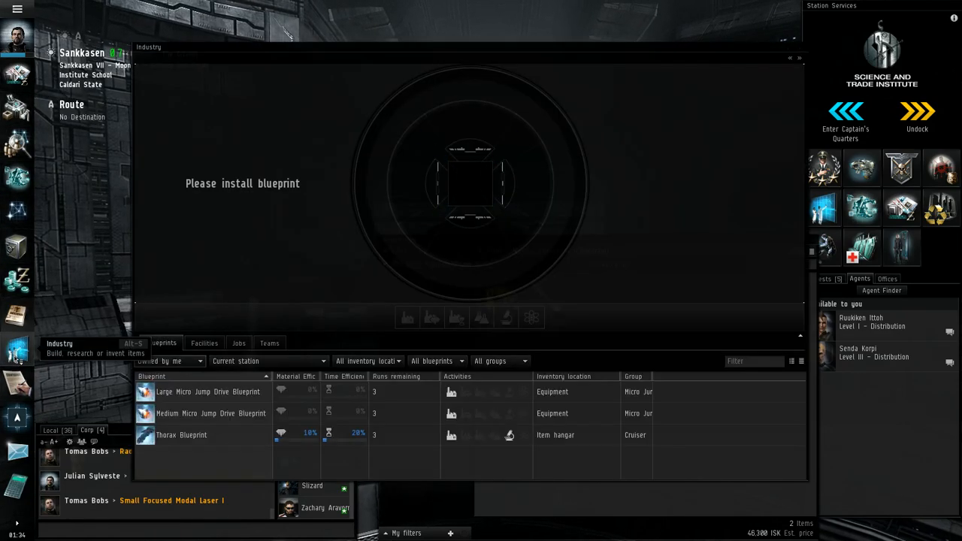
left_click(180, 434)
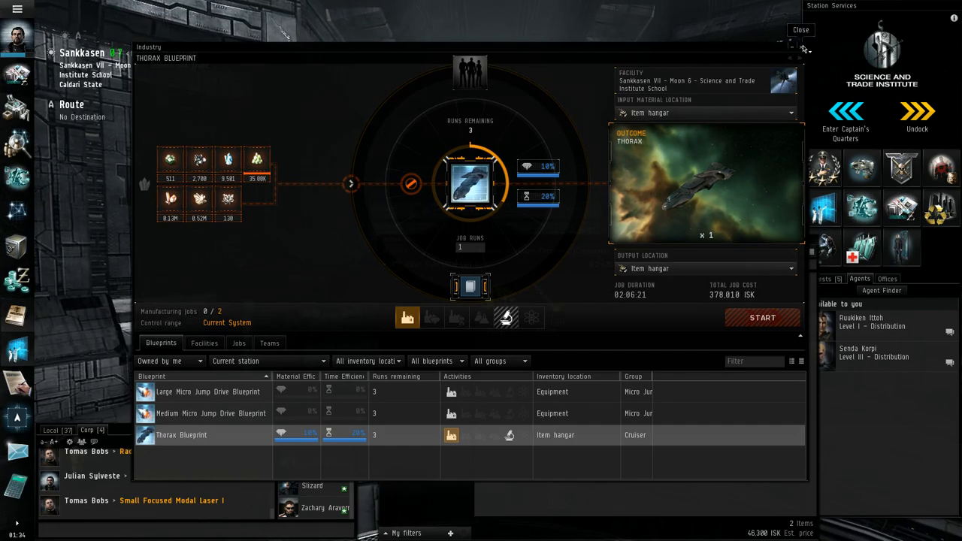
left_click(799, 30)
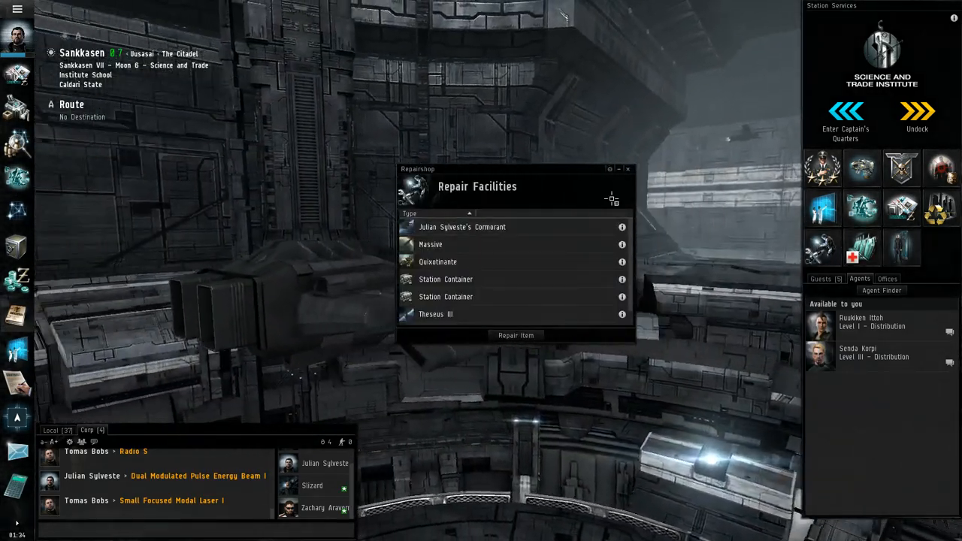
left_click(628, 168)
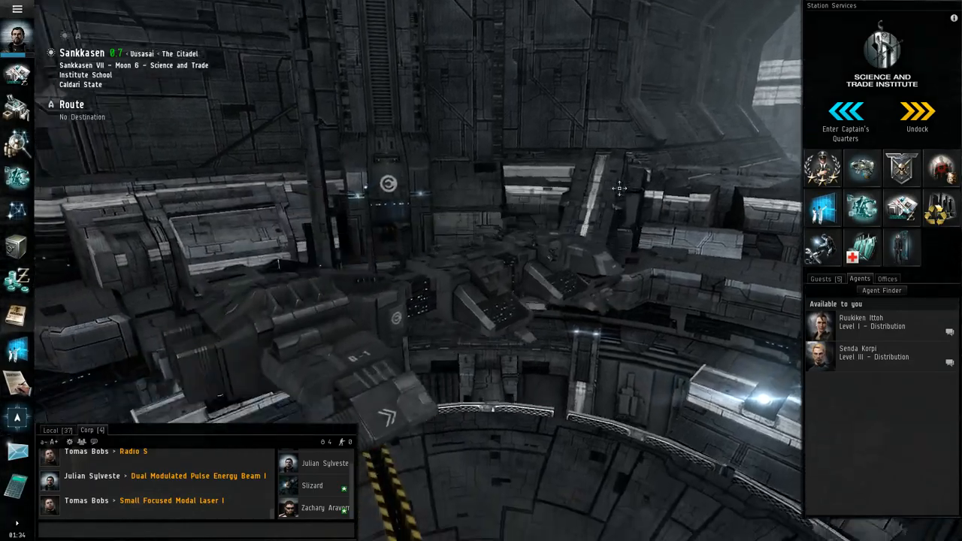